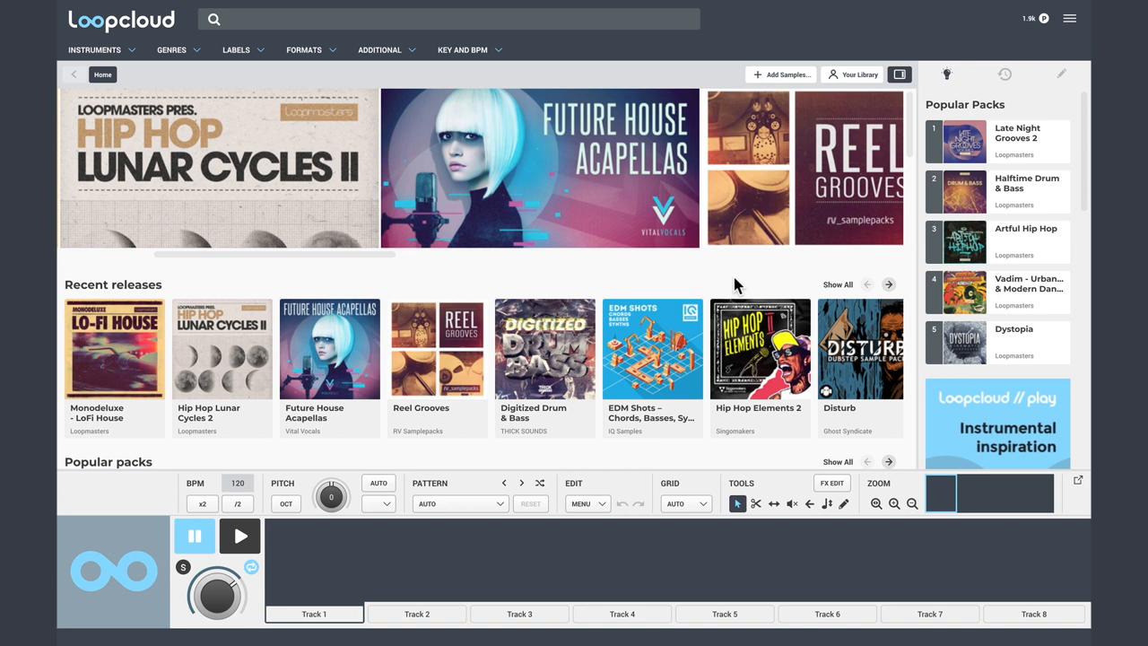
- Open the Late Night Grooves 2 pack and browse its instrument, genre, format and key/BPM filters
{"action": "left_click", "coordinate": [1016, 141]}
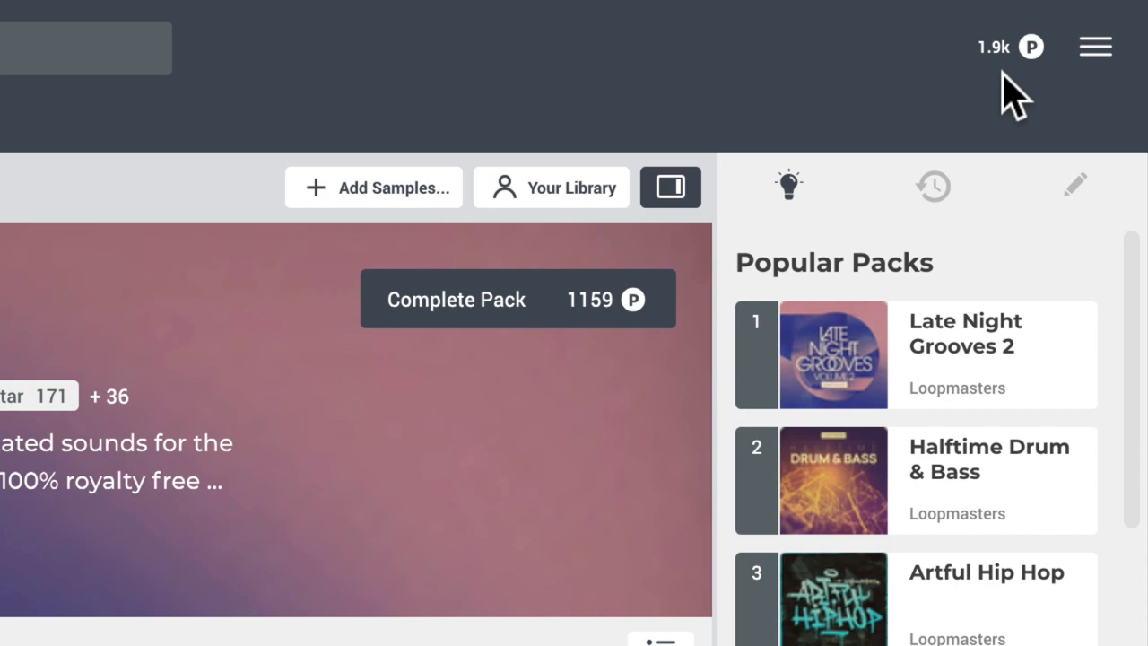
{"action": "left_click", "coordinate": [816, 353]}
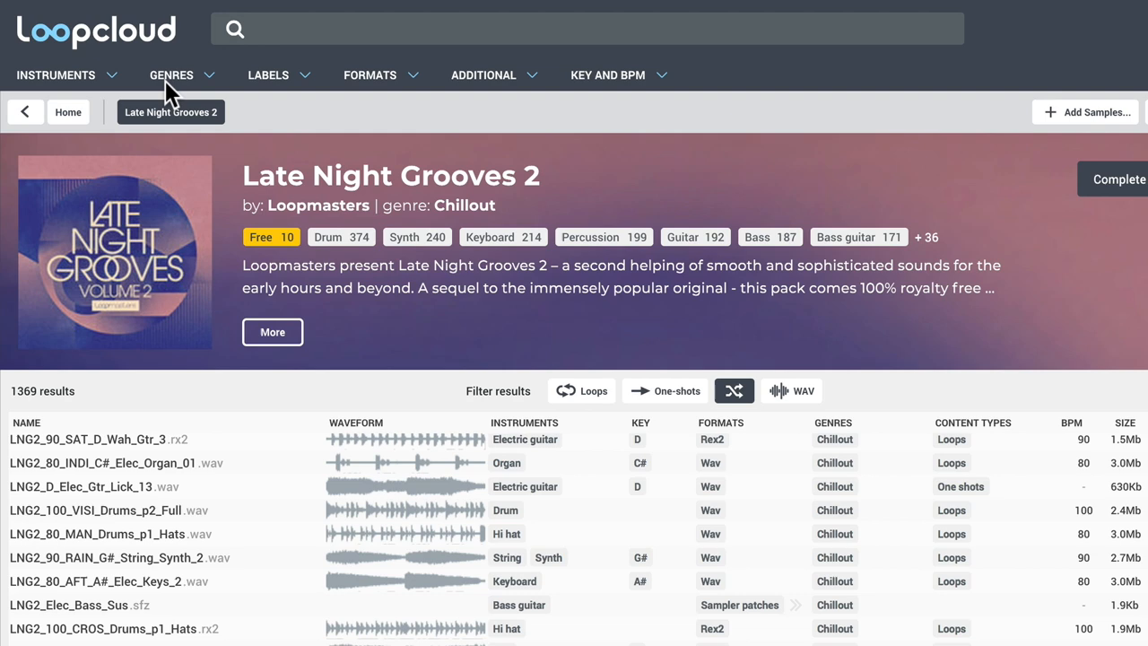
{"action": "left_click", "coordinate": [56, 74]}
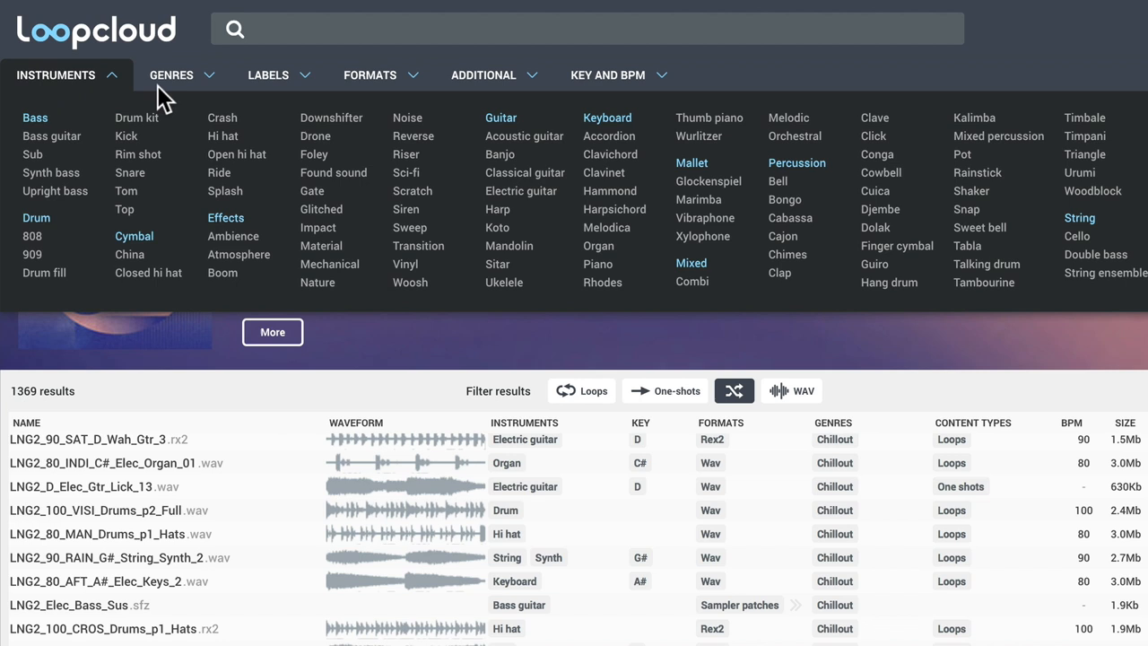
{"action": "left_click", "coordinate": [369, 74]}
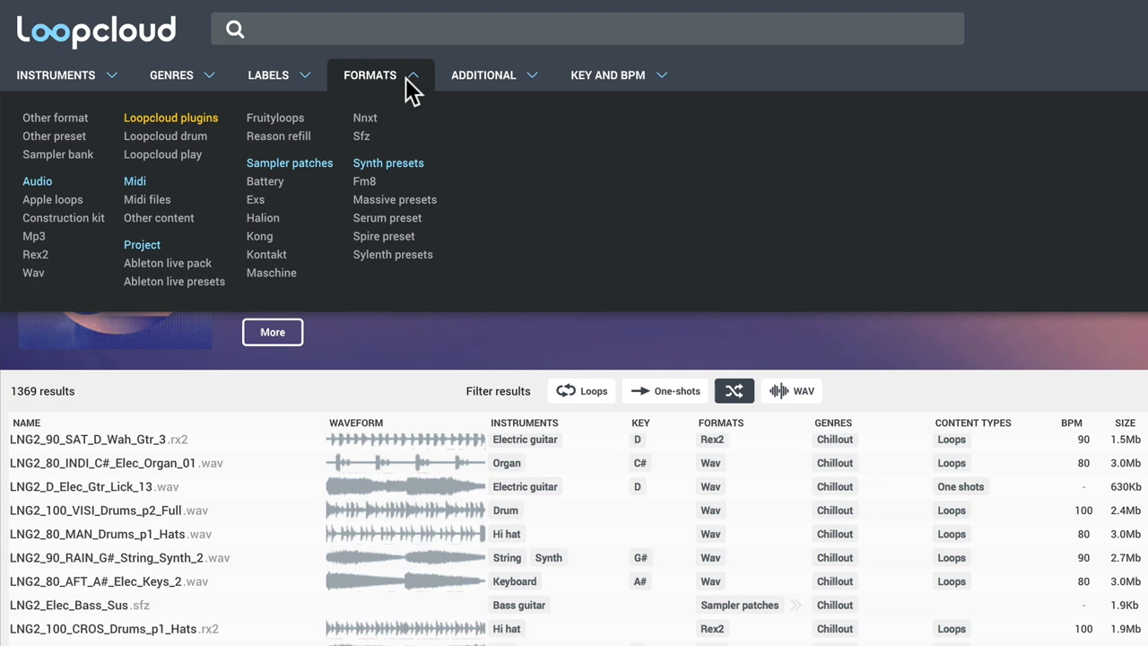
{"action": "left_click", "coordinate": [607, 75]}
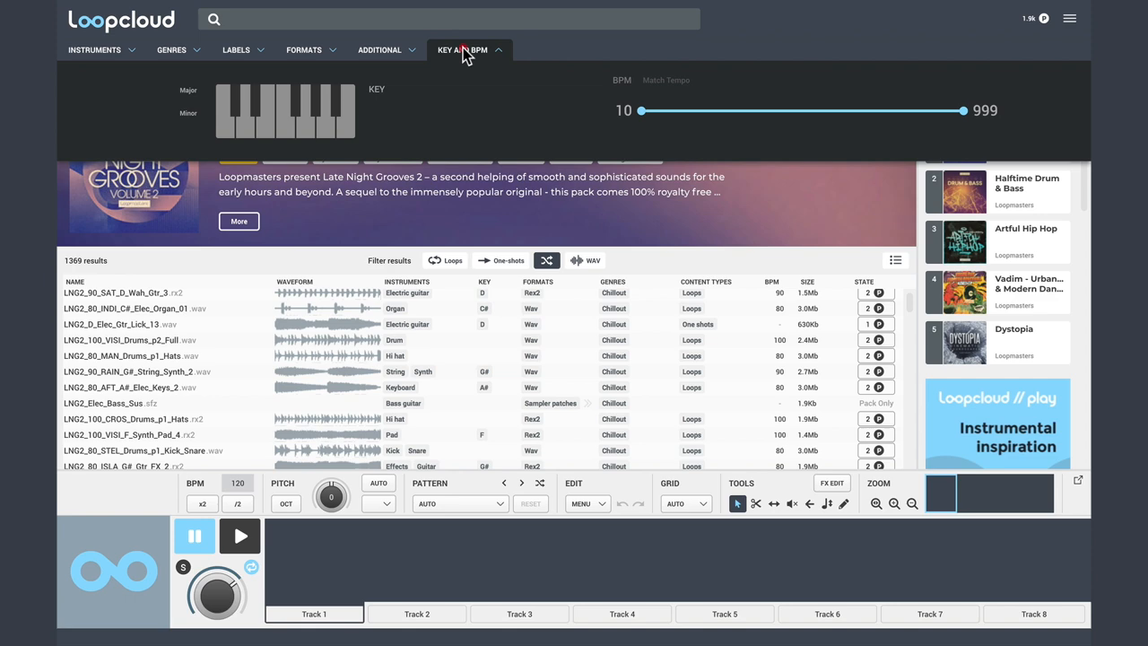
{"action": "left_click", "coordinate": [50, 83]}
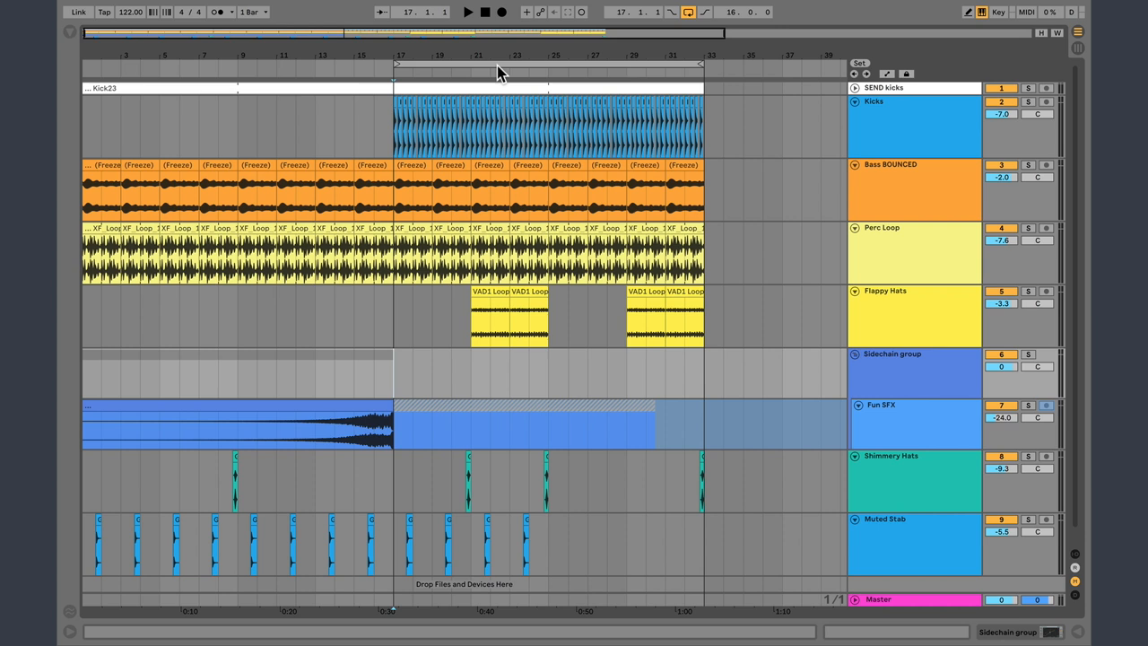
- Show Ableton's Plug-Ins list, hide the browser, and set the insert point at bar 17
{"action": "left_click", "coordinate": [71, 41]}
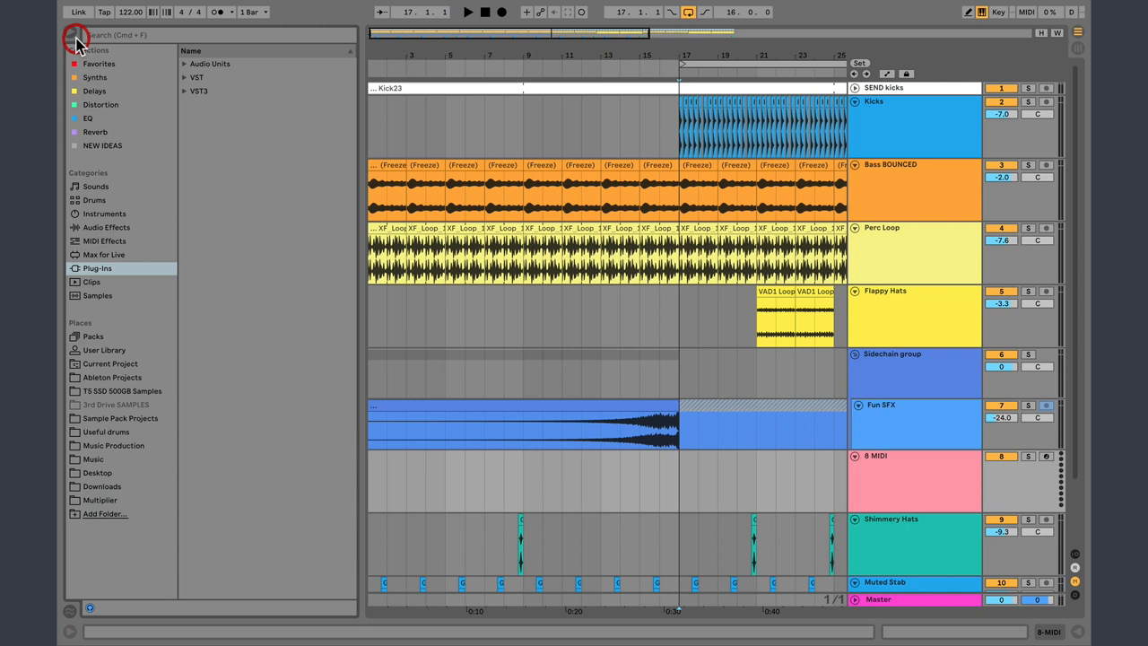
{"action": "left_click", "coordinate": [76, 35]}
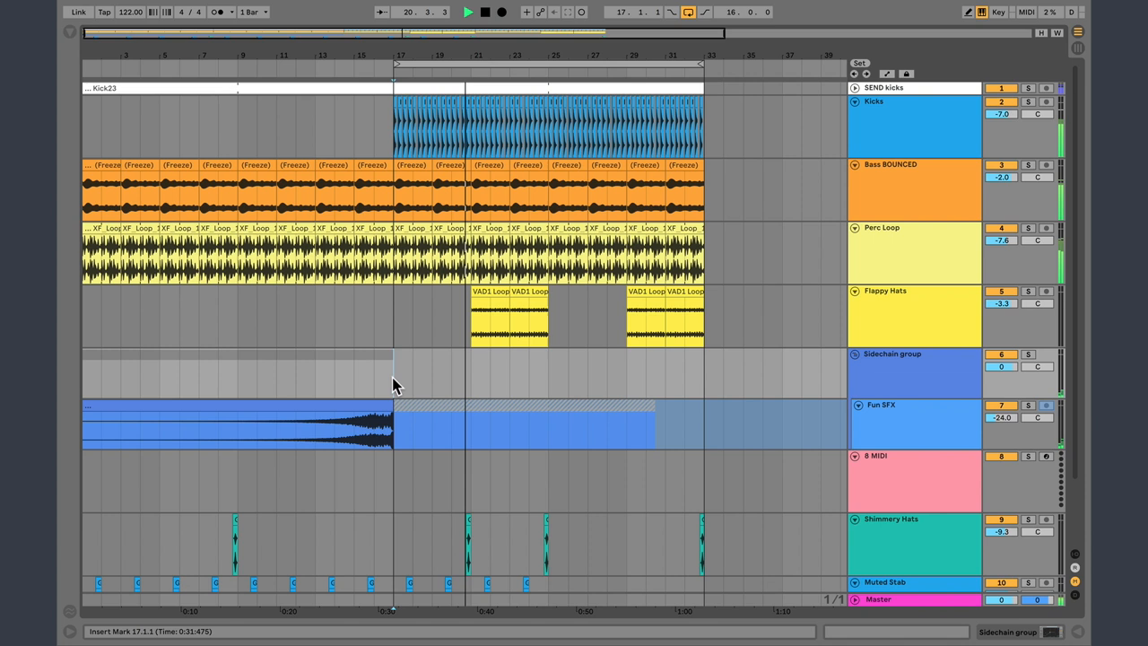
{"action": "left_click", "coordinate": [71, 39]}
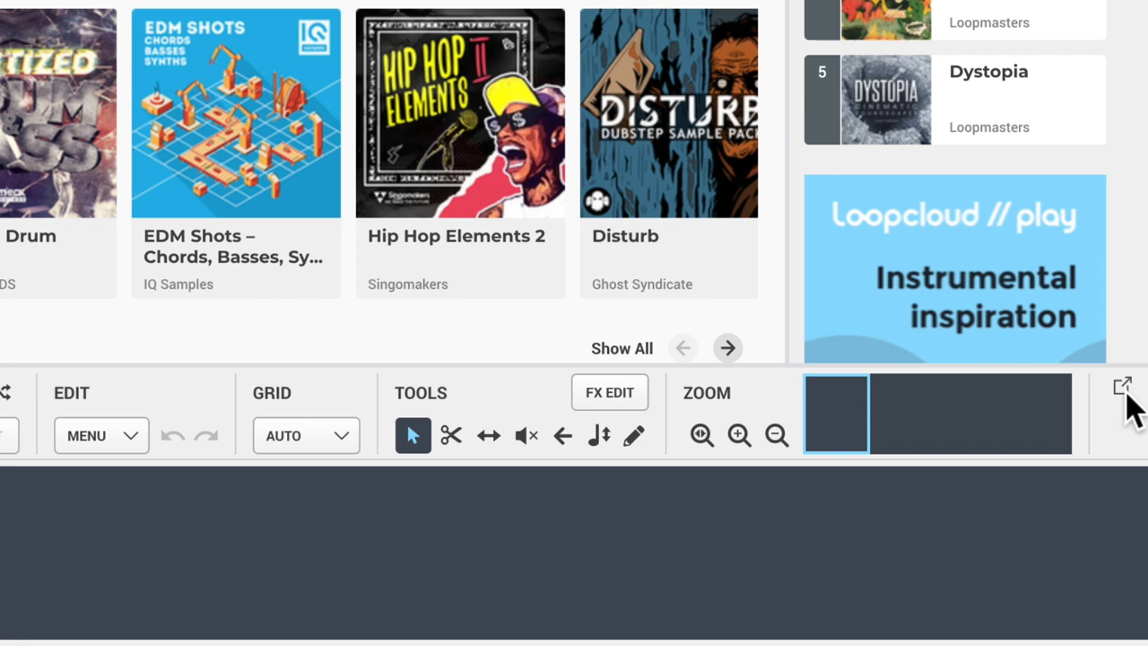
- View Loopcloud's Ableton Live connection status, then close the status panel
{"action": "left_click", "coordinate": [1122, 386]}
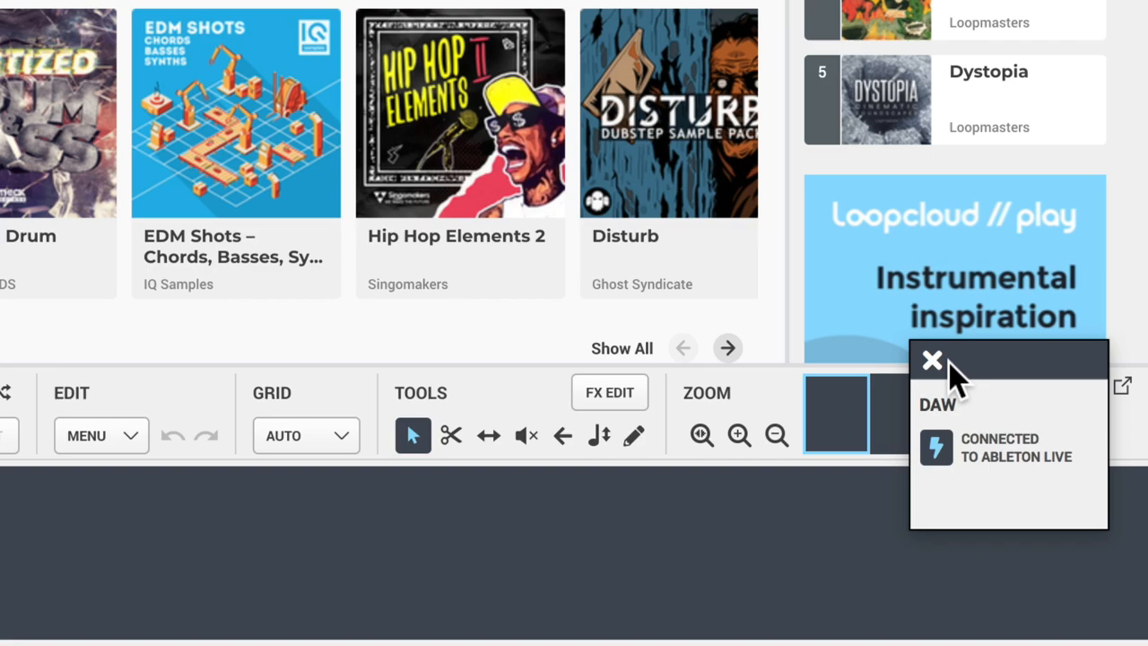
{"action": "left_click", "coordinate": [932, 360]}
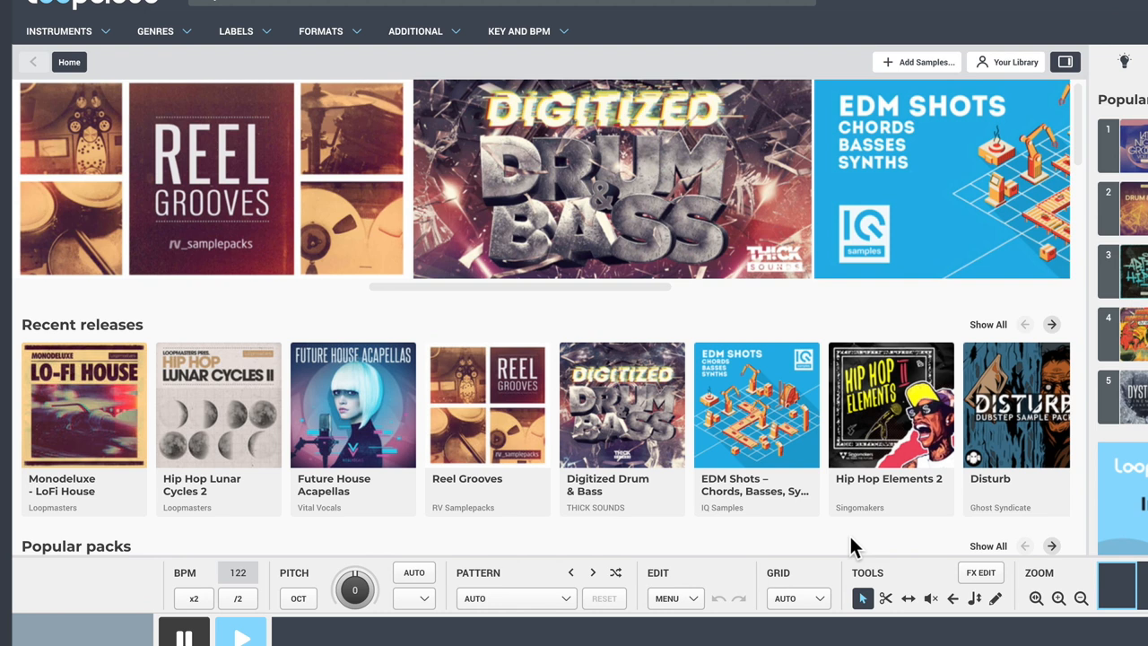
{"action": "left_click", "coordinate": [487, 405]}
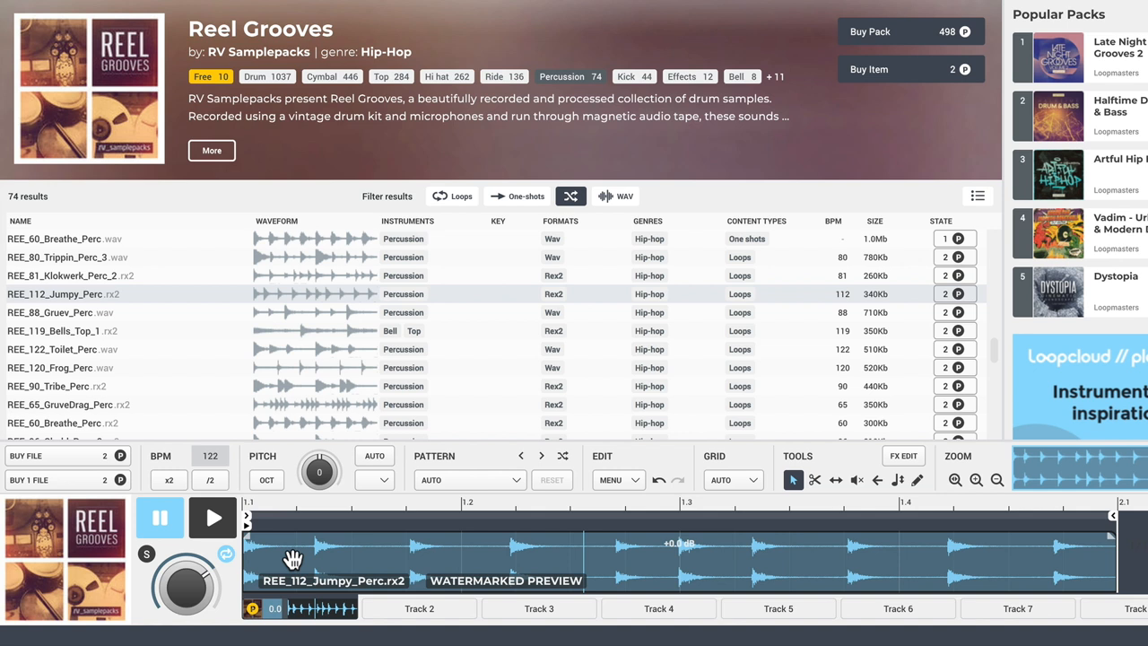
{"action": "mouse_move", "coordinate": [213, 517]}
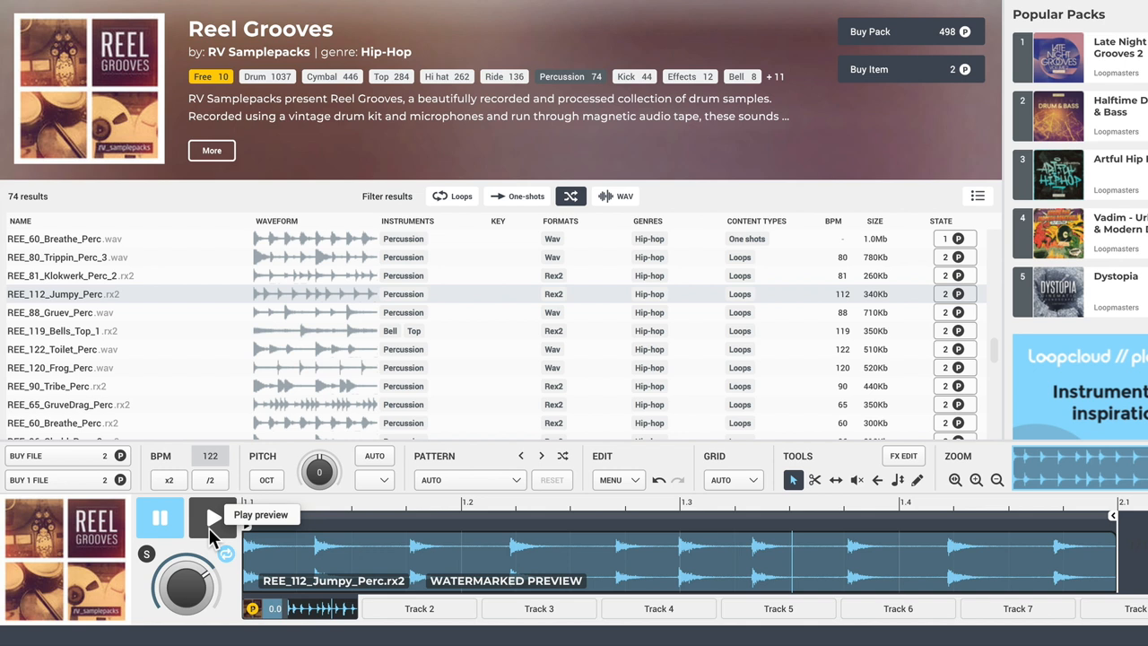
{"action": "mouse_move", "coordinate": [215, 573]}
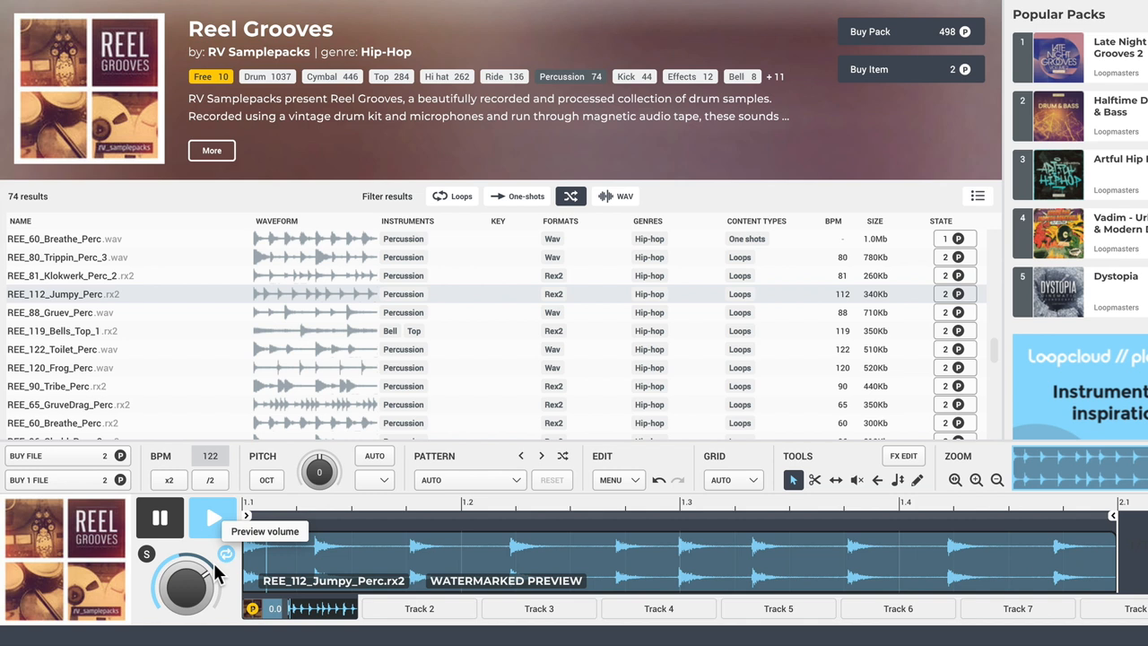
- Adjust the preview volume for the REE_112_Jumpy_Perc loop
{"action": "left_click", "coordinate": [71, 275]}
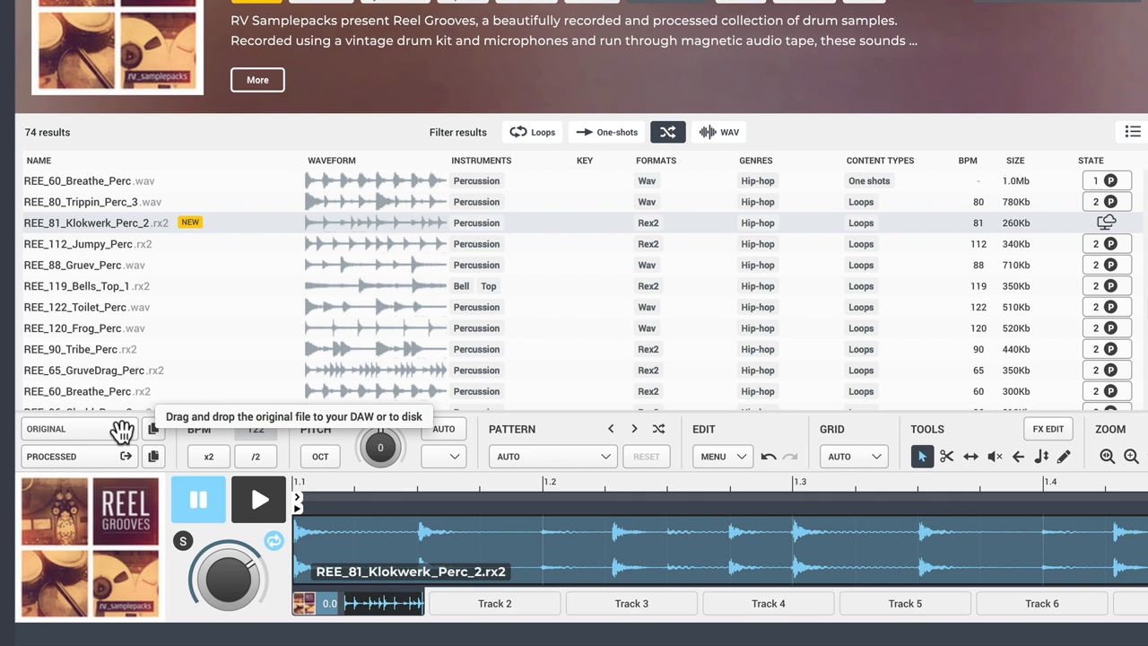
{"action": "mouse_move", "coordinate": [390, 273]}
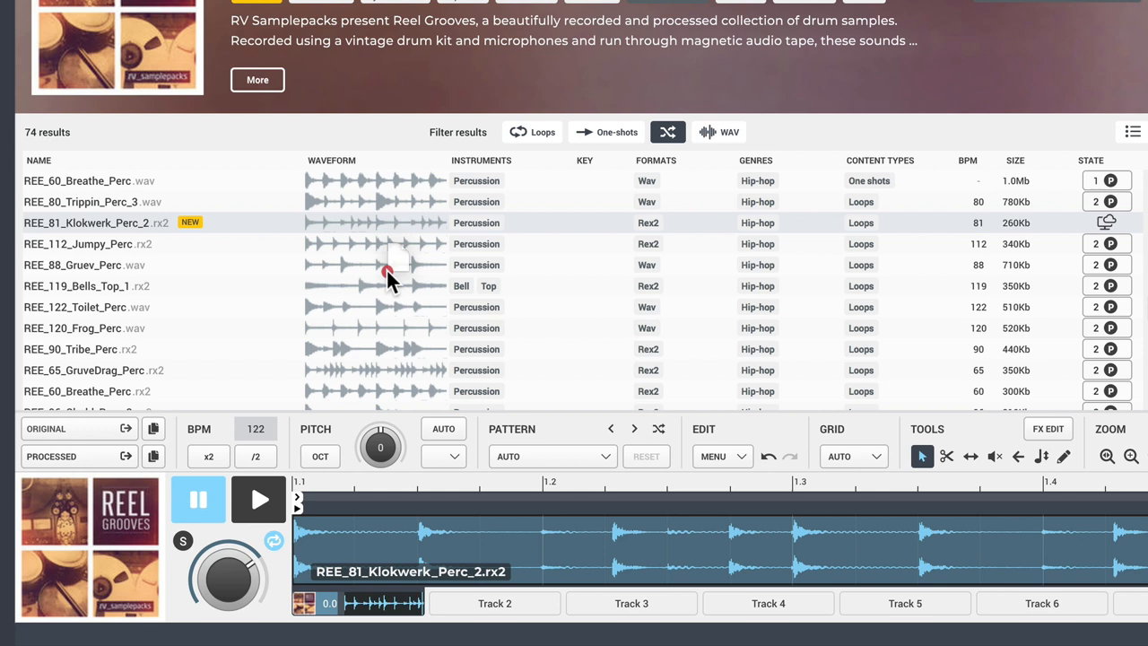
{"action": "mouse_move", "coordinate": [457, 260]}
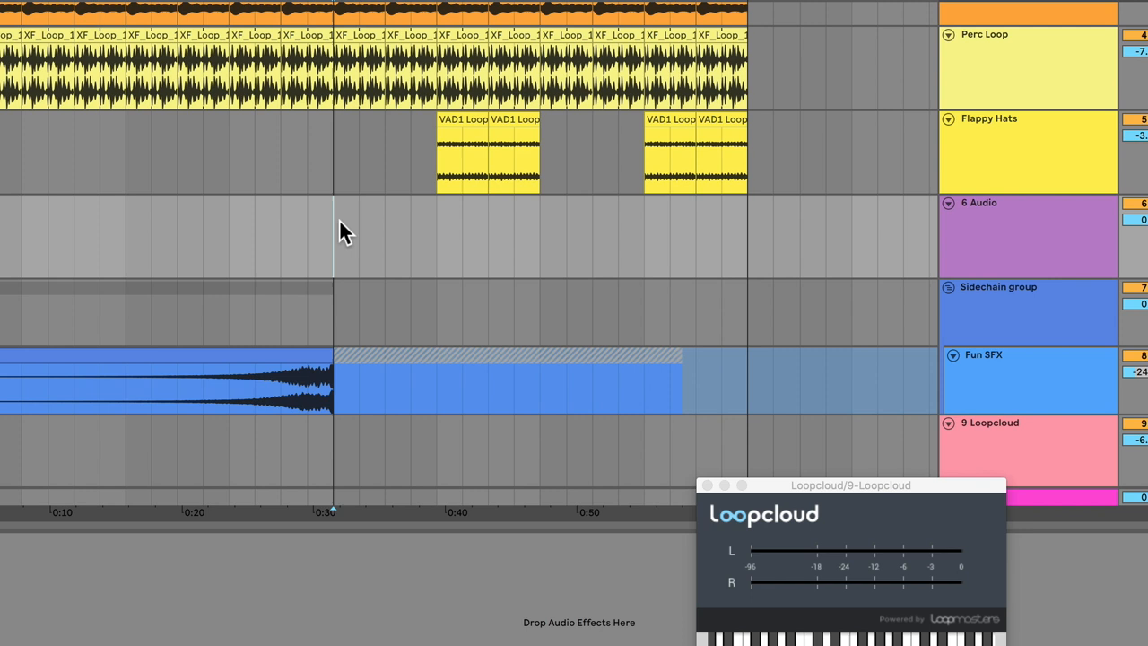
{"action": "mouse_move", "coordinate": [334, 226]}
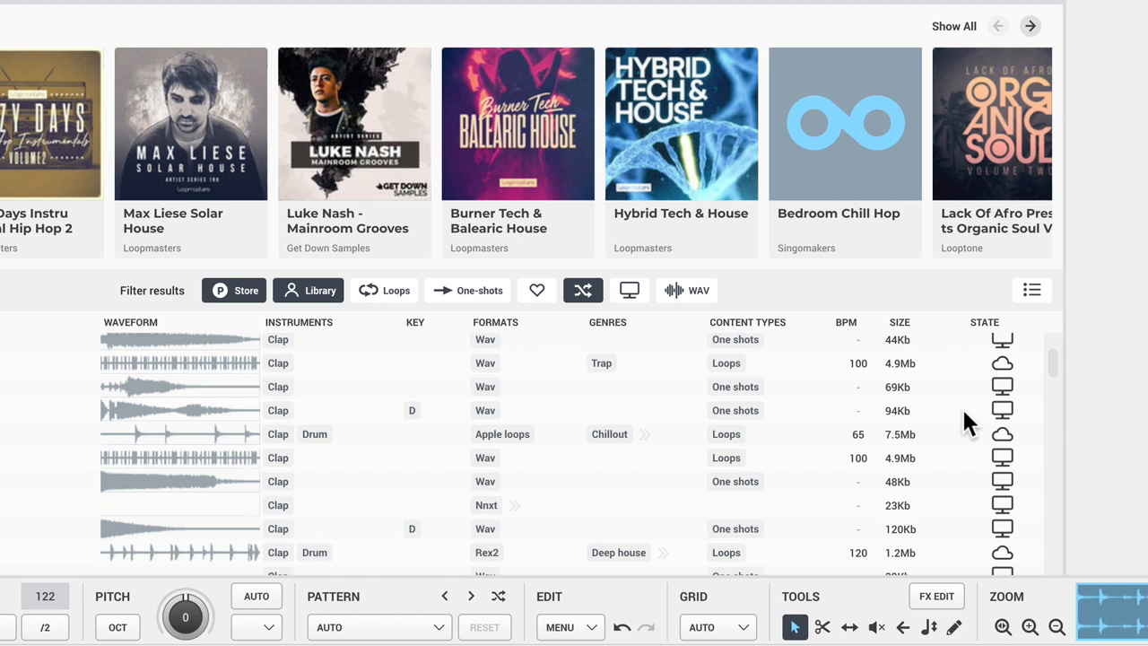
- Scroll through the claps results from the Store and Library
{"action": "scroll", "scroll_direction": "down", "scroll_amount": 3}
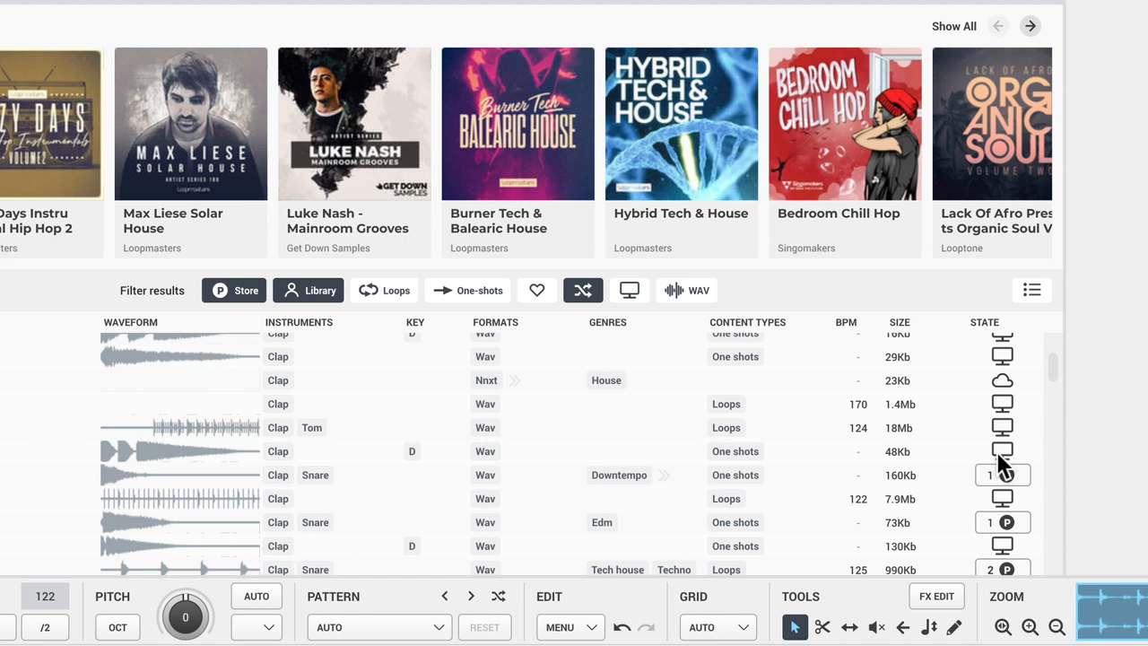
{"action": "scroll", "scroll_direction": "down", "scroll_amount": 3}
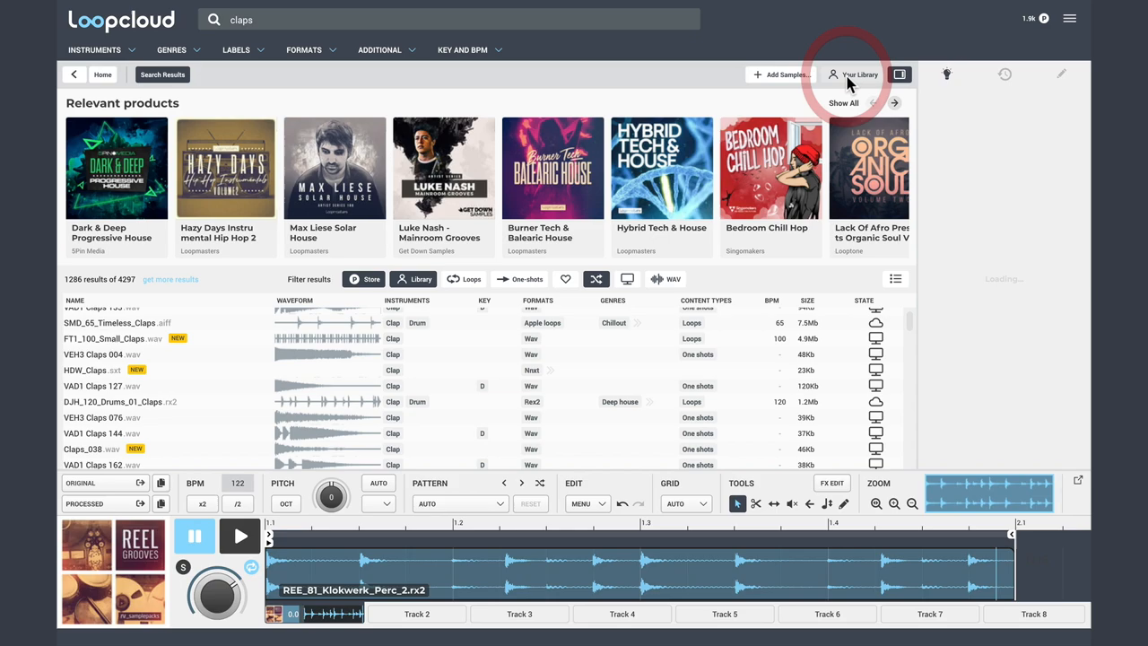
{"action": "left_click", "coordinate": [857, 74]}
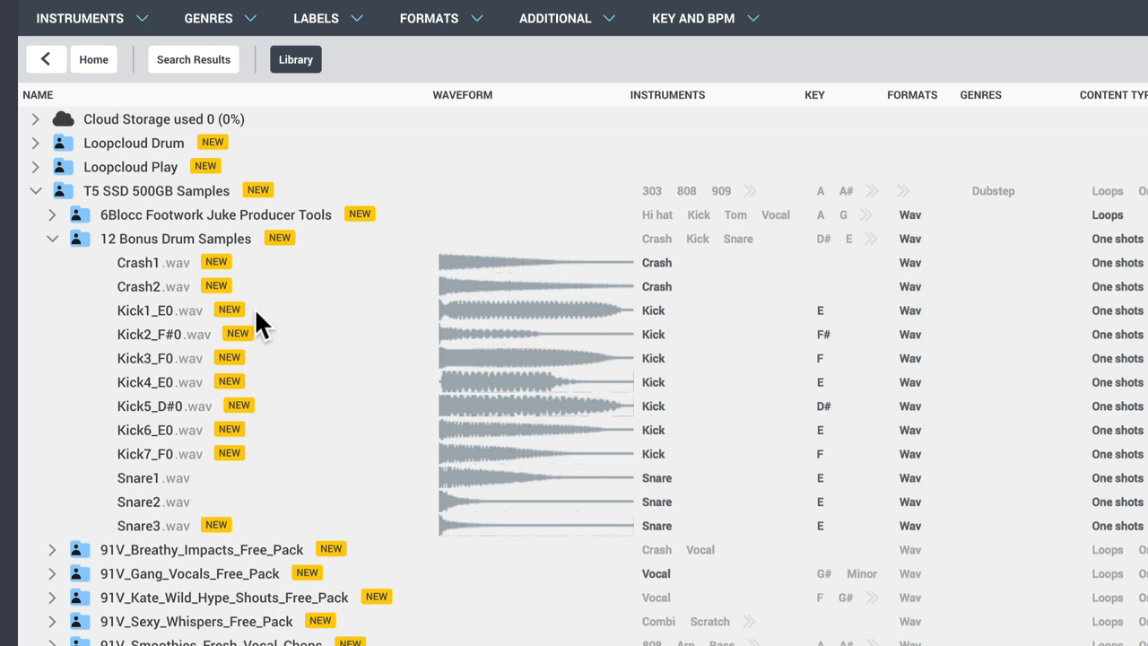
{"action": "mouse_move", "coordinate": [652, 310]}
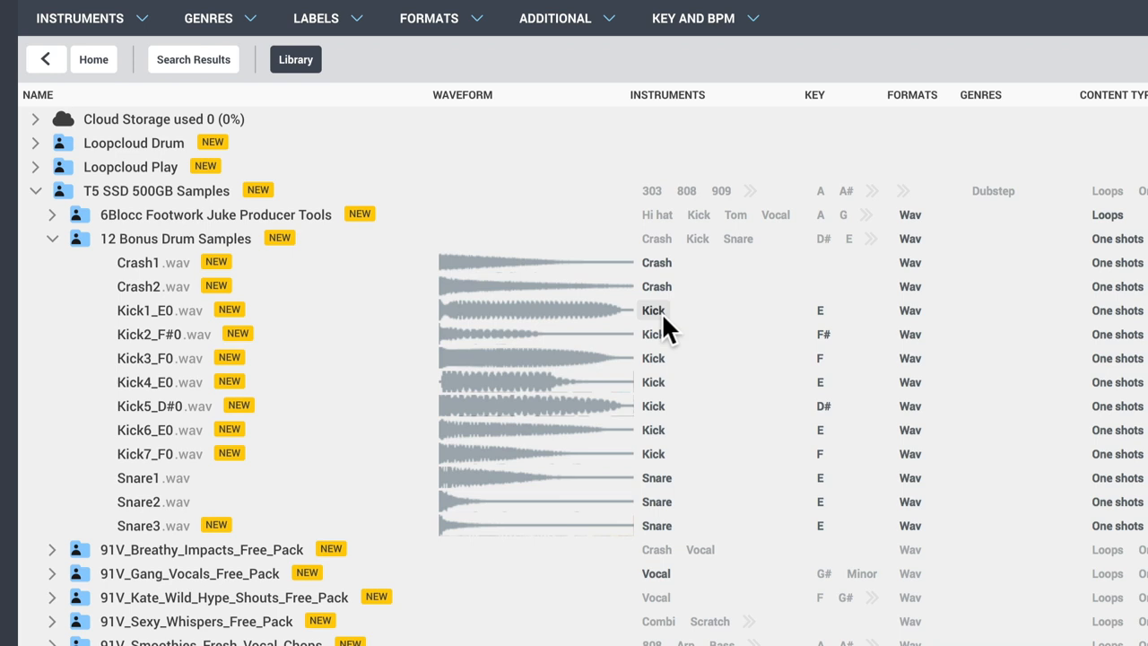
- Filter the 12 Bonus Drum Samples folder to show only Kick samples
{"action": "left_click", "coordinate": [52, 237]}
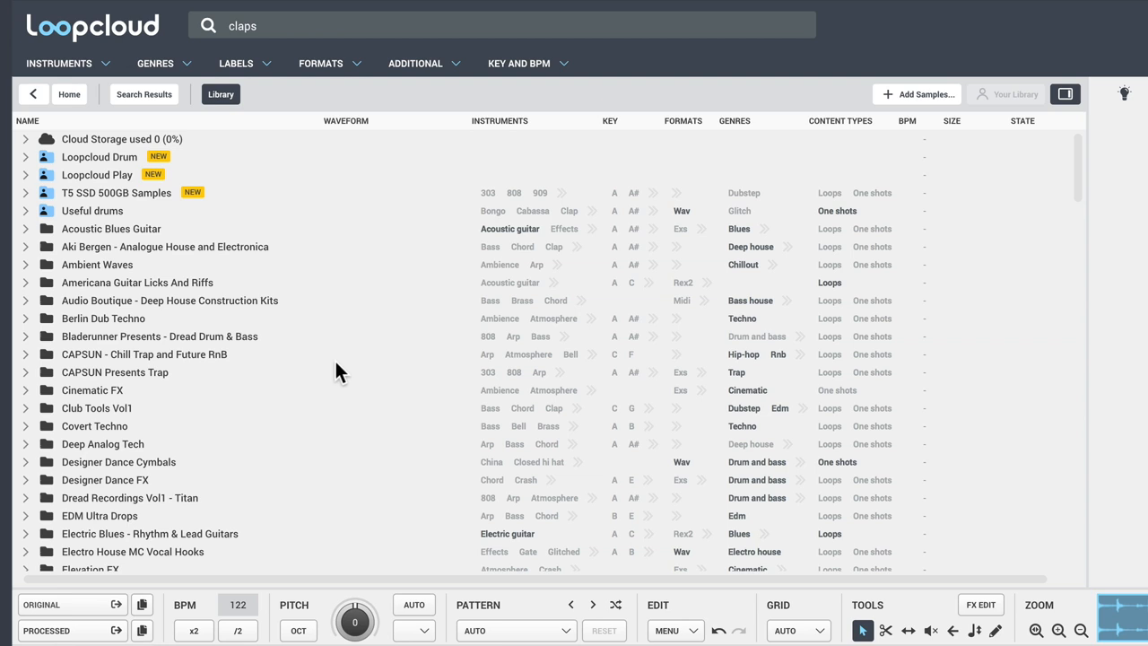
{"action": "mouse_move", "coordinate": [36, 330]}
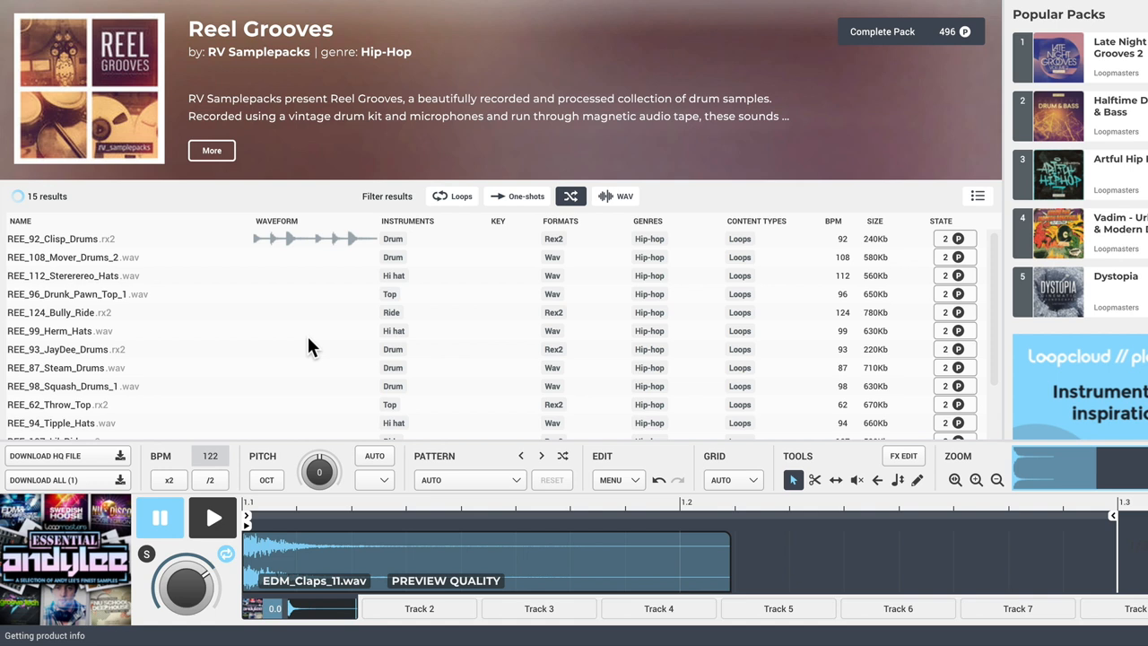
- Buy the complete Reel Grooves pack
{"action": "left_click", "coordinate": [568, 77]}
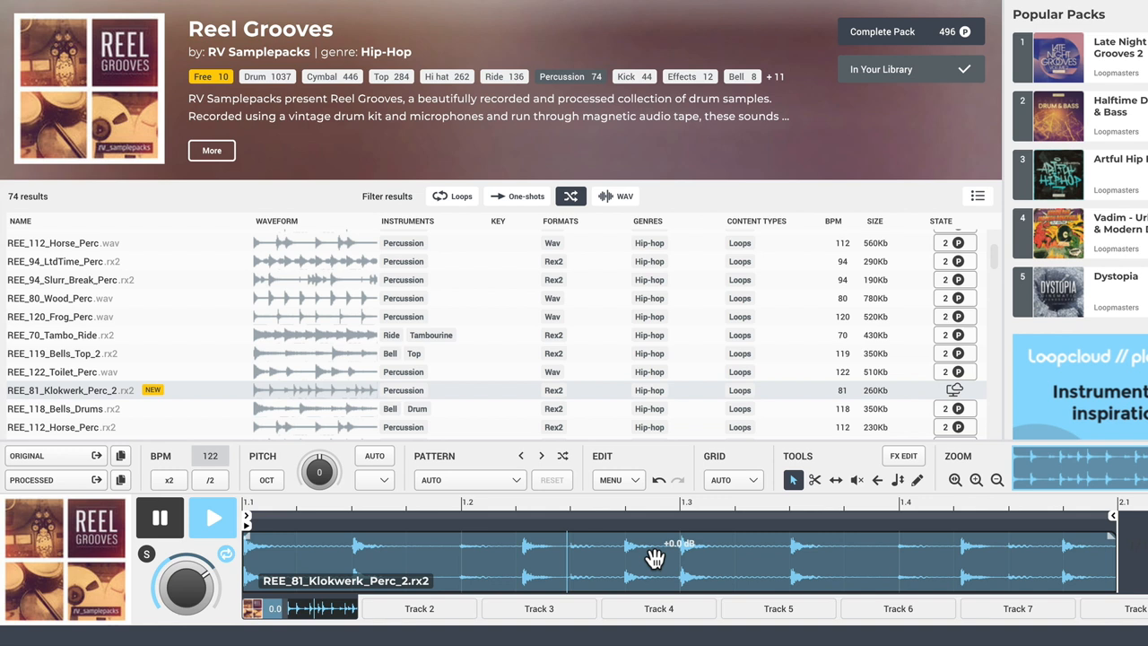
- Start editing the REE_81_Klokwerk_Perc_2 percussion loop in the editor
{"action": "left_click", "coordinate": [815, 480]}
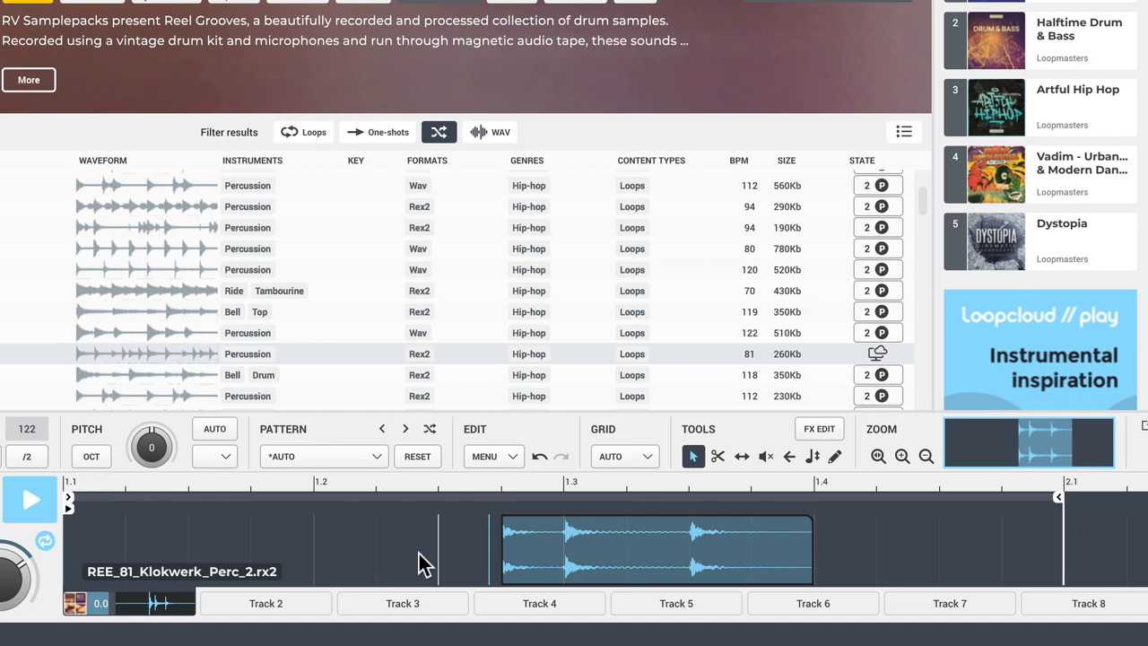
{"action": "mouse_move", "coordinate": [435, 545]}
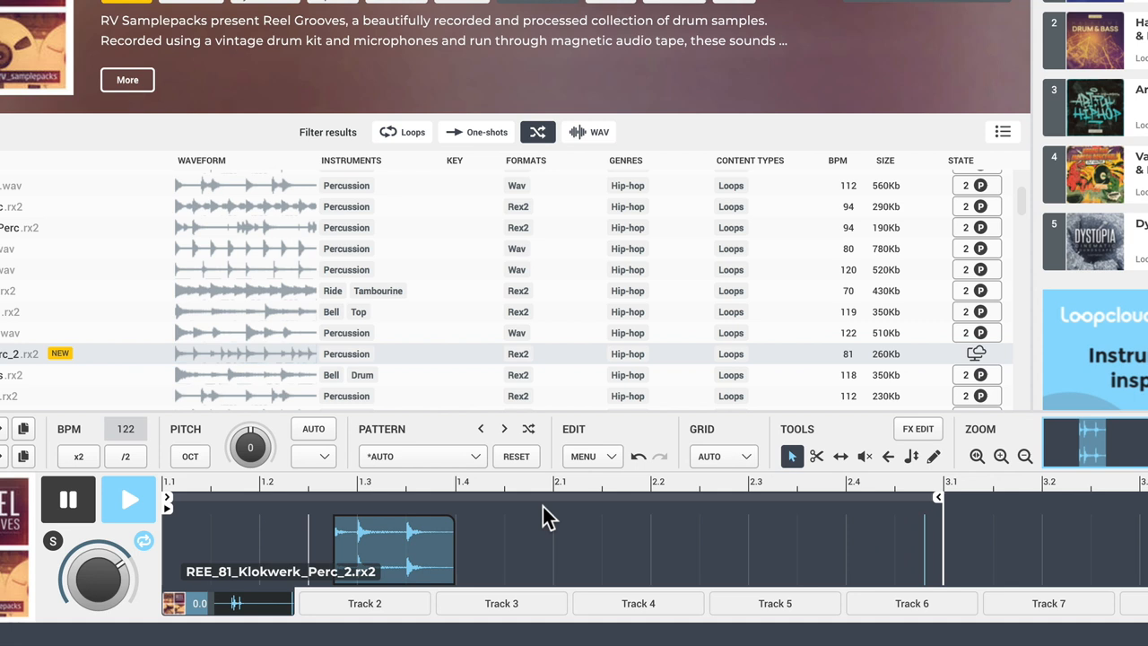
{"action": "mouse_move", "coordinate": [648, 557]}
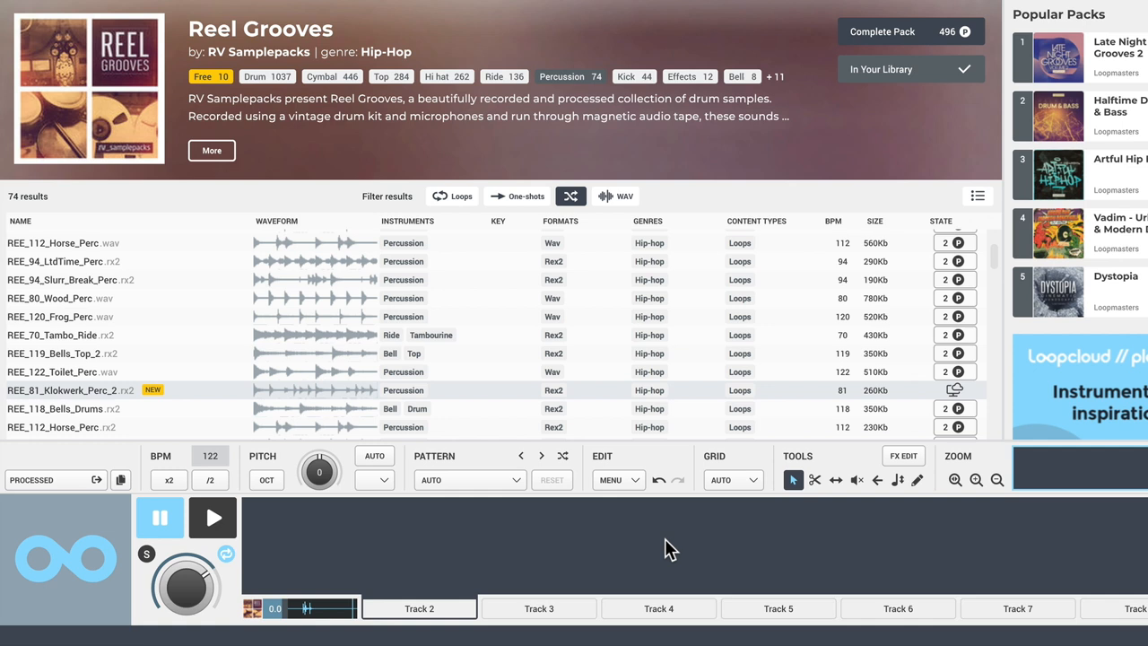
{"action": "mouse_move", "coordinate": [838, 361]}
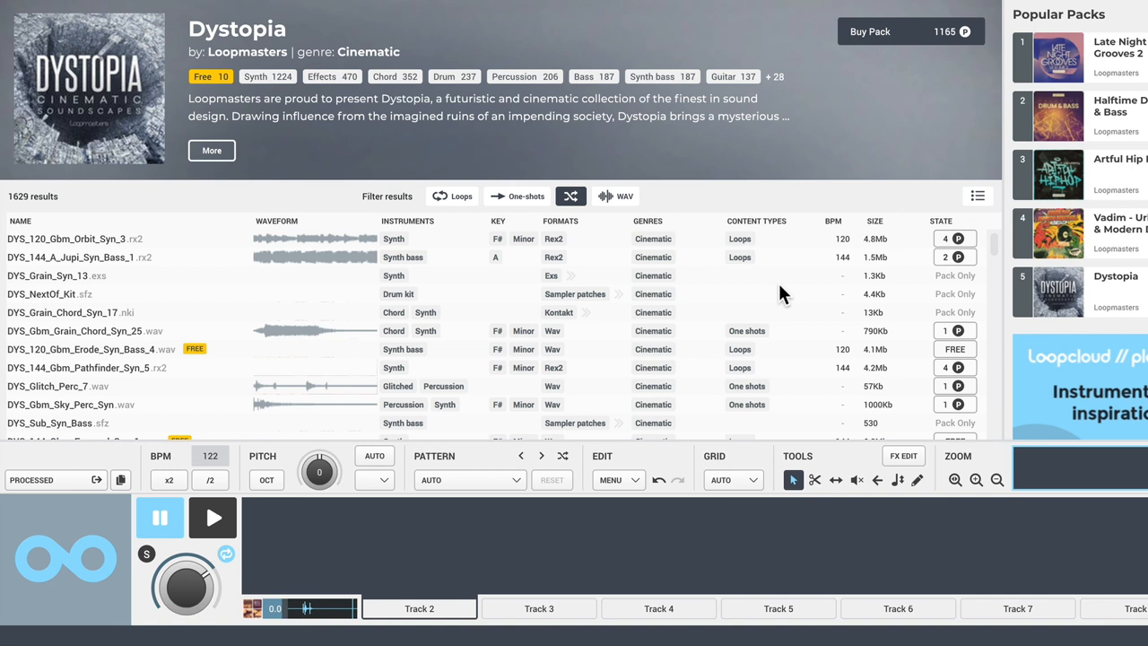
- Filter the Dystopia pack to Effects and preview DYS_144_Gm_Scape_Gtr_Fx_2
{"action": "left_click", "coordinate": [331, 76]}
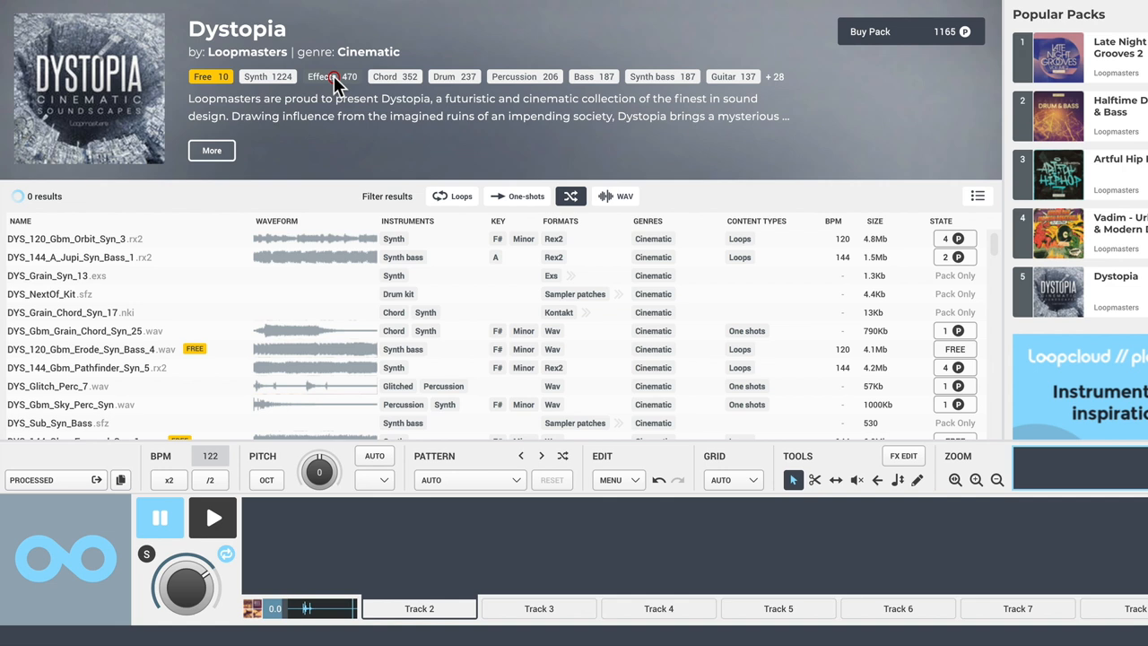
{"action": "left_click", "coordinate": [332, 76]}
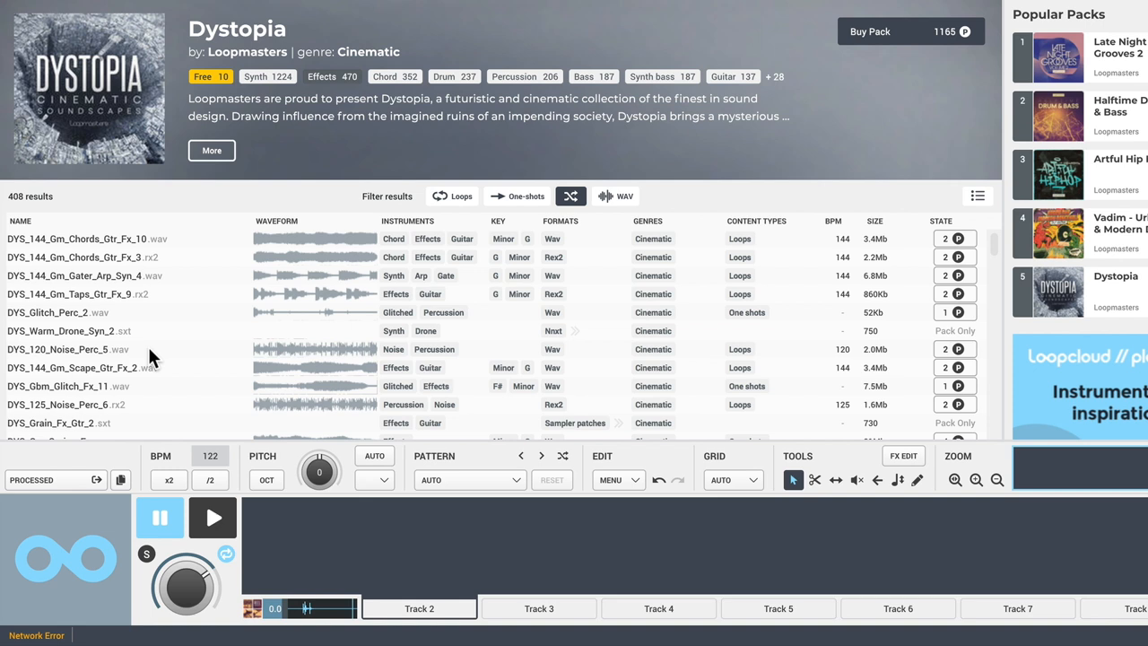
{"action": "mouse_move", "coordinate": [170, 290]}
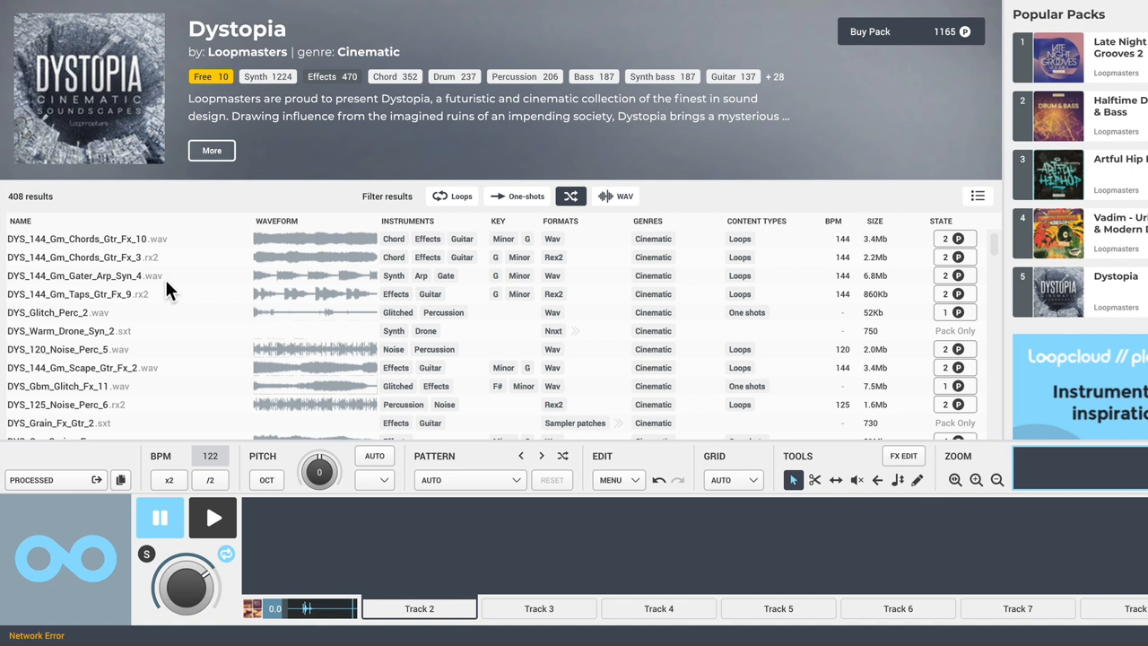
{"action": "mouse_move", "coordinate": [288, 451]}
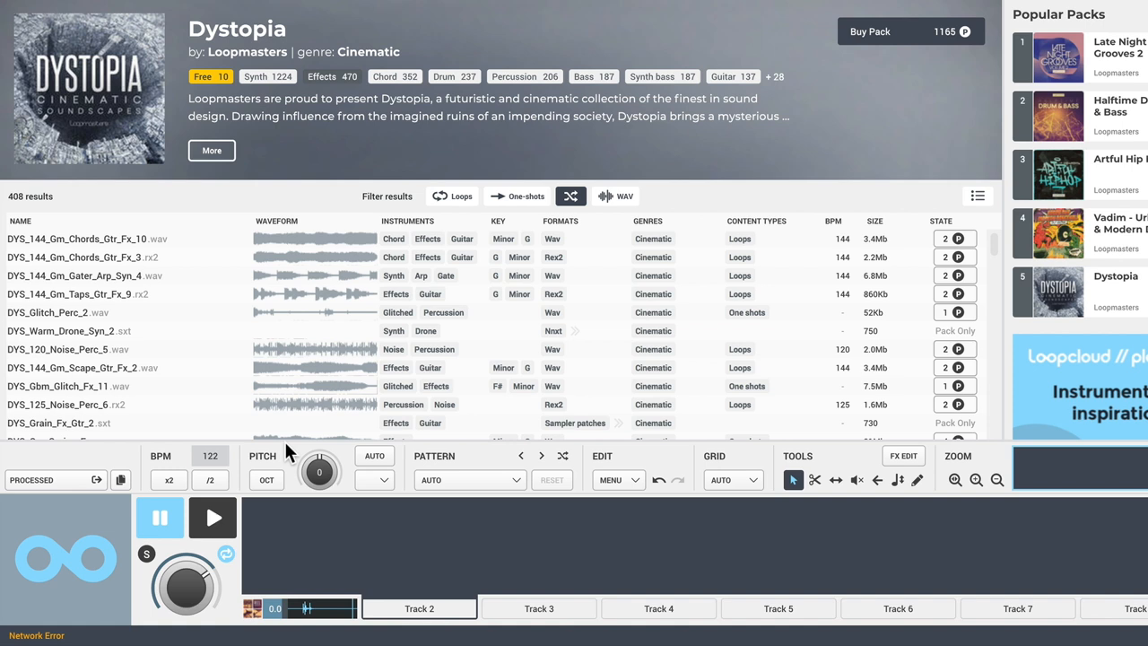
{"action": "left_click", "coordinate": [85, 368]}
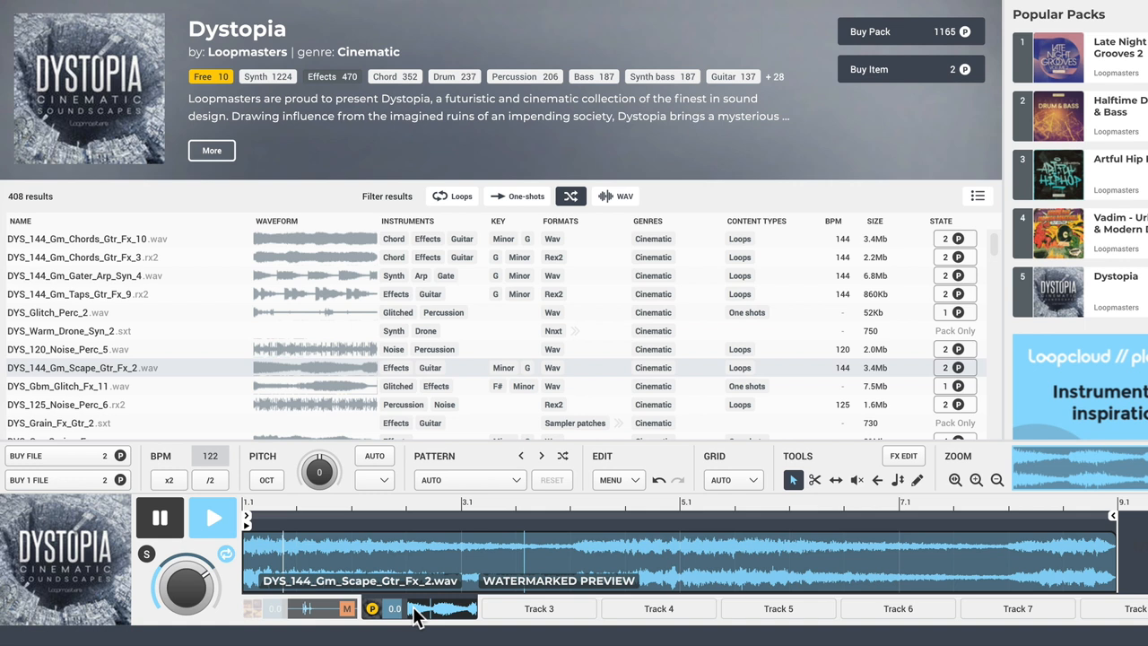
{"action": "mouse_move", "coordinate": [691, 561]}
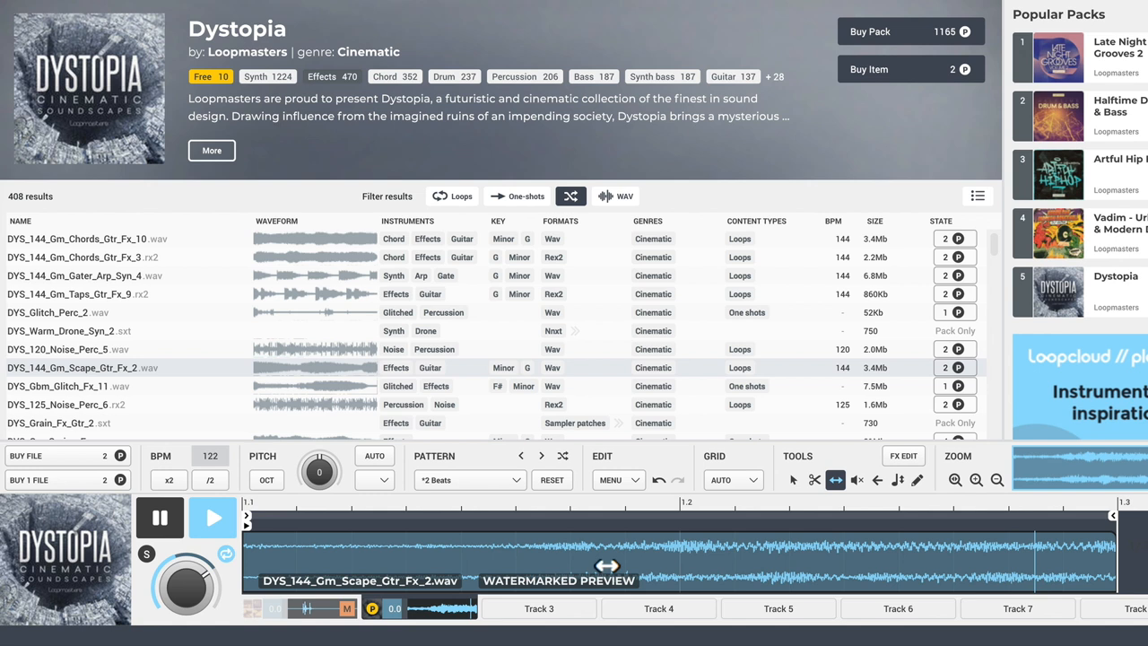
{"action": "left_click", "coordinate": [877, 479]}
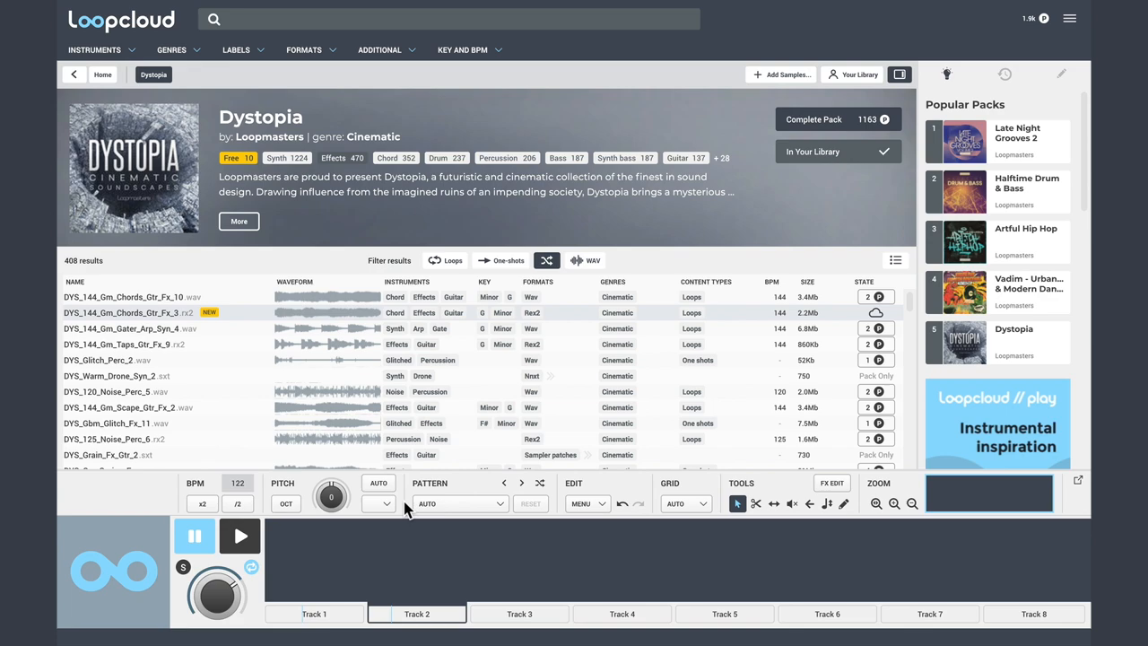
- Start a new sample search for claps
{"action": "left_click", "coordinate": [94, 49]}
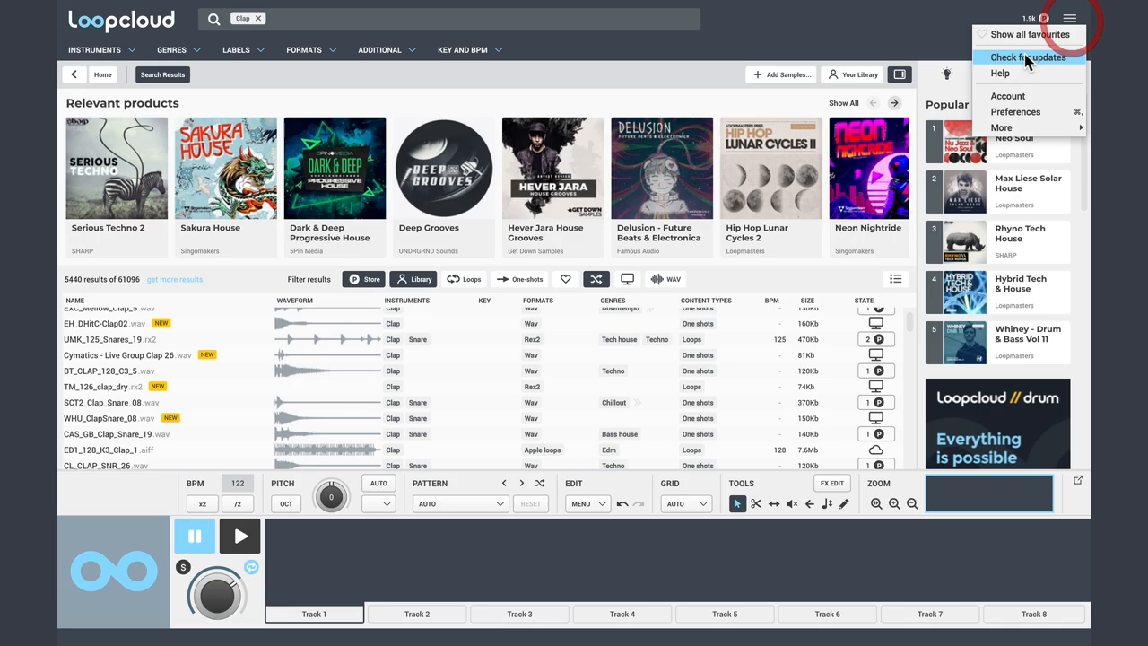
- Set Loopcloud's colour scheme to Dark in Preferences and close the window
{"action": "left_click", "coordinate": [1014, 111]}
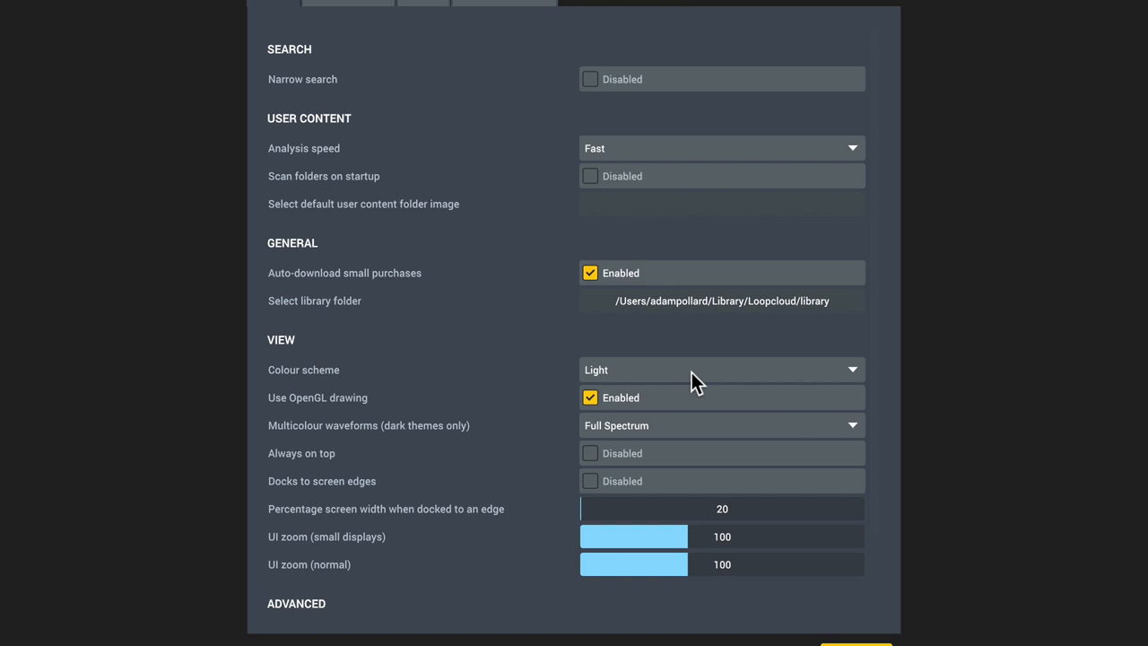
{"action": "left_click", "coordinate": [722, 370]}
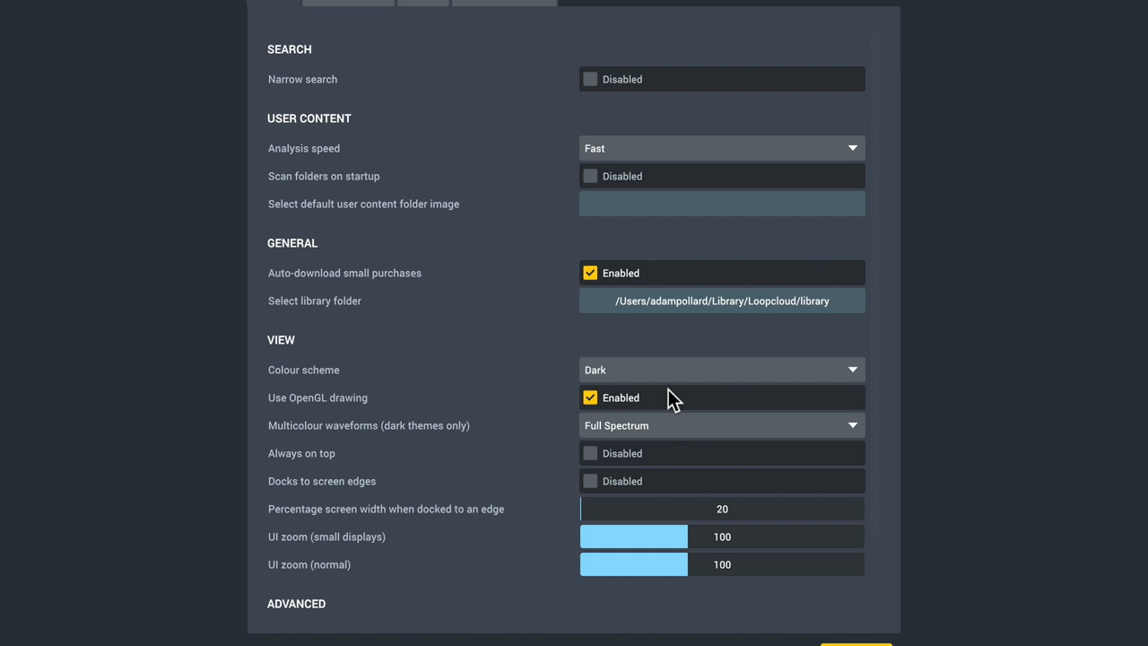
{"action": "mouse_move", "coordinate": [338, 426]}
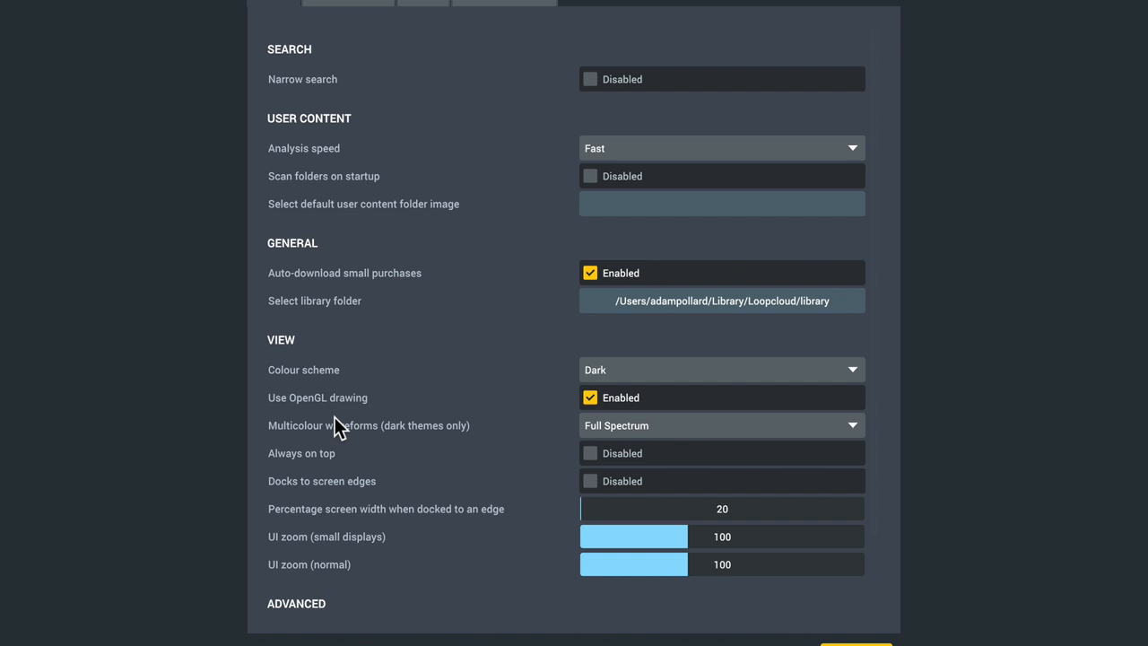
{"action": "left_click", "coordinate": [722, 425]}
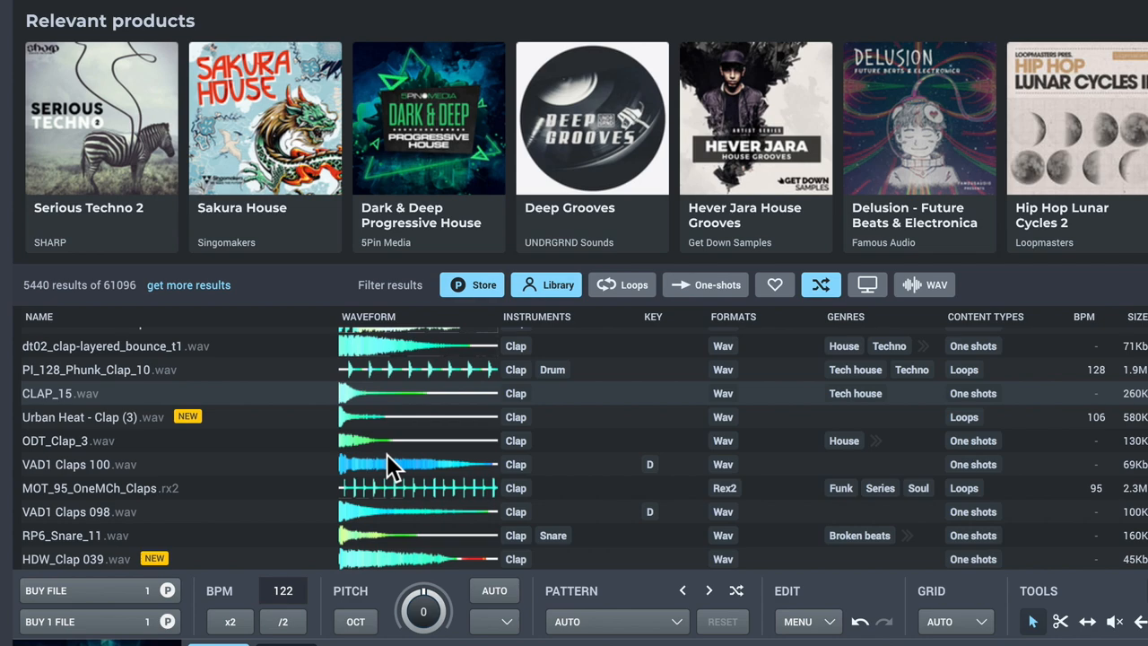
- Open the Serious Techno 2 pack page and scroll through its samples
{"action": "scroll", "scroll_direction": "down", "scroll_amount": 3}
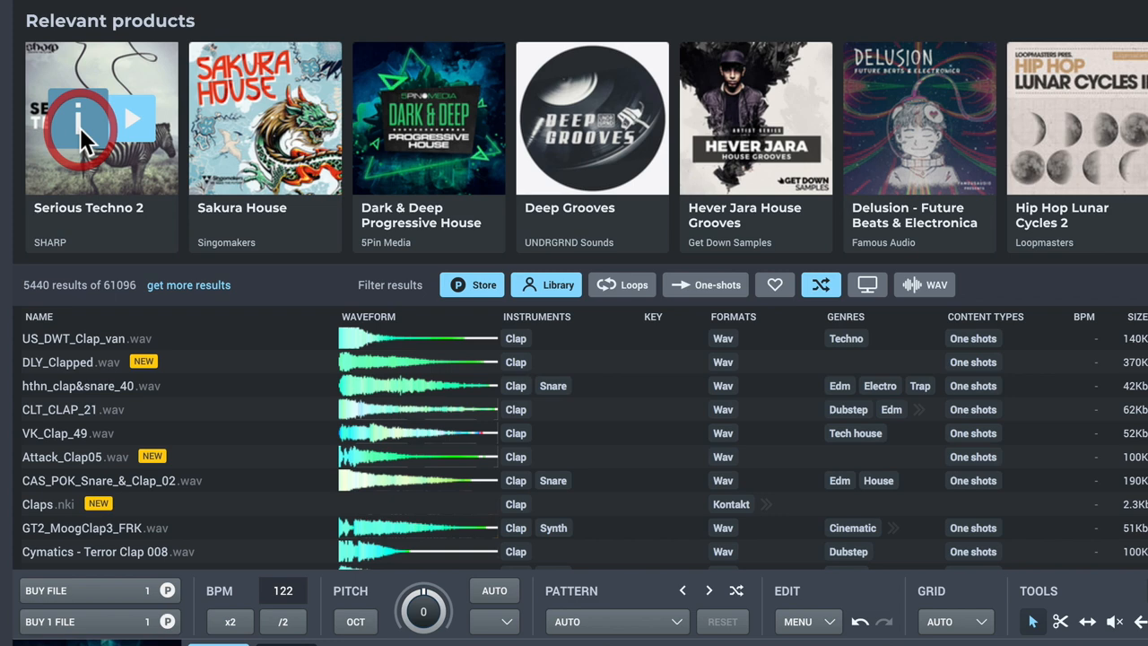
{"action": "left_click", "coordinate": [82, 117]}
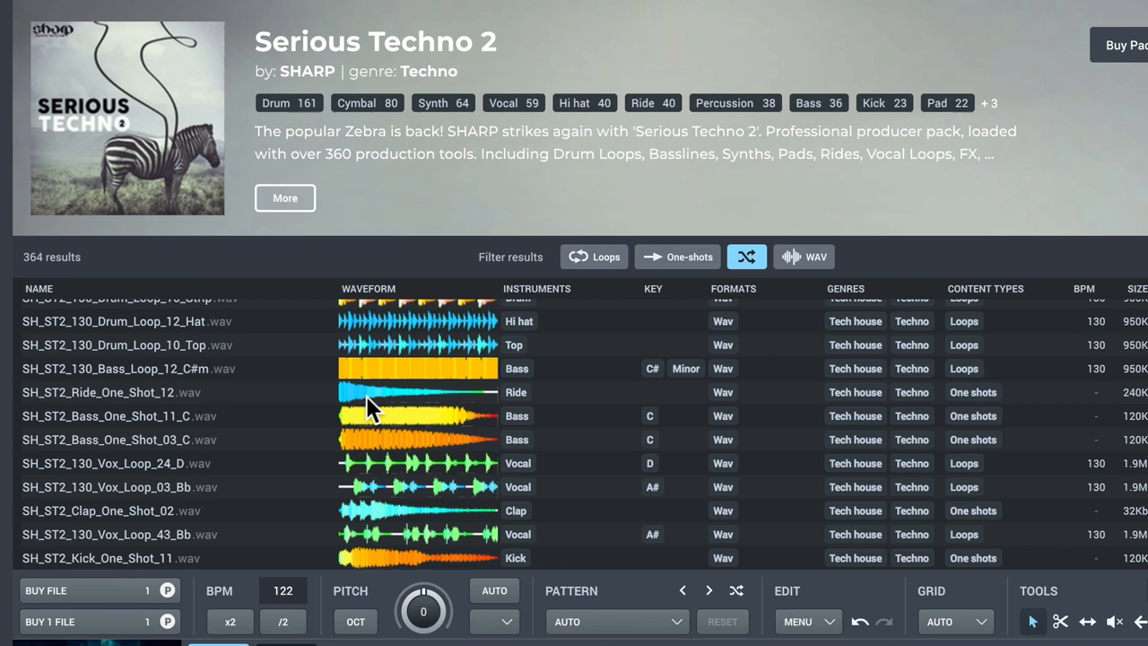
{"action": "scroll", "scroll_direction": "down", "scroll_amount": 3}
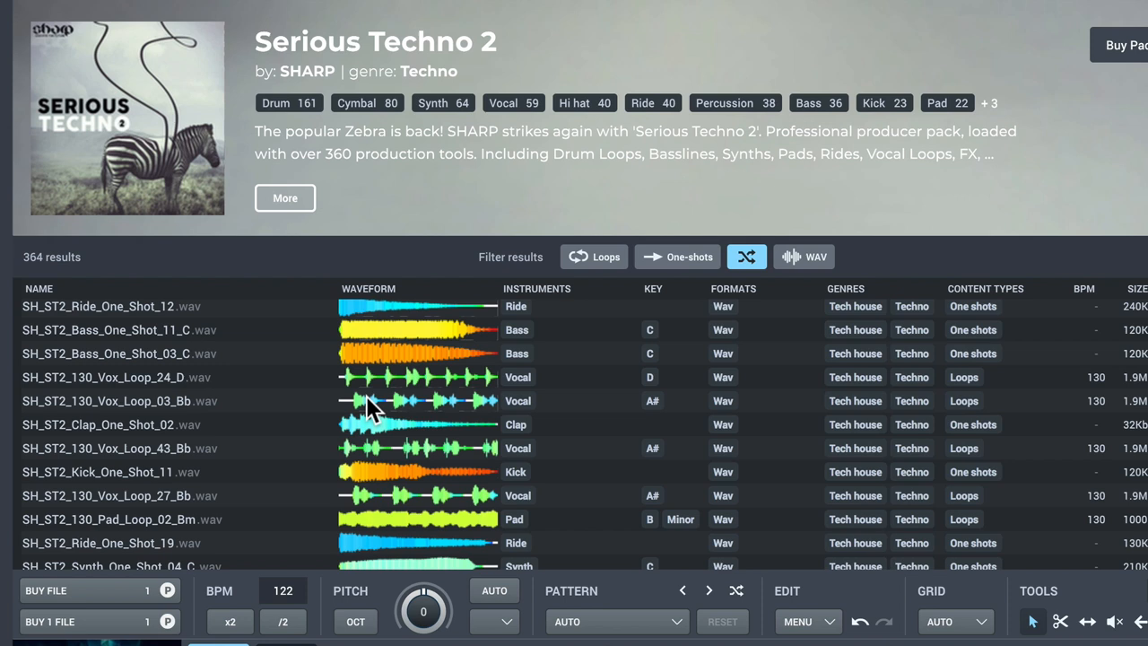
{"action": "mouse_move", "coordinate": [435, 372]}
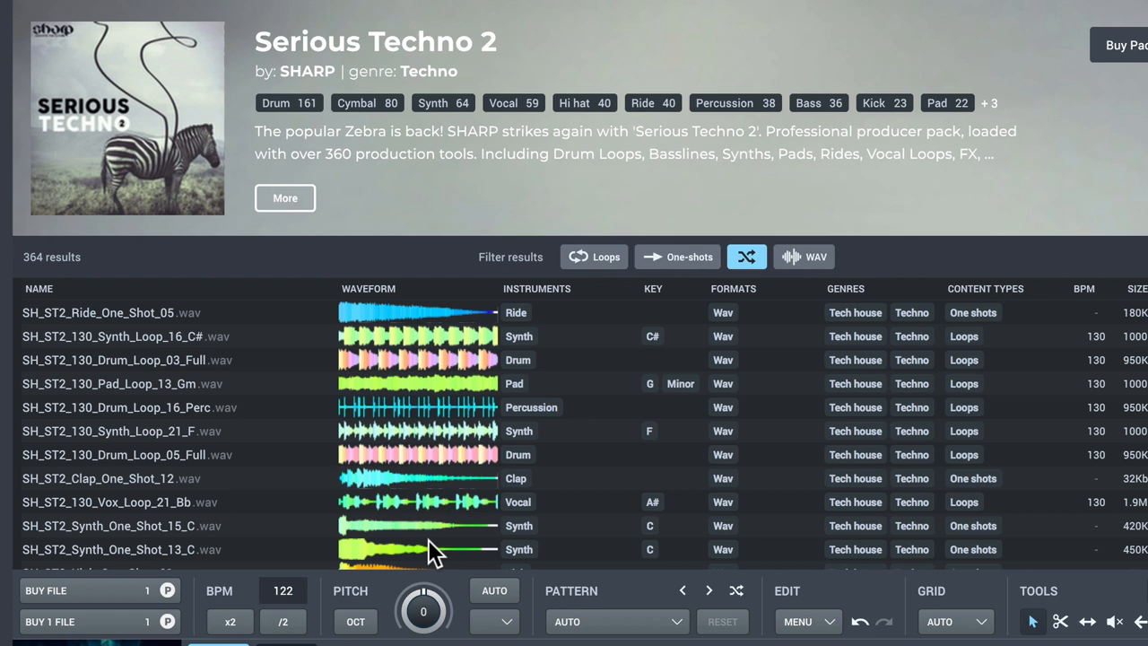
{"action": "scroll", "scroll_direction": "down", "scroll_amount": 3}
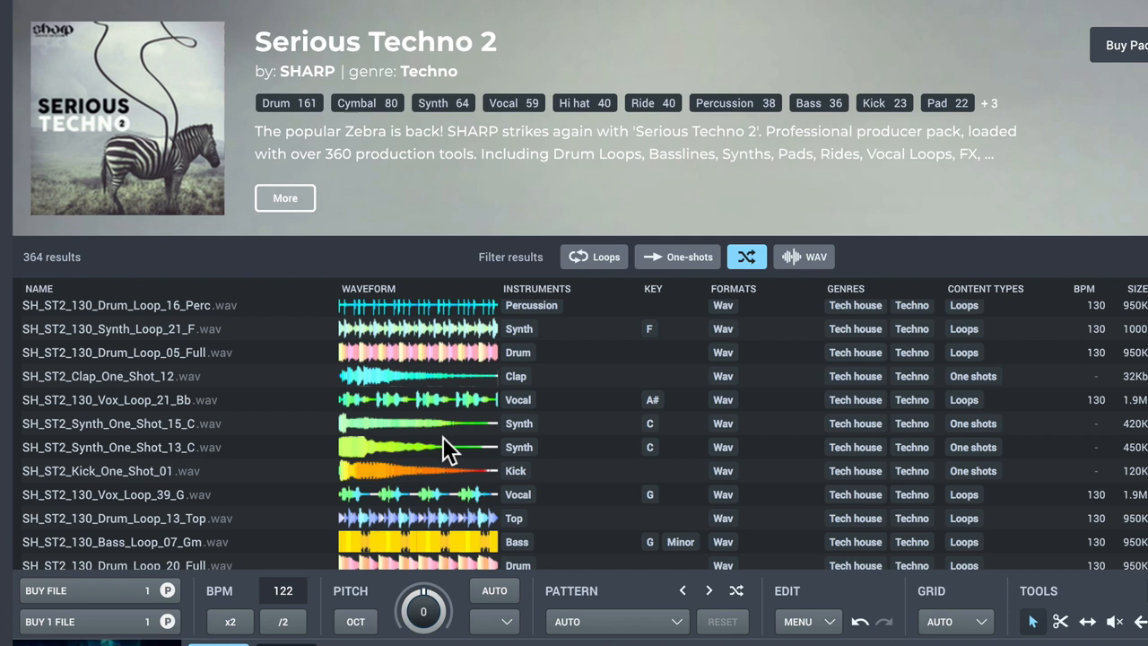
{"action": "scroll", "scroll_direction": "down", "scroll_amount": 3}
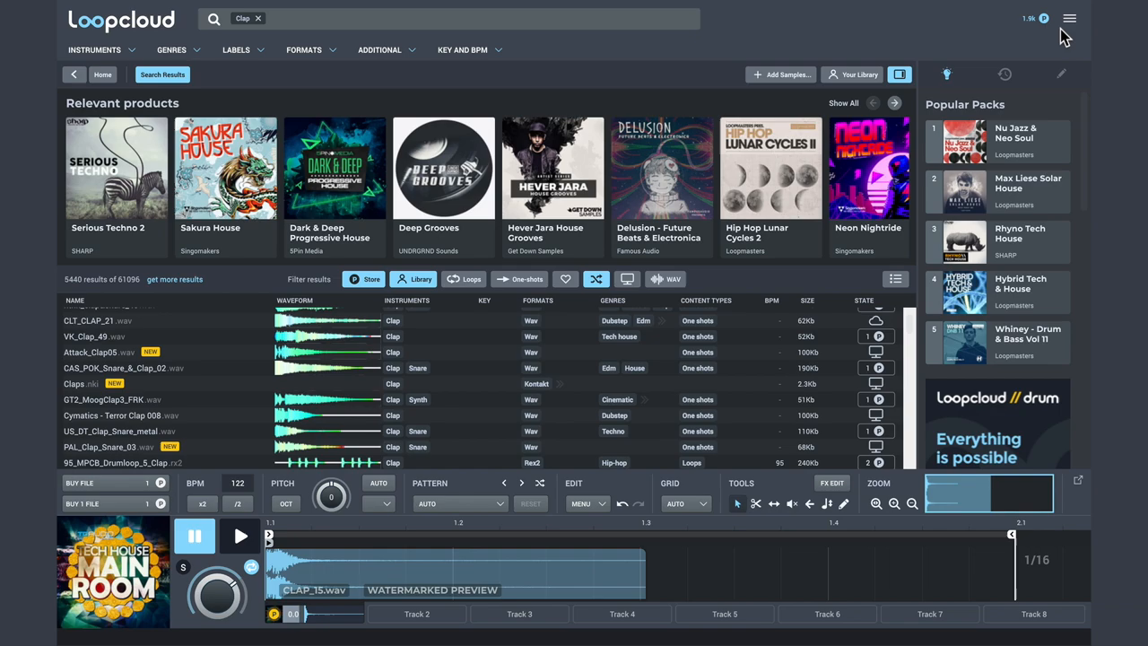
- Set the Preferences colour scheme to Light, close it, and scroll the clap results
{"action": "left_click", "coordinate": [1070, 18]}
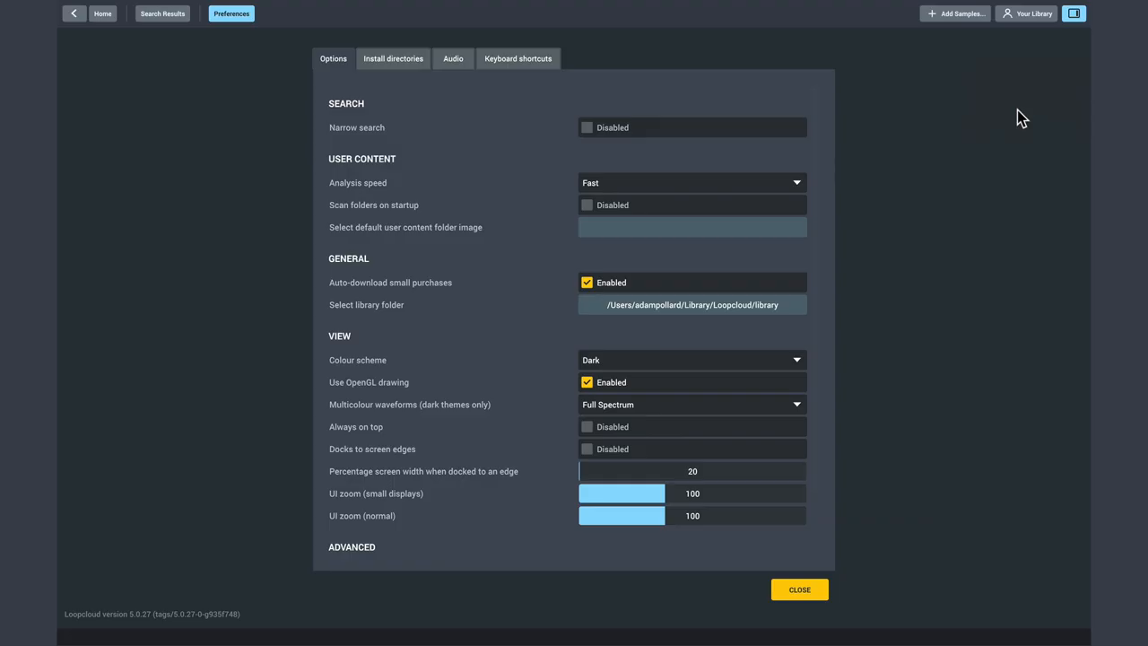
{"action": "left_click", "coordinate": [691, 360]}
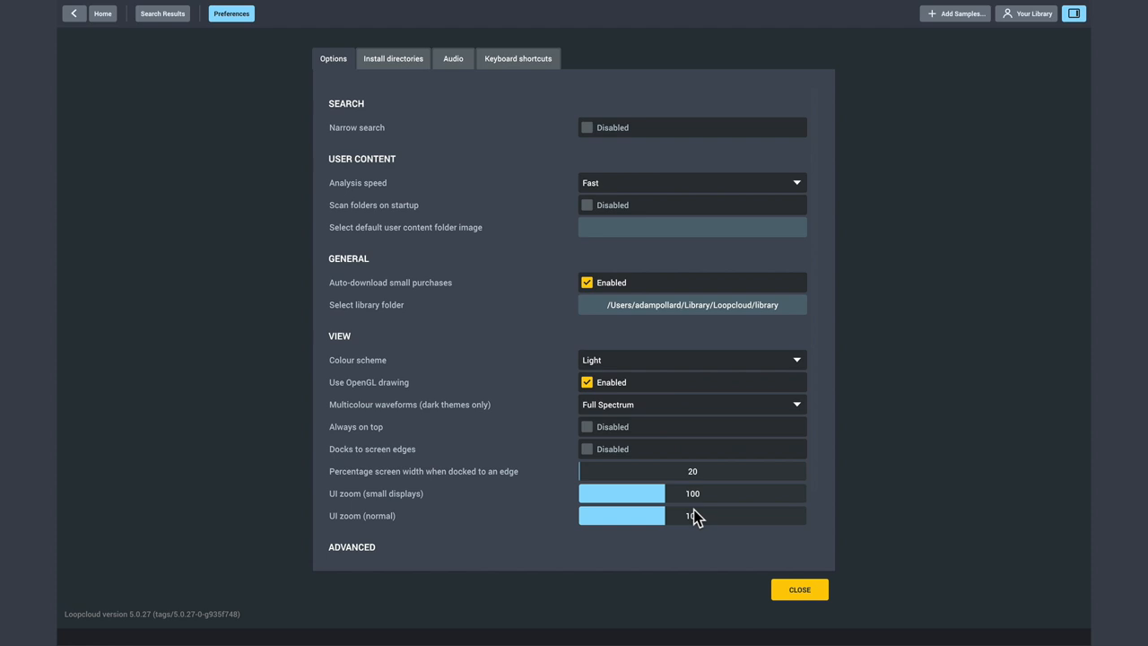
{"action": "left_click", "coordinate": [797, 589]}
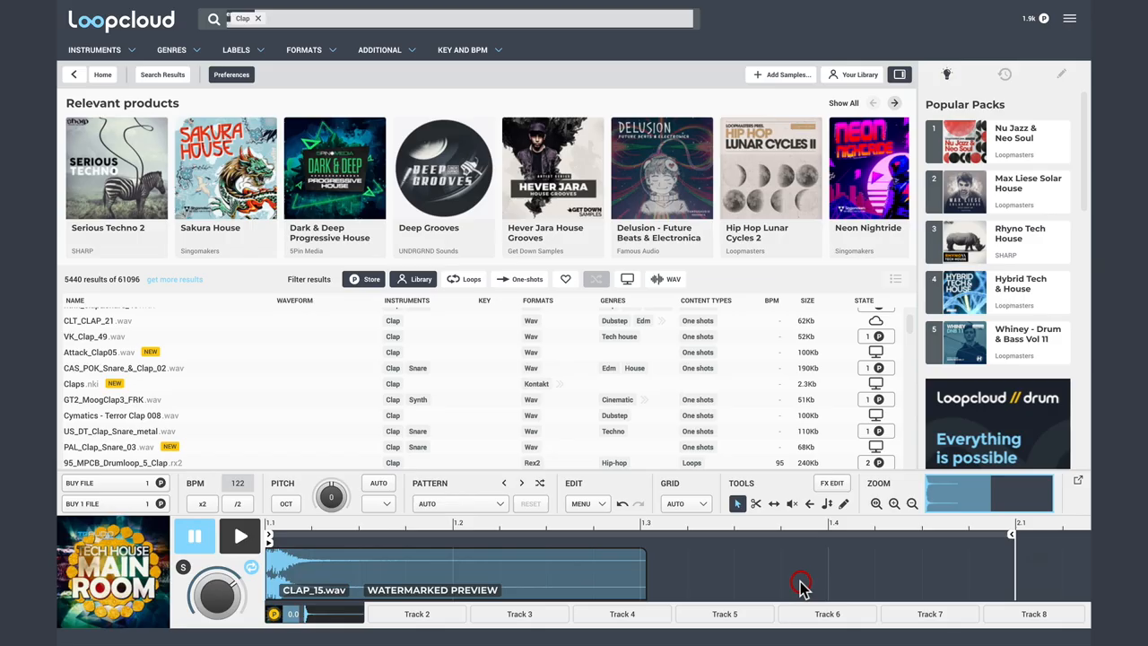
{"action": "scroll", "scroll_direction": "down", "scroll_amount": 3}
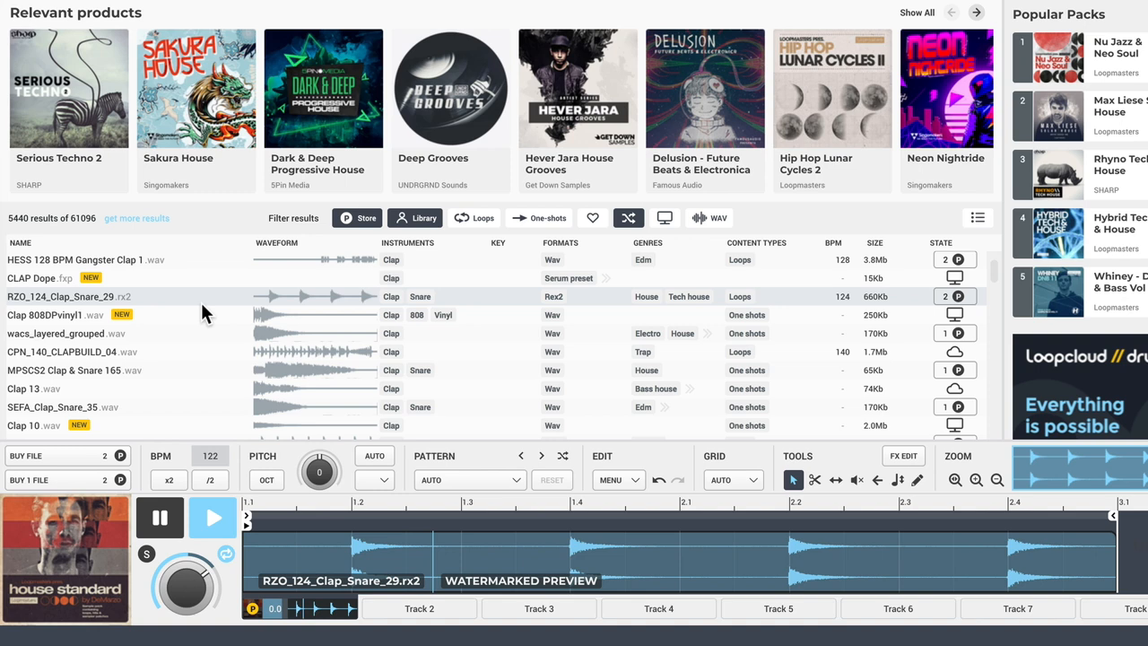
- Load the RZO_124_Clap_Snare_29.rx2 row into the editor to audition it
{"action": "left_click", "coordinate": [213, 517]}
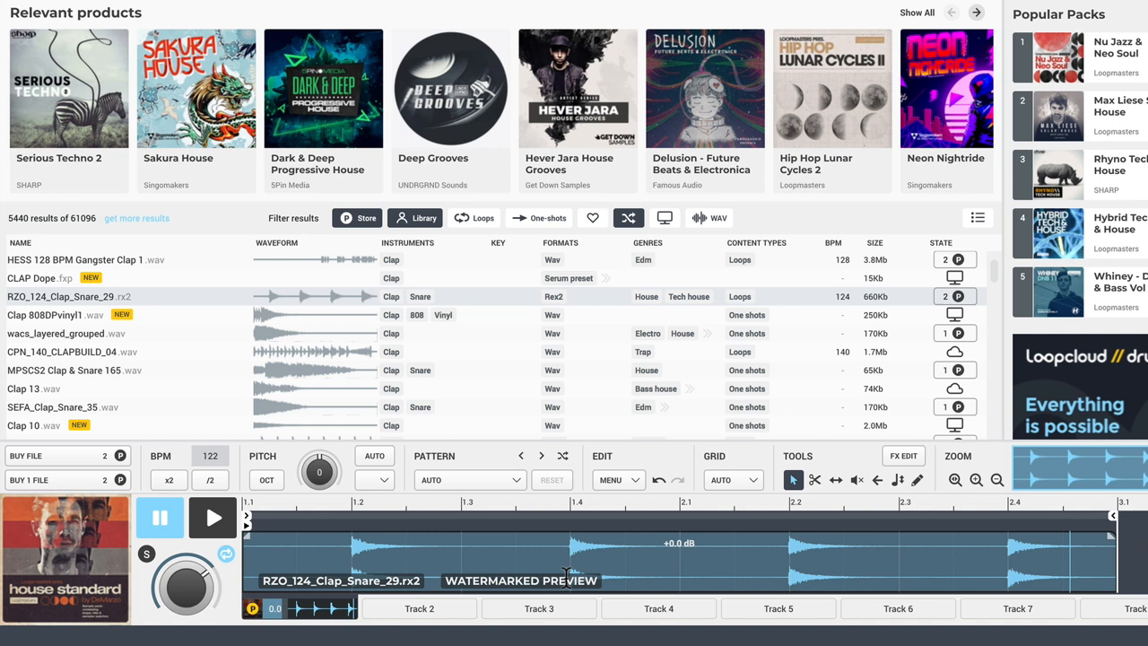
{"action": "mouse_move", "coordinate": [332, 549]}
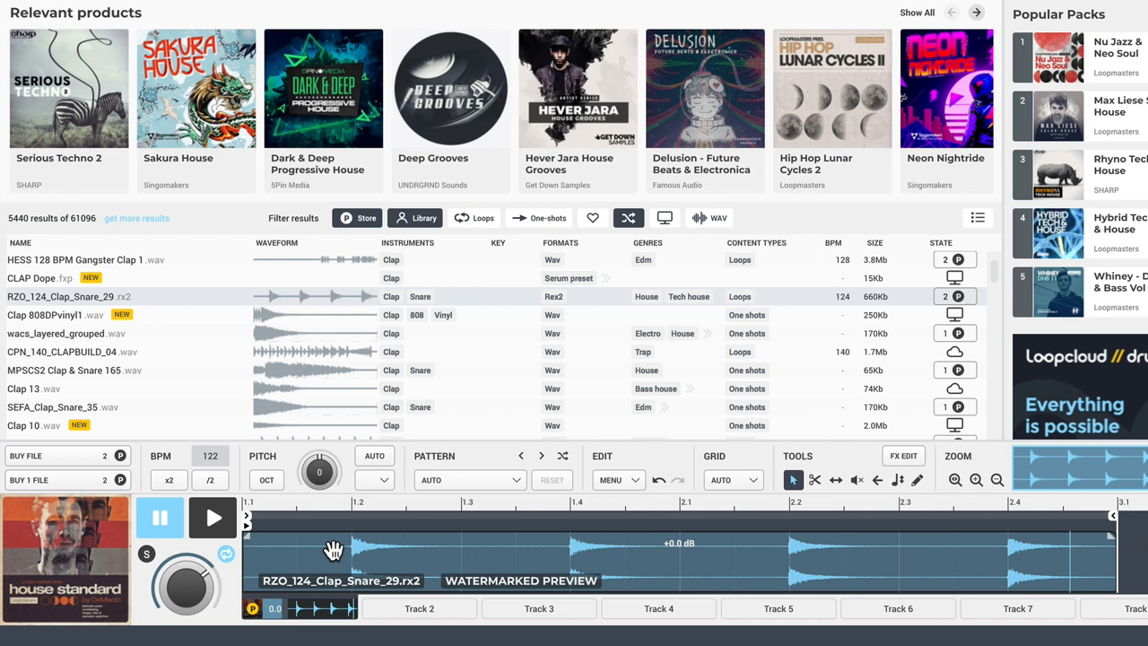
{"action": "mouse_move", "coordinate": [213, 517]}
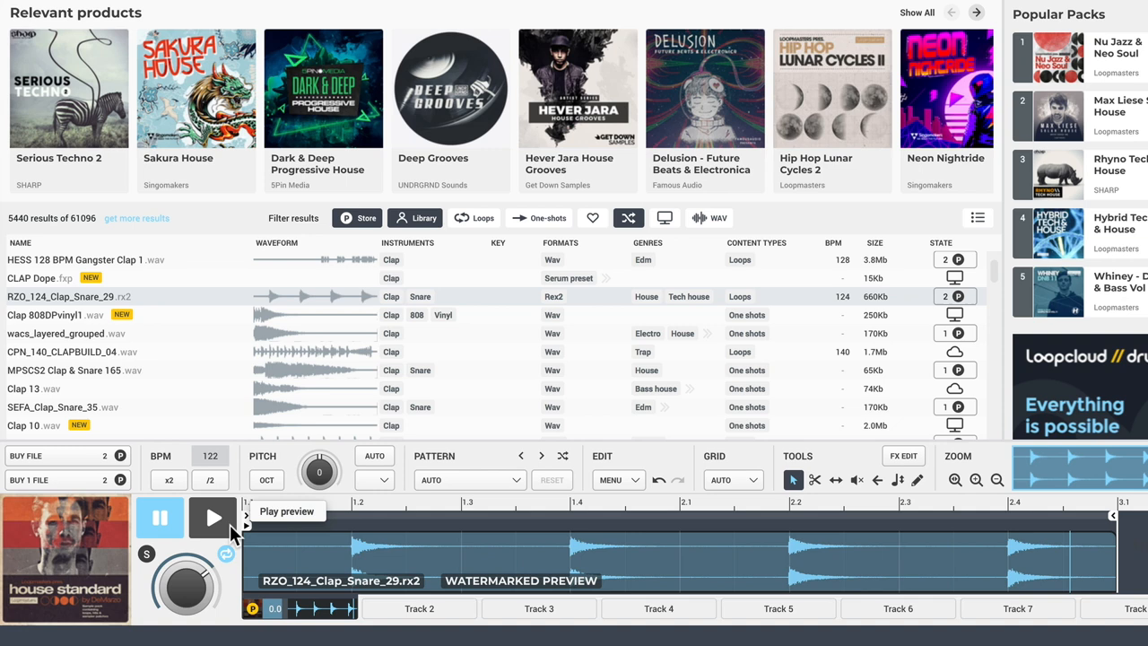
- Play the loaded clap preview and bring up the list of rhythm patterns
{"action": "left_click", "coordinate": [212, 516]}
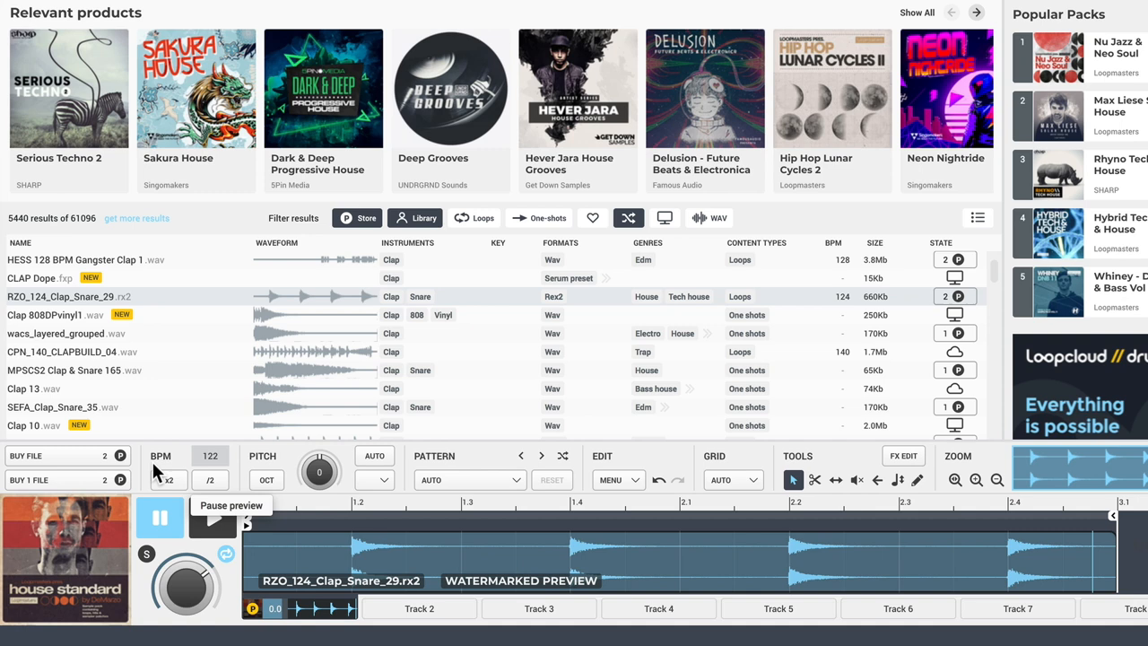
{"action": "mouse_move", "coordinate": [180, 385]}
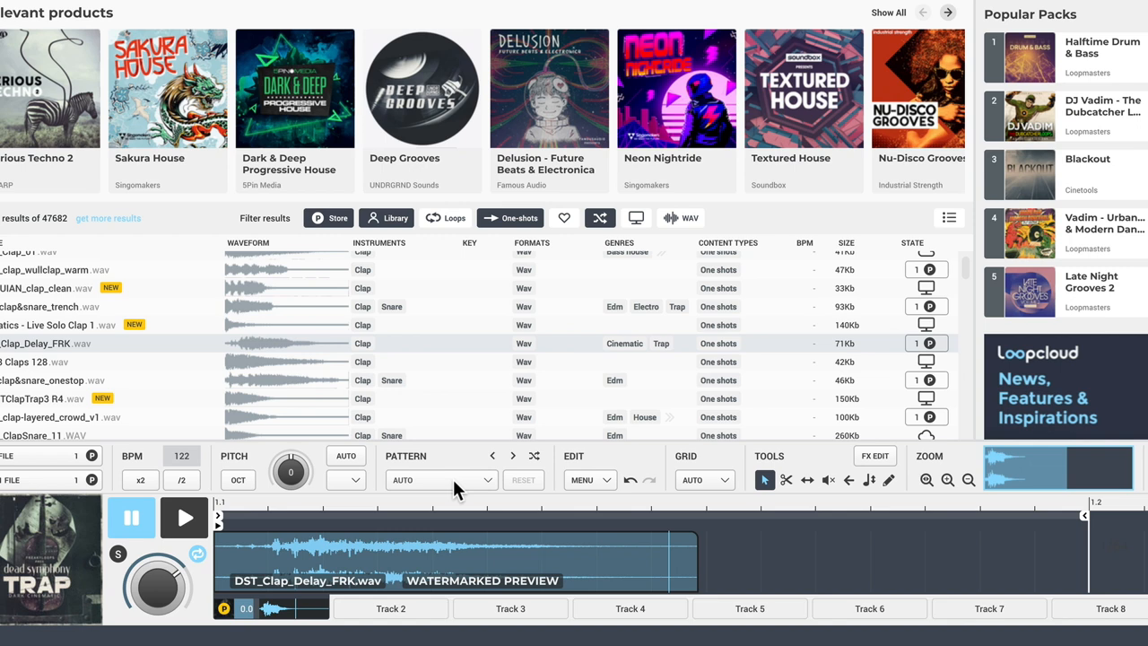
{"action": "left_click", "coordinate": [440, 479]}
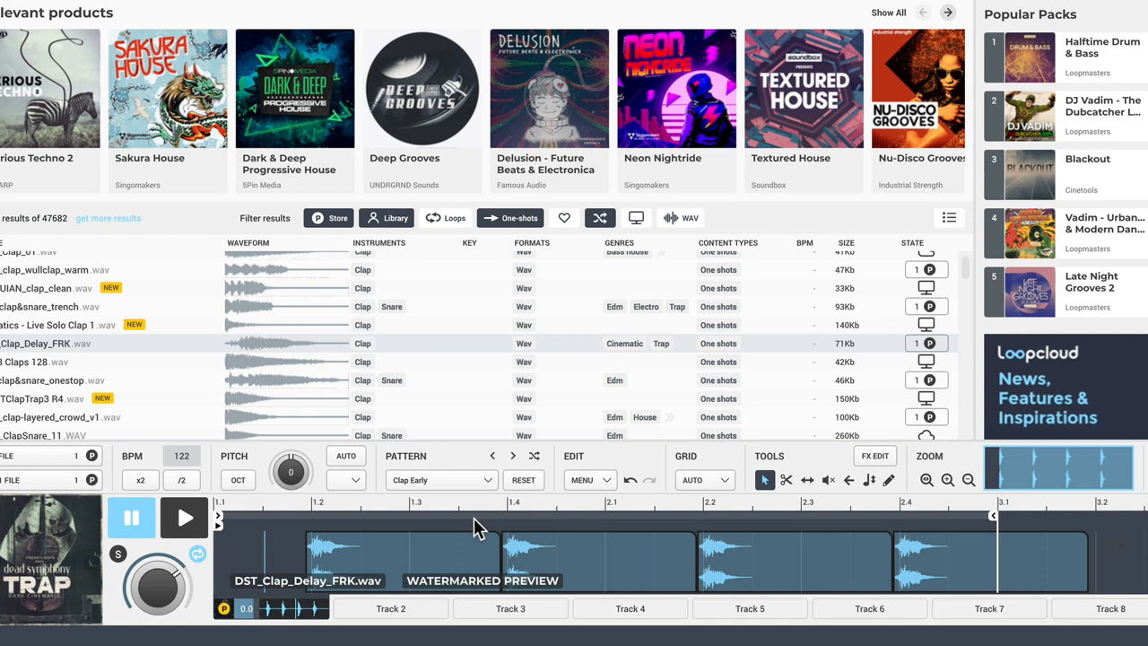
{"action": "mouse_move", "coordinate": [375, 477]}
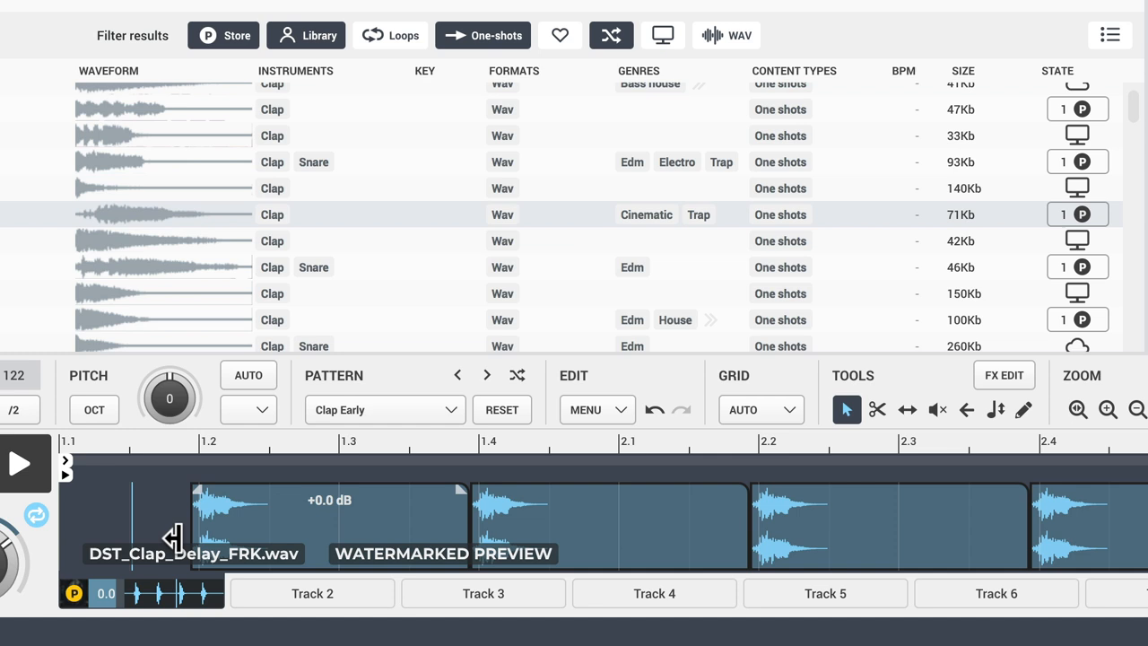
- Click in the editor near the first slice of DST_Clap_Delay_FRK
{"action": "left_click", "coordinate": [16, 462]}
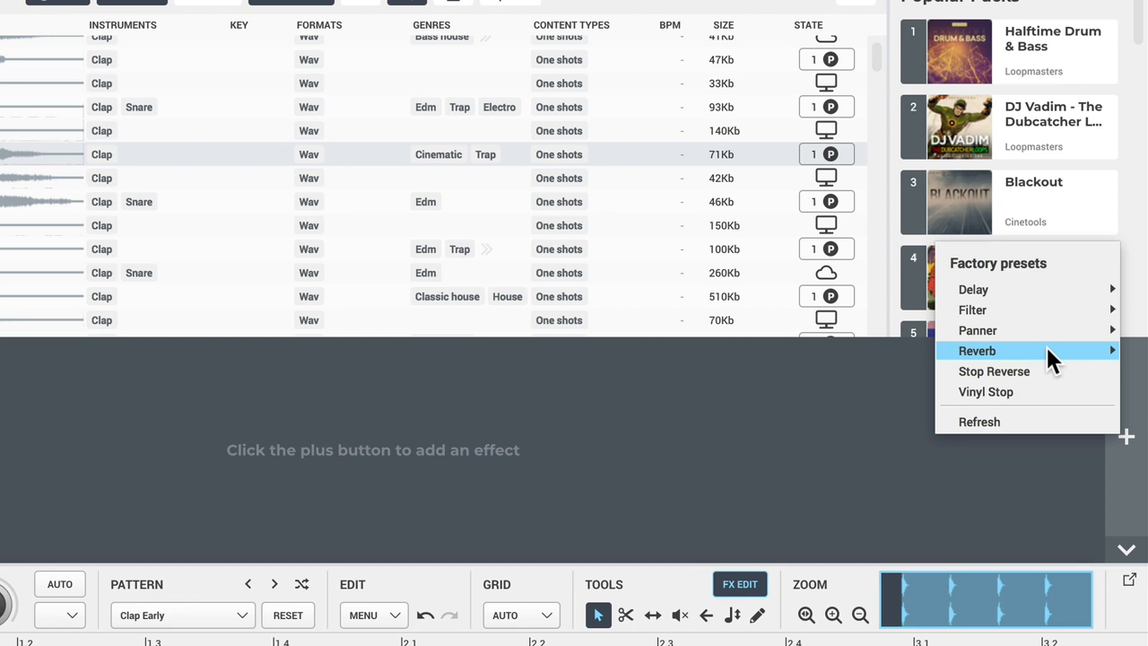
{"action": "mouse_move", "coordinate": [1027, 350]}
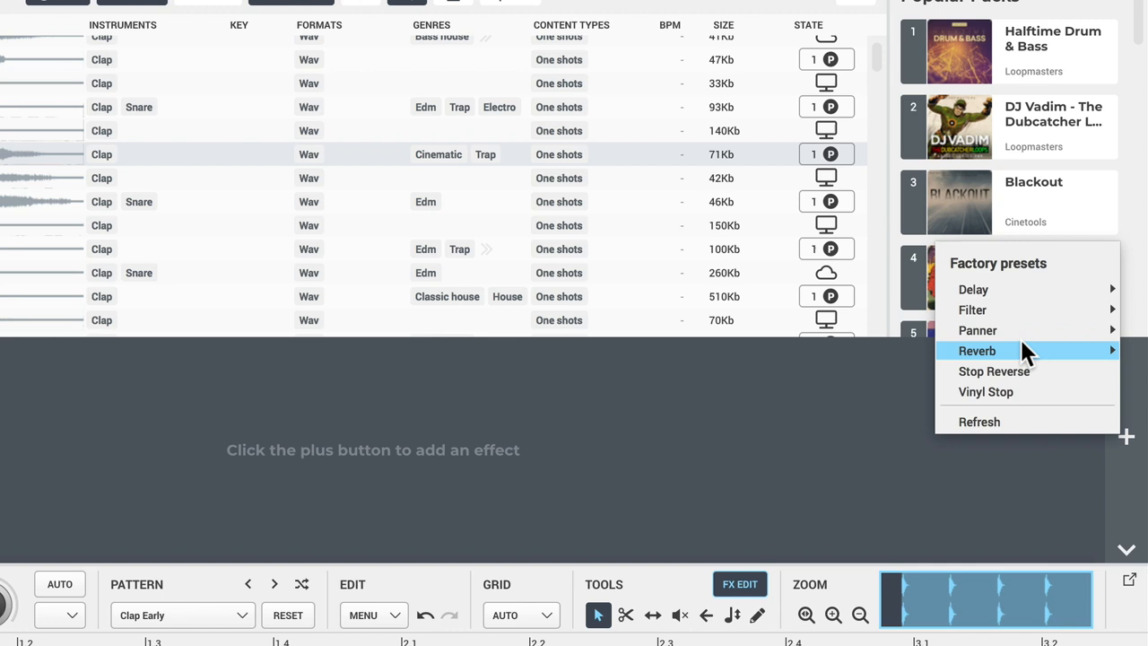
{"action": "mouse_move", "coordinate": [973, 289]}
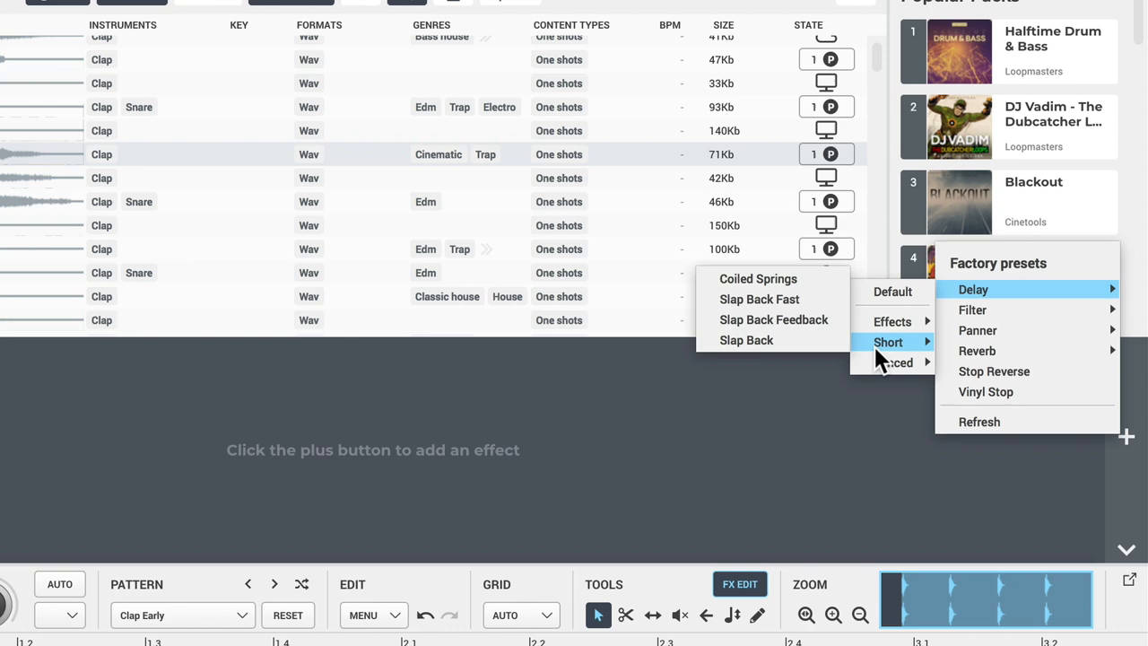
- Add the Delay: Coiled Springs and Filter: Sweep Down presets to the clap
{"action": "left_click", "coordinate": [758, 278]}
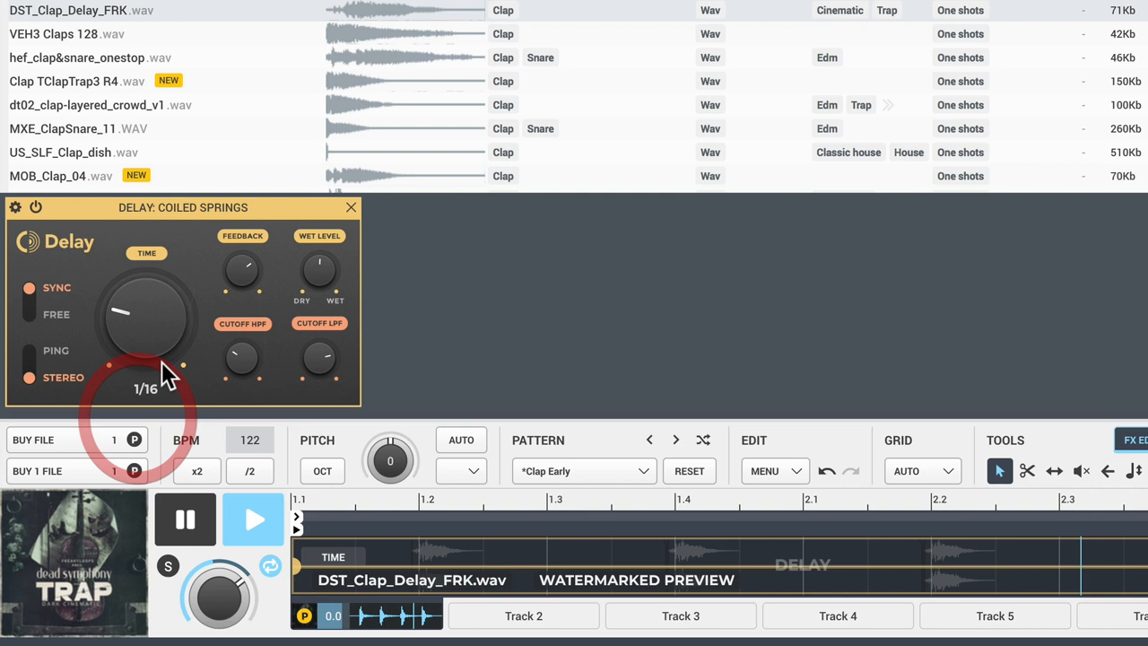
{"action": "mouse_move", "coordinate": [426, 332]}
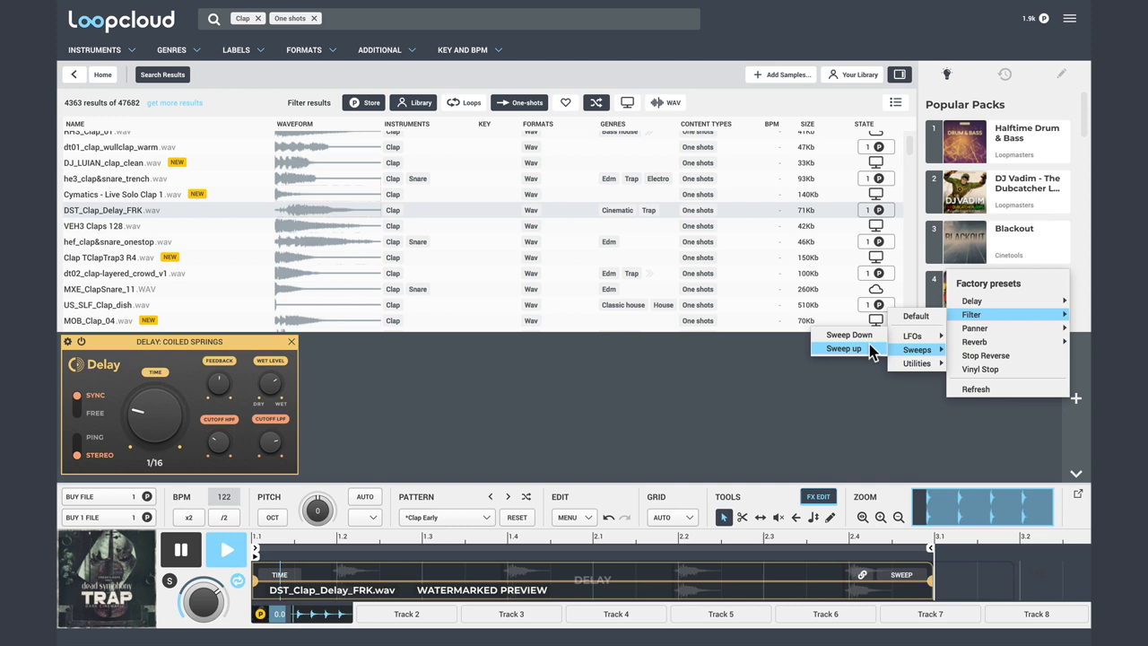
{"action": "left_click", "coordinate": [848, 334]}
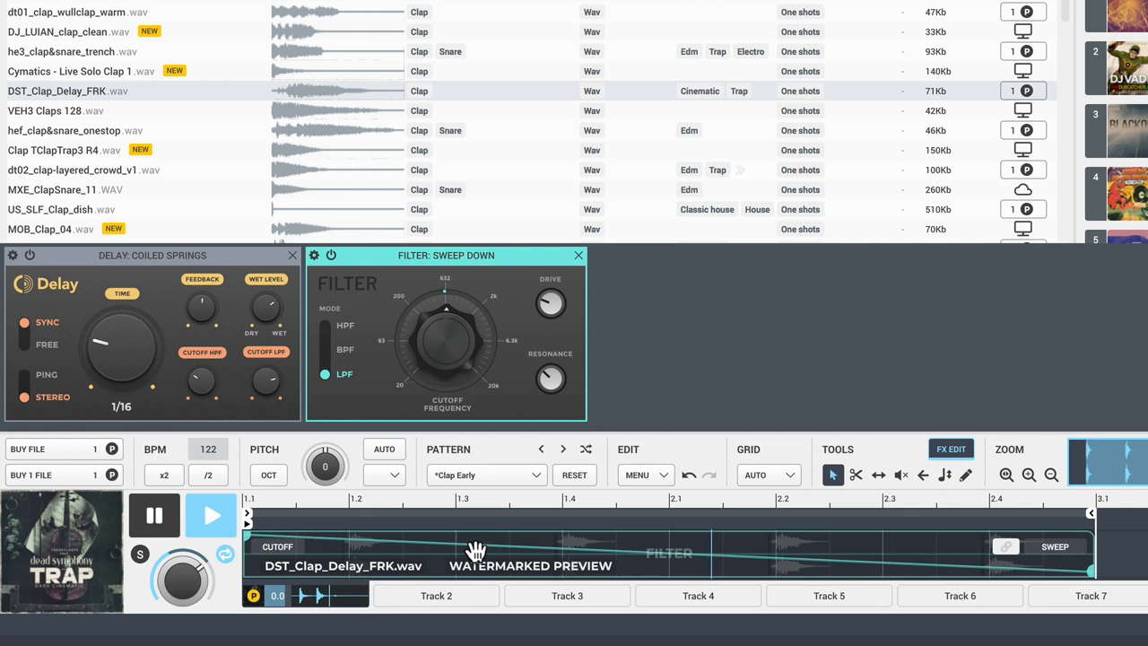
- Flatten the cutoff automation line and show the TIME delay automation lane
{"action": "left_click_drag", "start_coordinate": [475, 550], "coordinate": [1092, 570]}
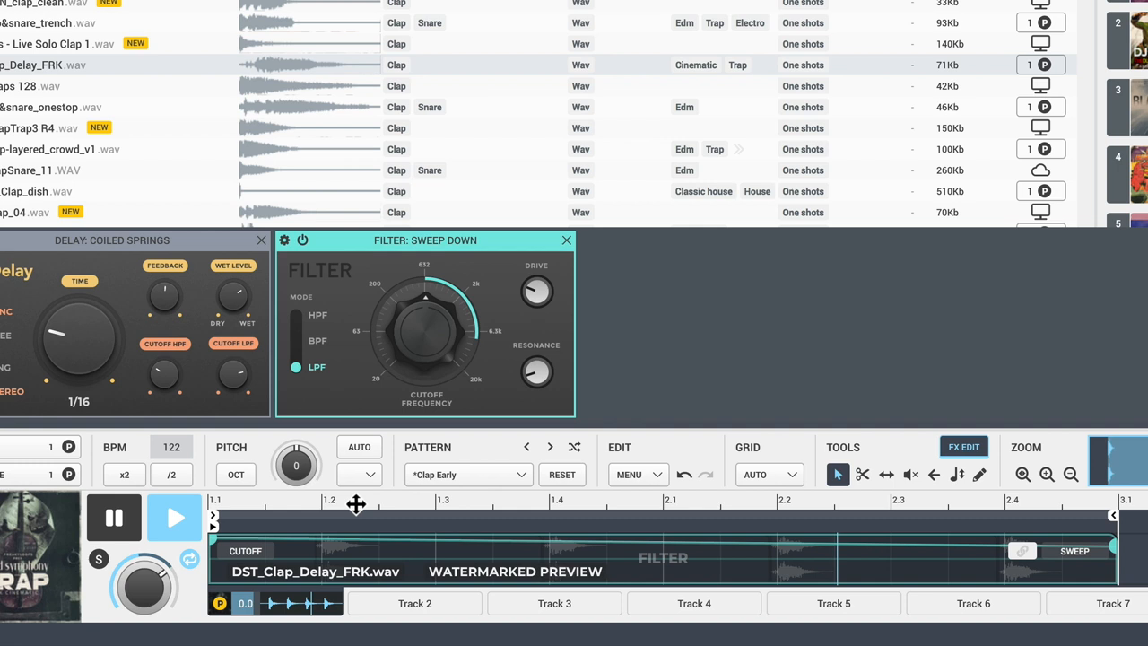
{"action": "mouse_move", "coordinate": [114, 516]}
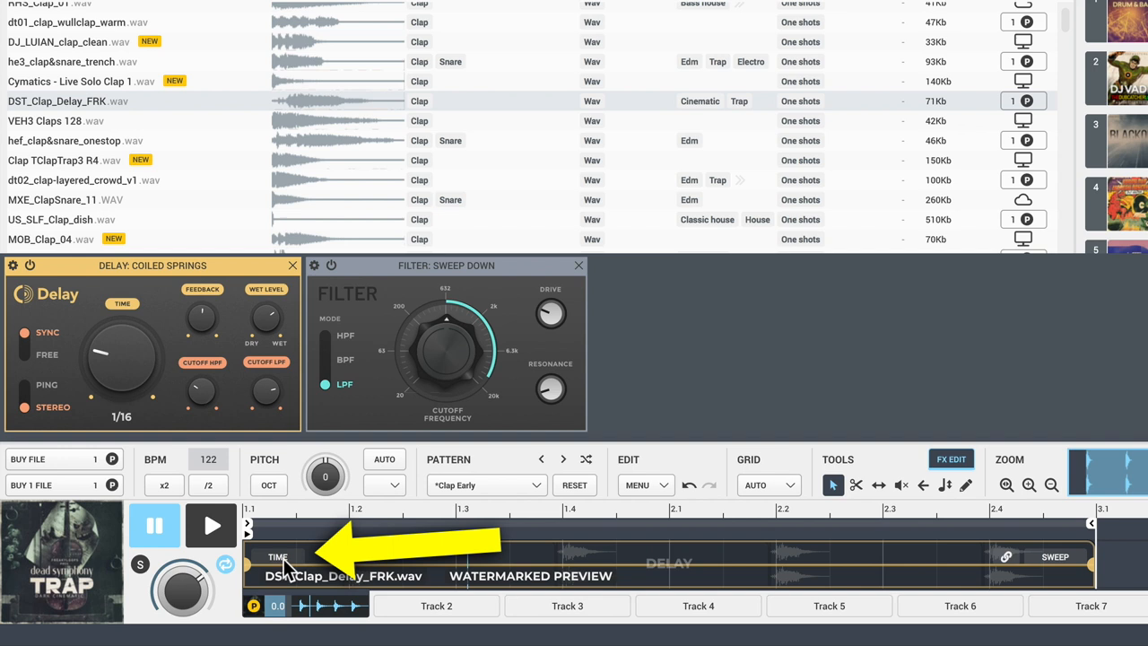
{"action": "left_click", "coordinate": [277, 556]}
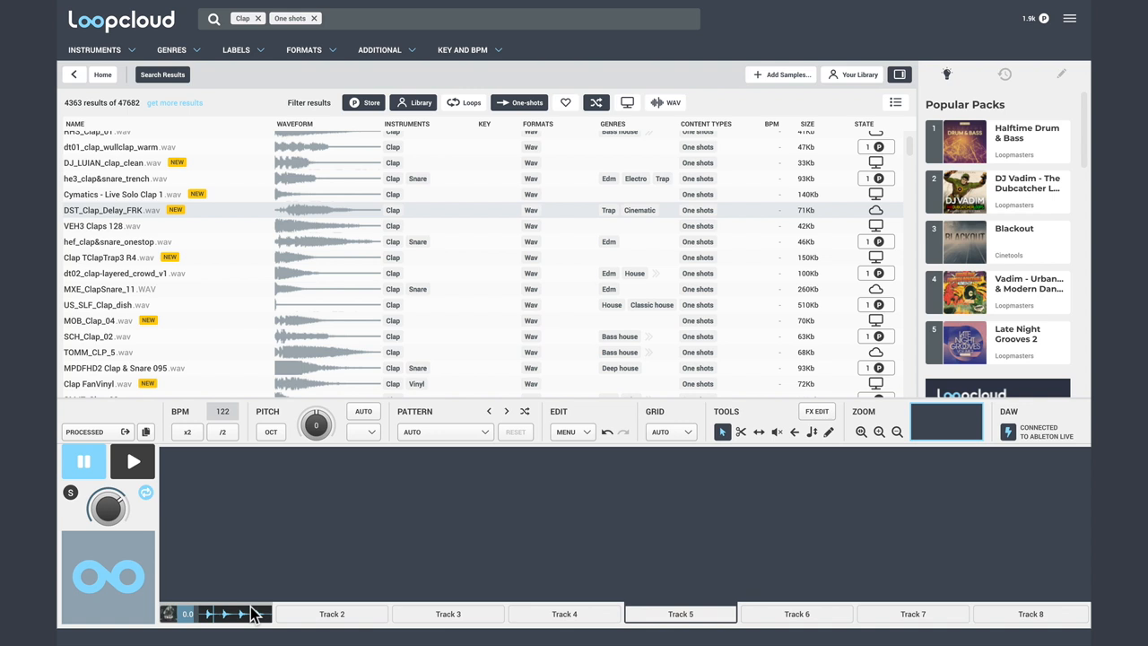
- Click an item in Loopcloud's top bar, opening the Late Night Grooves 2 pack page
{"action": "left_click", "coordinate": [247, 18]}
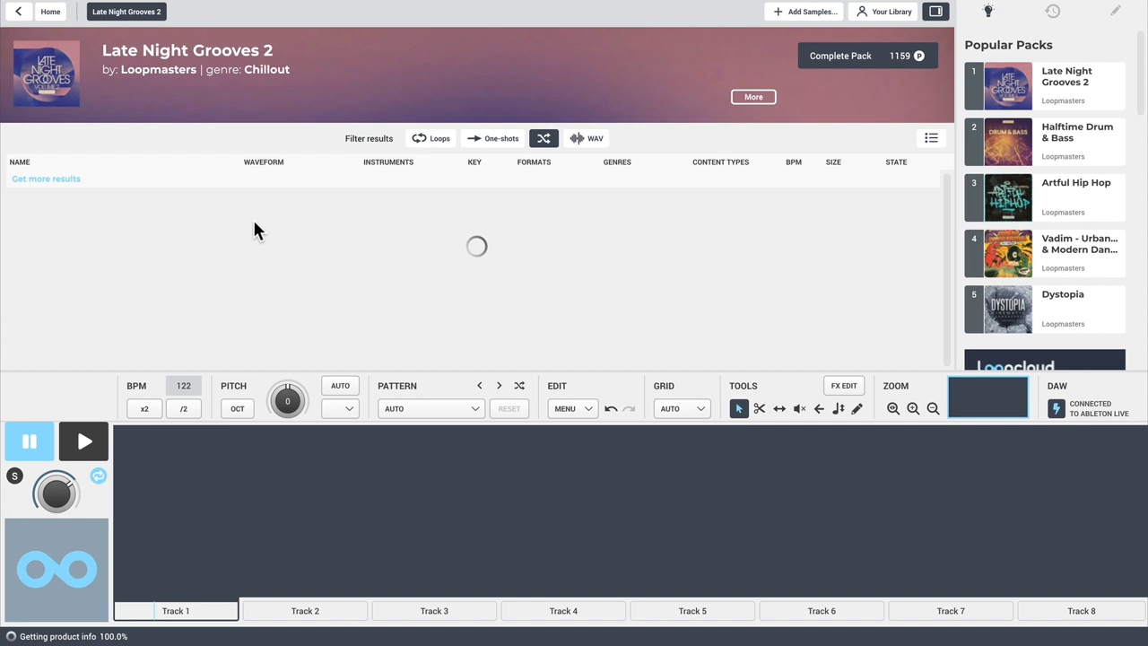
- Clear the loaded loops from the editor, then browse the plans pricing page
{"action": "left_click", "coordinate": [186, 252]}
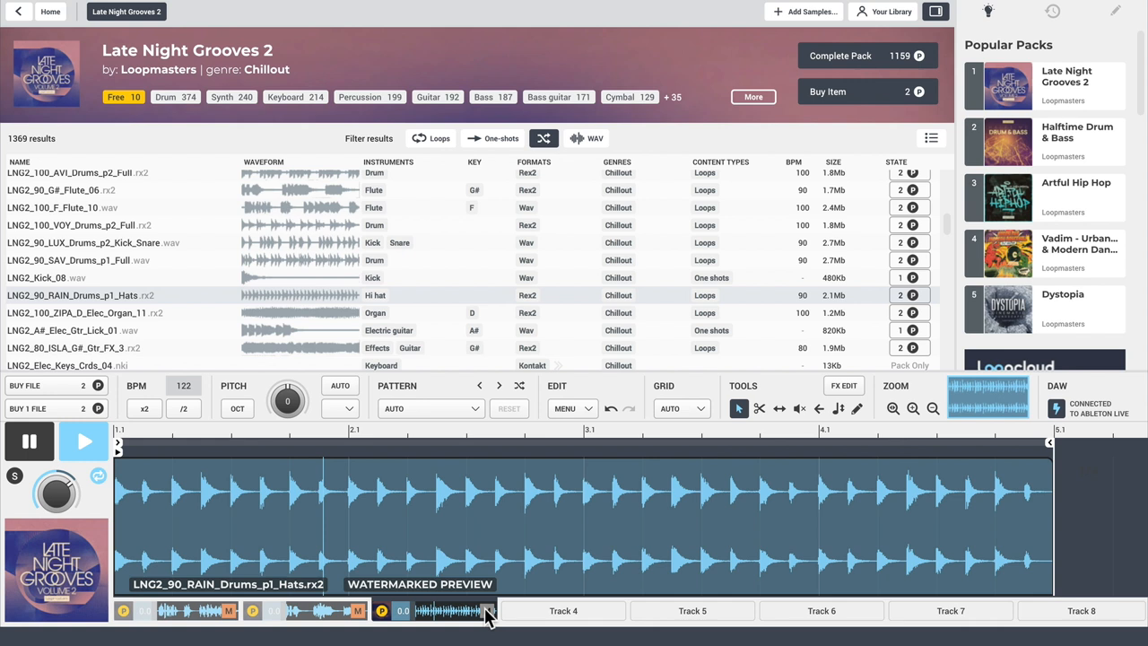
{"action": "left_click", "coordinate": [433, 611]}
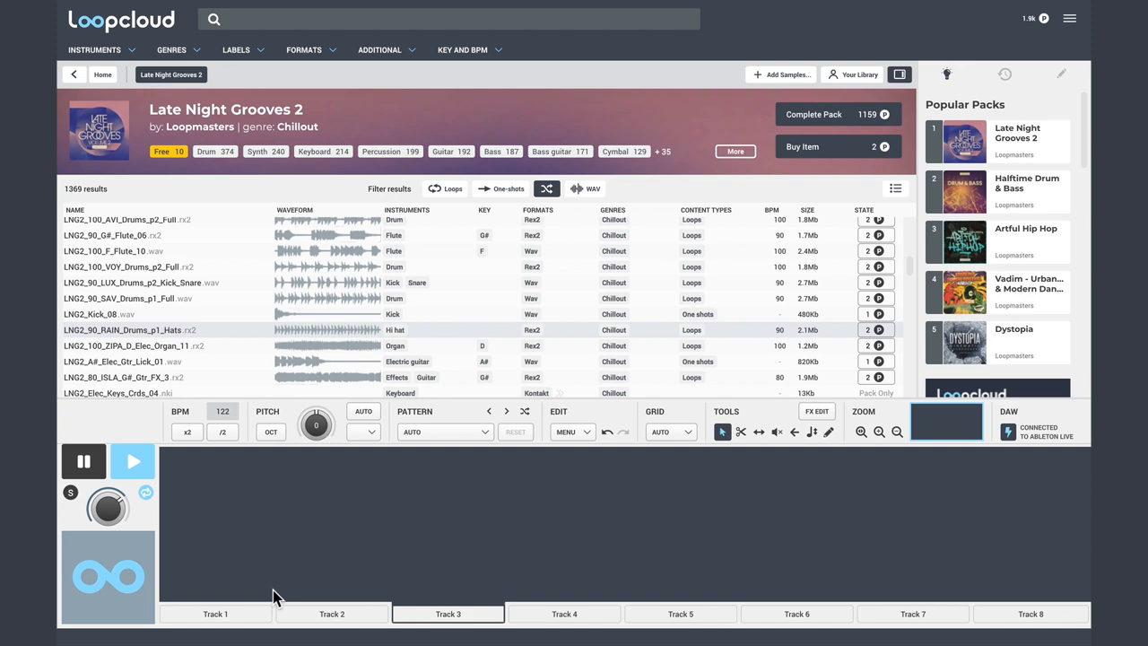
{"action": "left_click", "coordinate": [102, 75]}
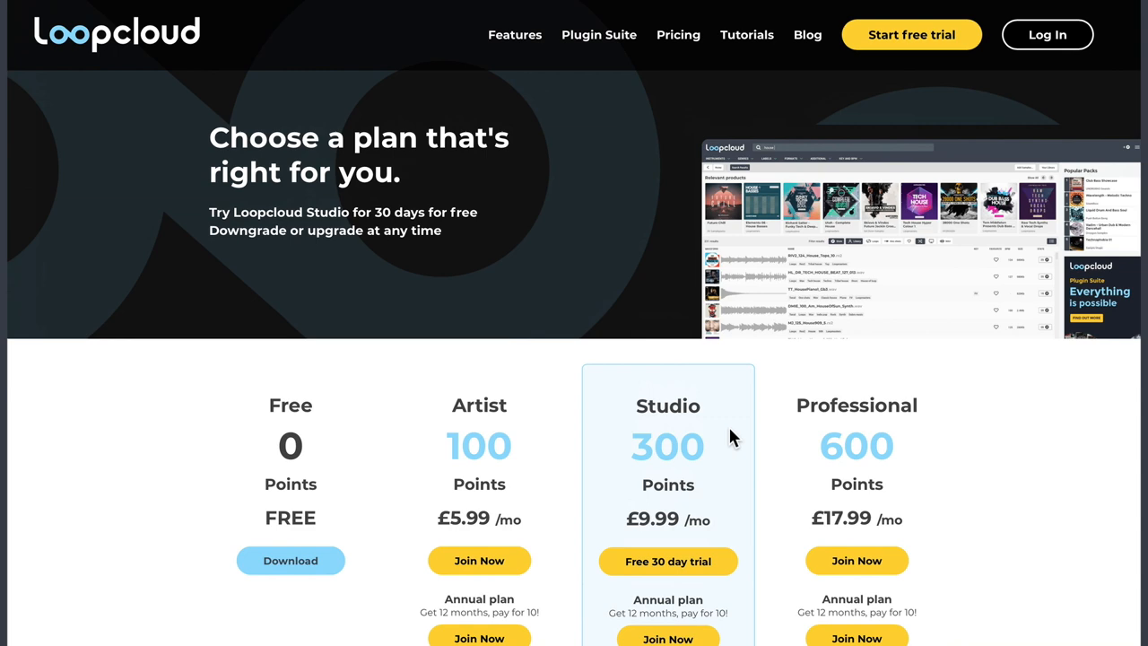
{"action": "scroll", "scroll_direction": "down", "scroll_amount": 3}
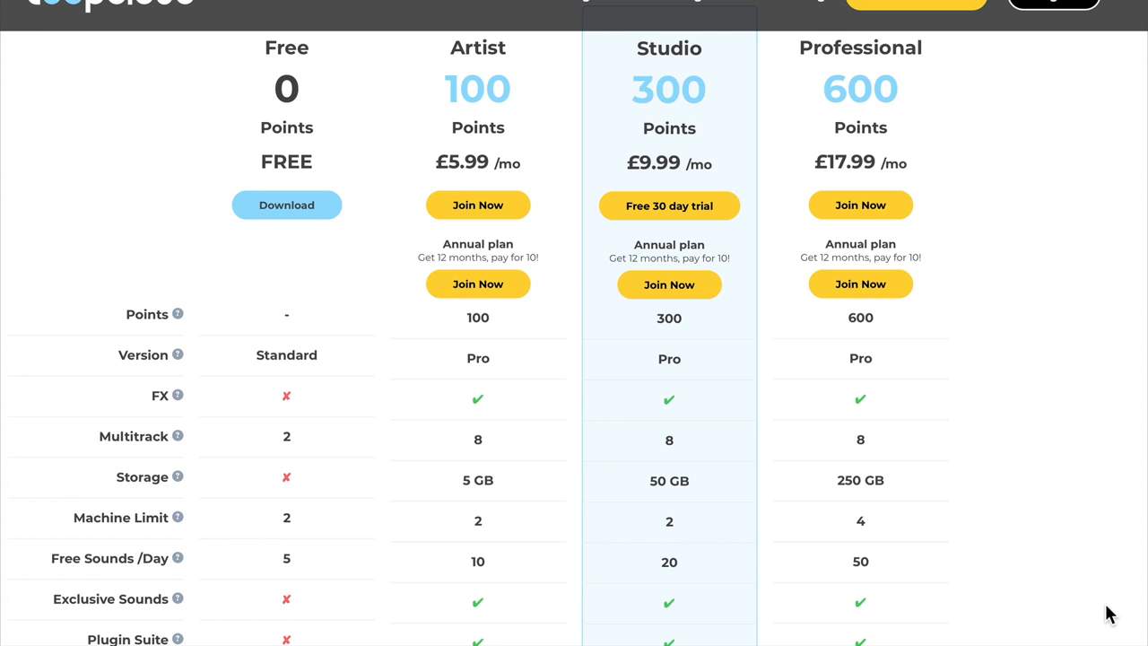
{"action": "mouse_move", "coordinate": [493, 581]}
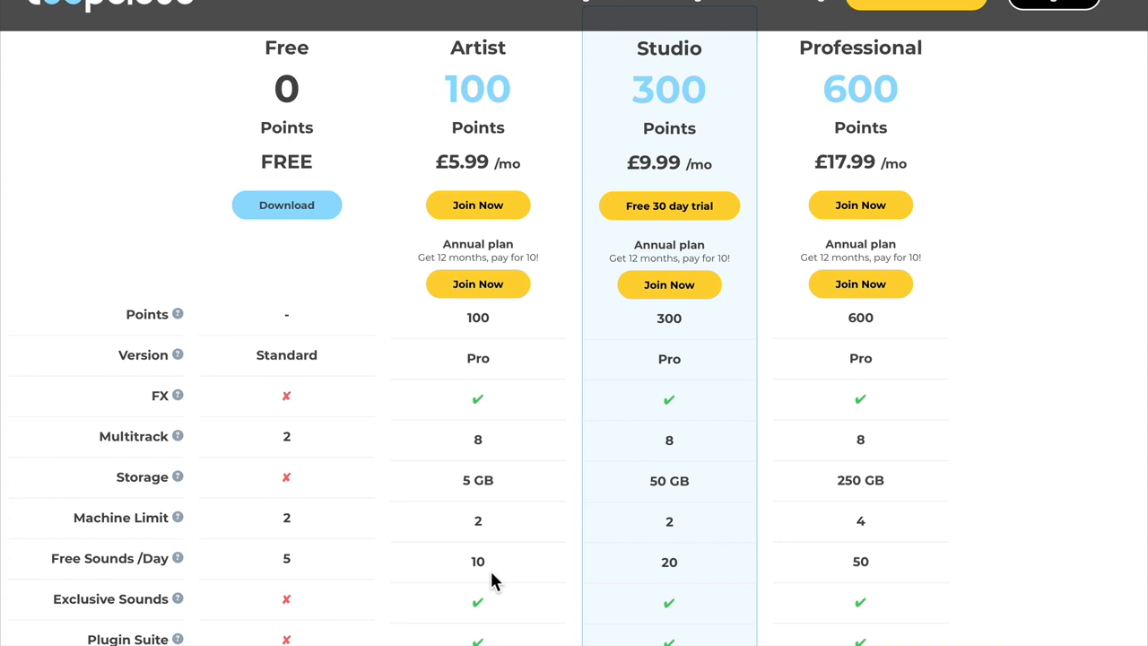
{"action": "mouse_move", "coordinate": [792, 157]}
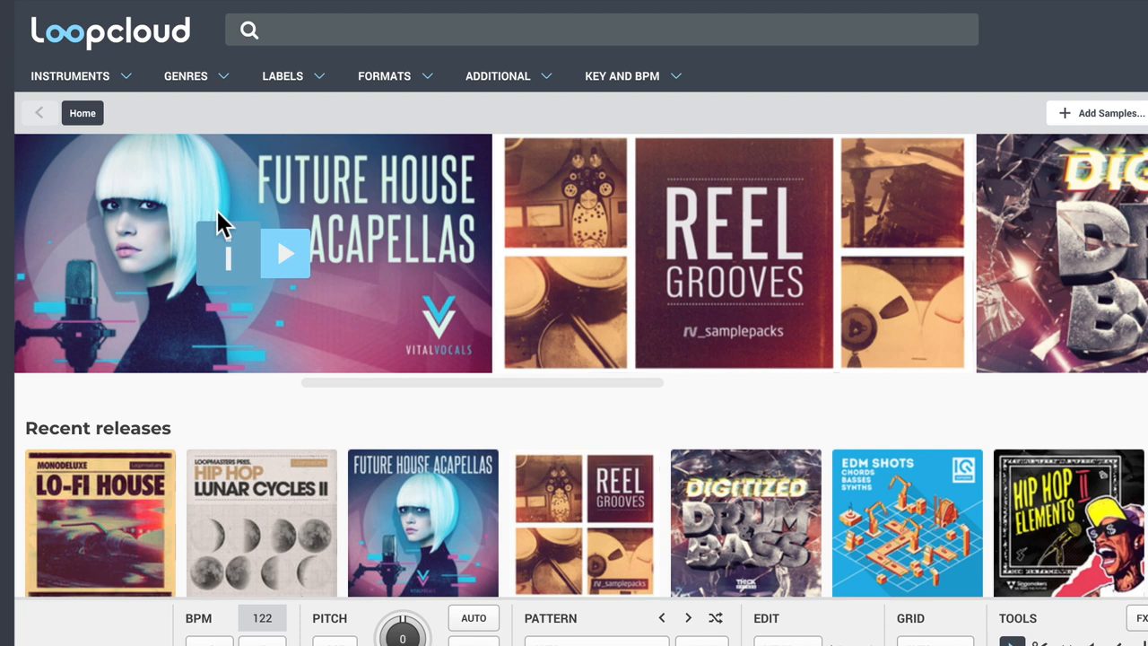
- Open the Future House Acapellas pack by Vital Vocals from the home page
{"action": "left_click", "coordinate": [285, 254]}
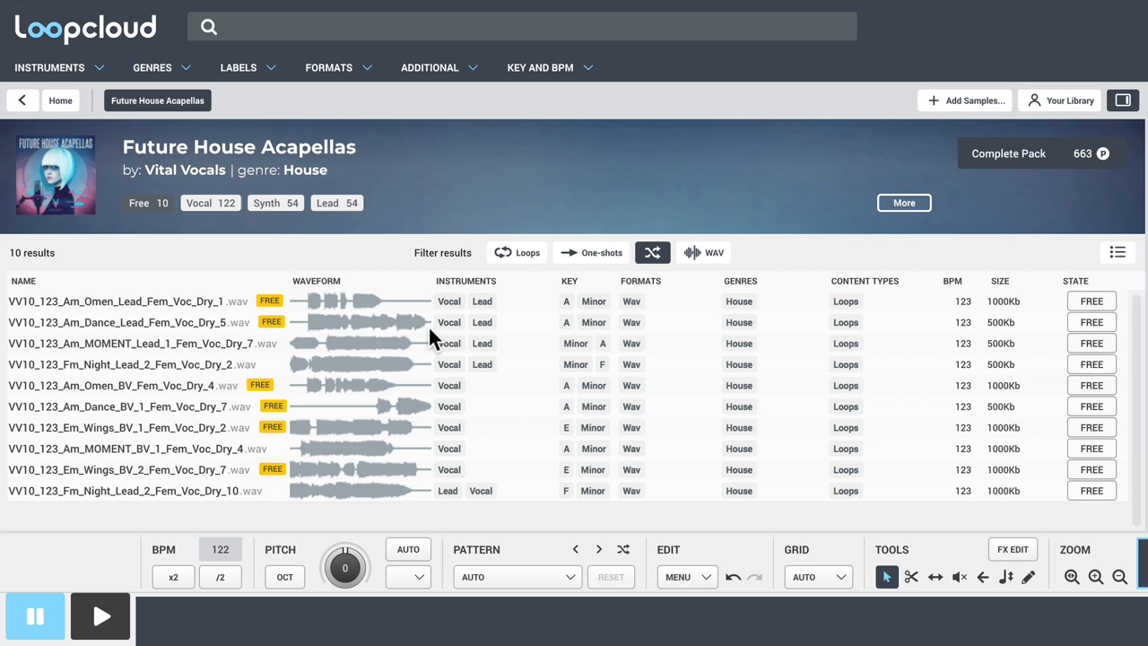
{"action": "mouse_move", "coordinate": [807, 356]}
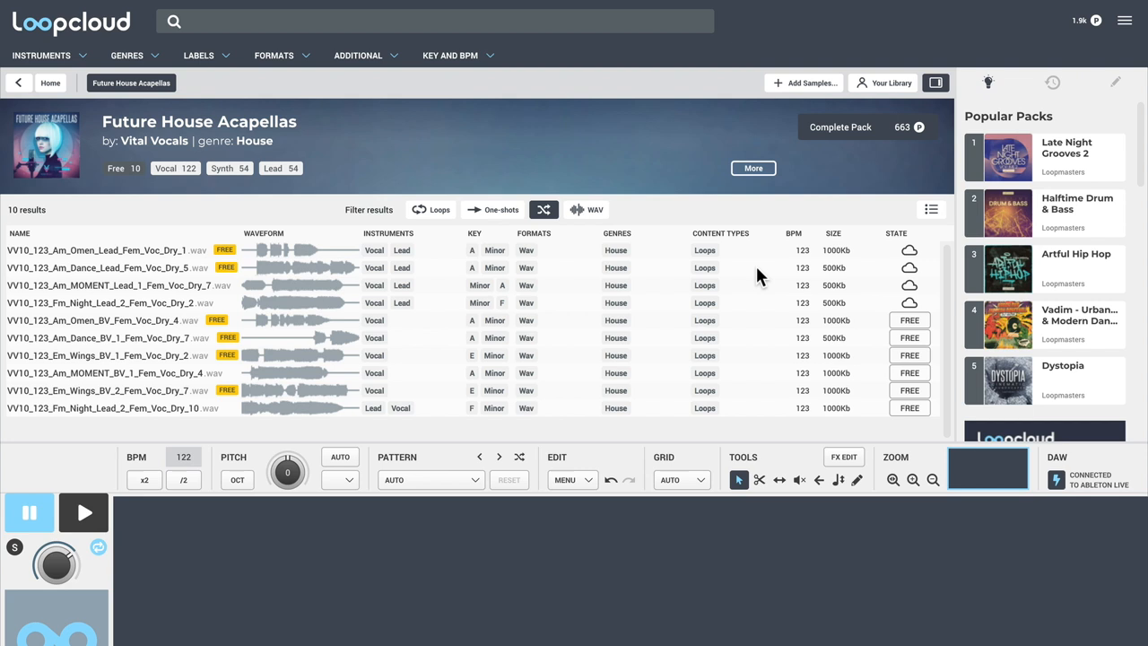
{"action": "left_click", "coordinate": [41, 55]}
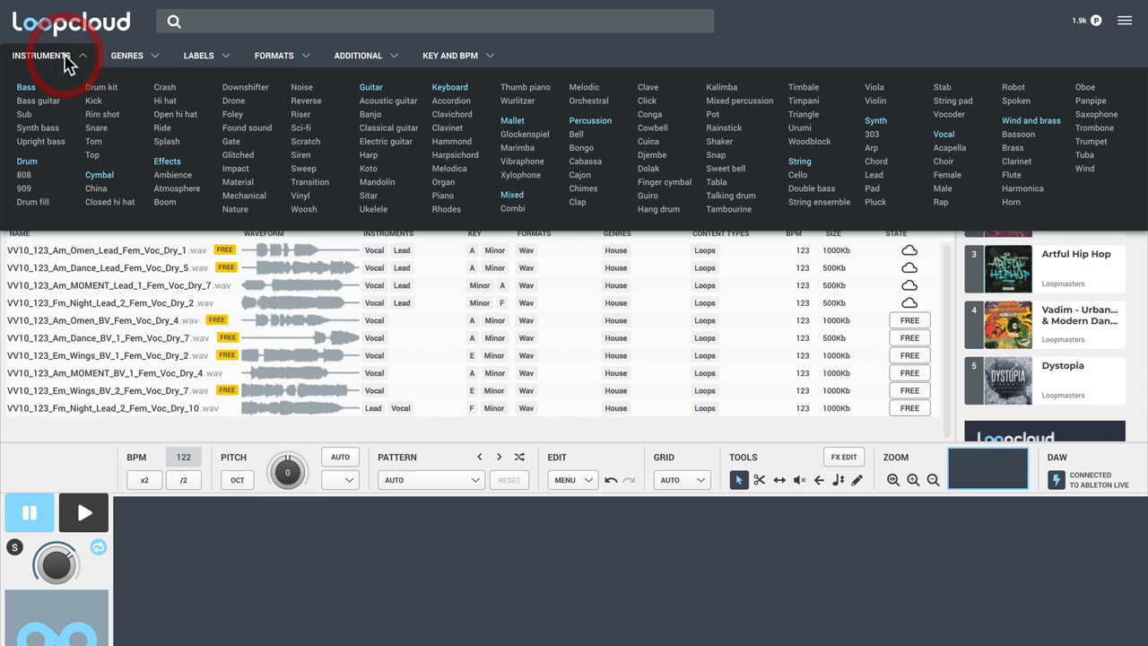
{"action": "left_click", "coordinate": [41, 55]}
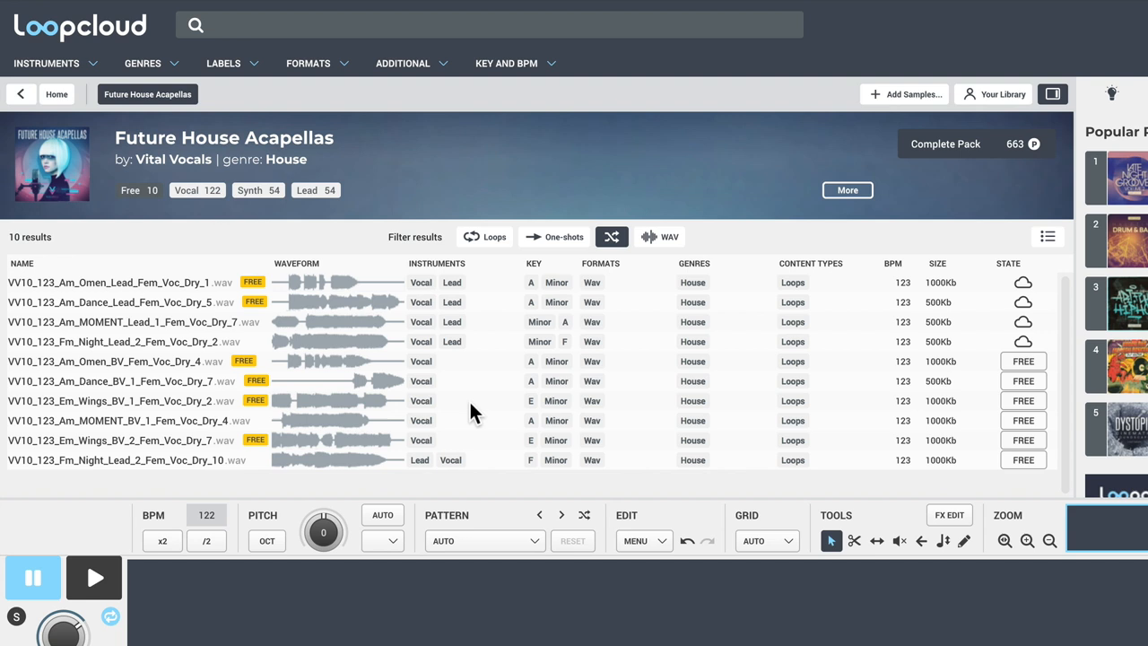
{"action": "mouse_move", "coordinate": [518, 399]}
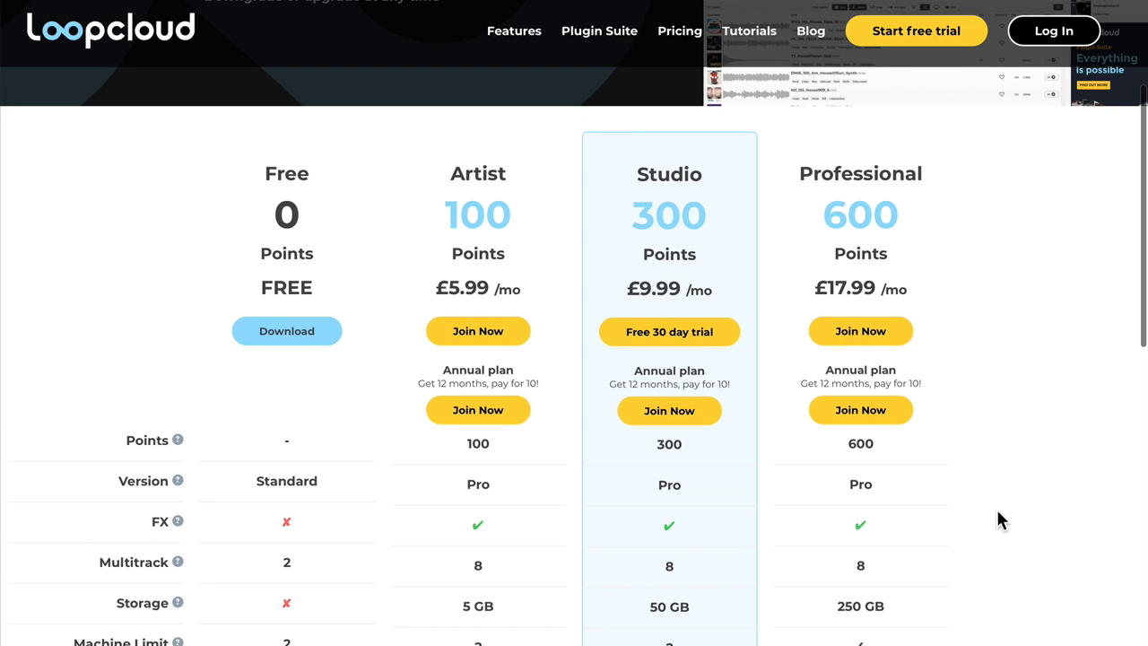
{"action": "scroll", "scroll_direction": "down", "scroll_amount": 3}
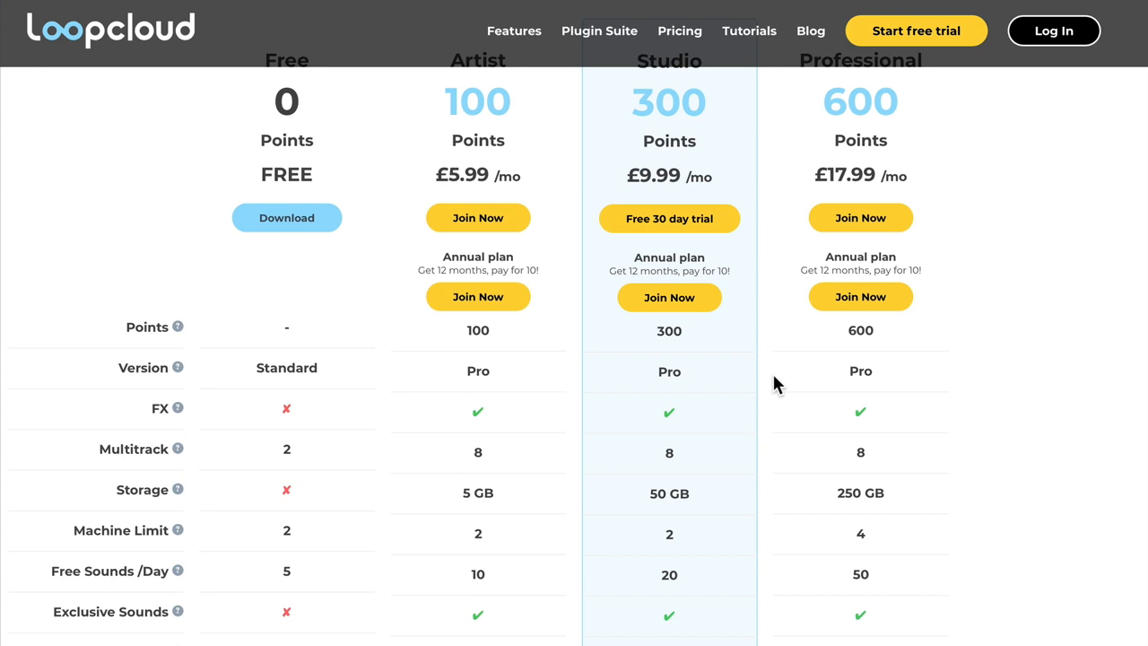
{"action": "scroll", "scroll_direction": "down", "scroll_amount": 3}
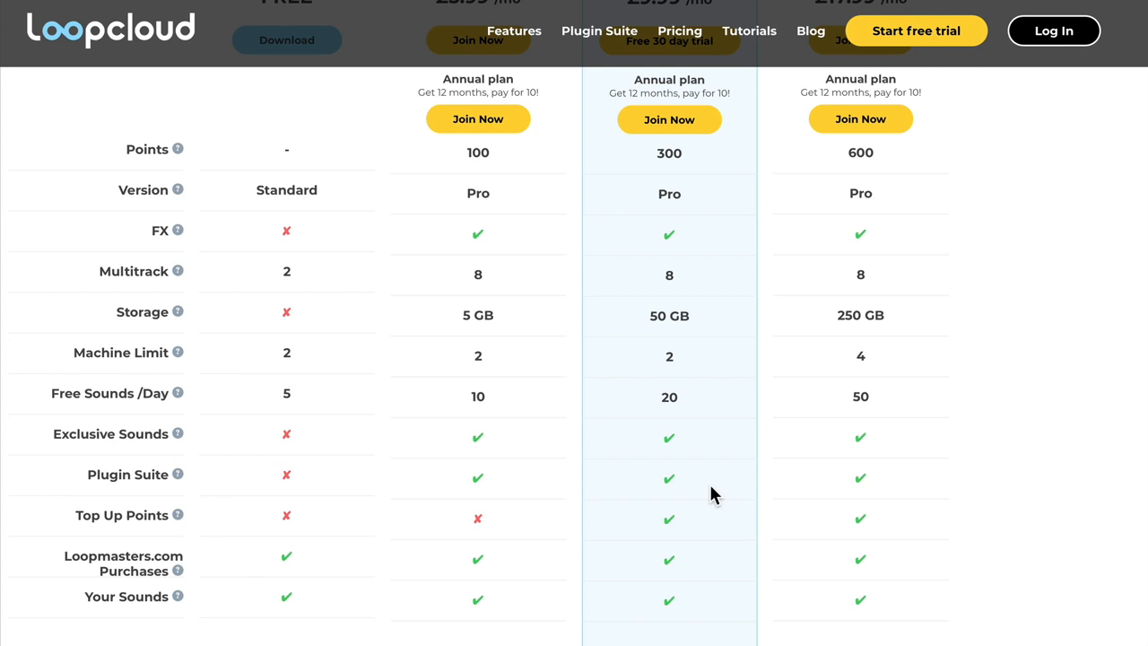
{"action": "scroll", "scroll_direction": "down", "scroll_amount": 3}
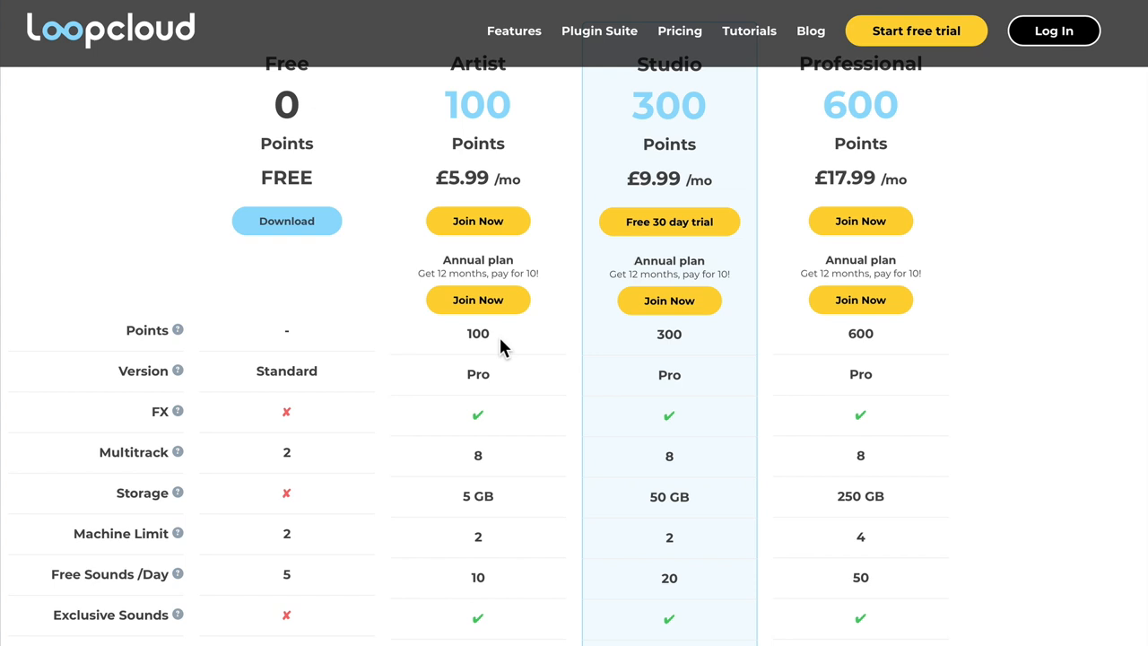
{"action": "mouse_move", "coordinate": [491, 339]}
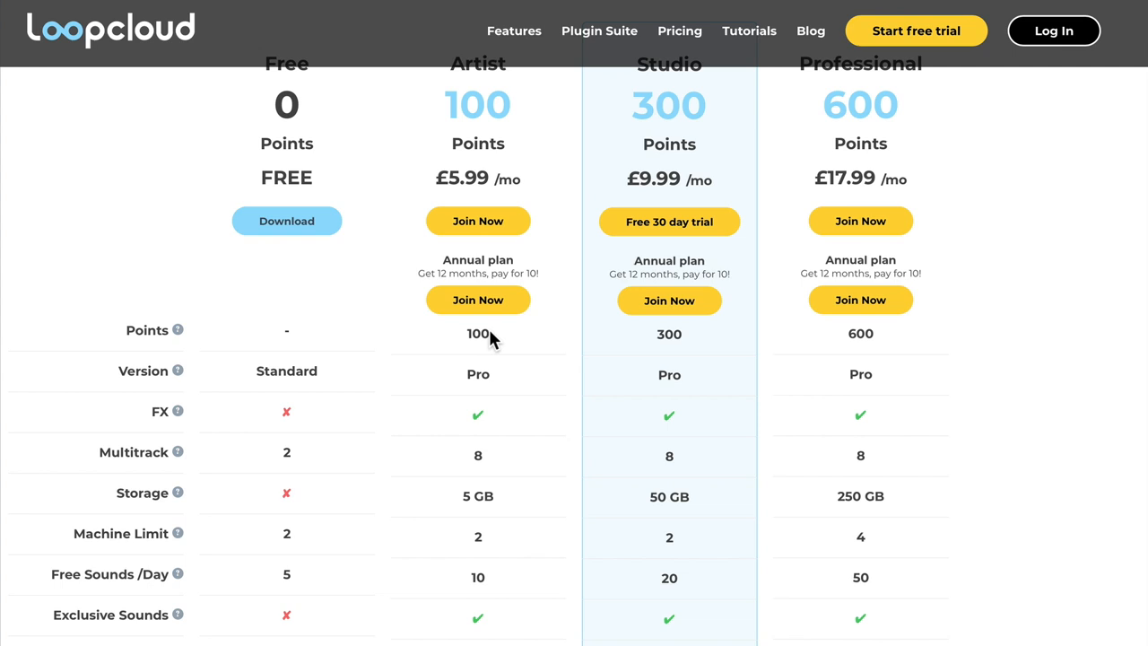
{"action": "scroll", "scroll_direction": "down", "scroll_amount": 3}
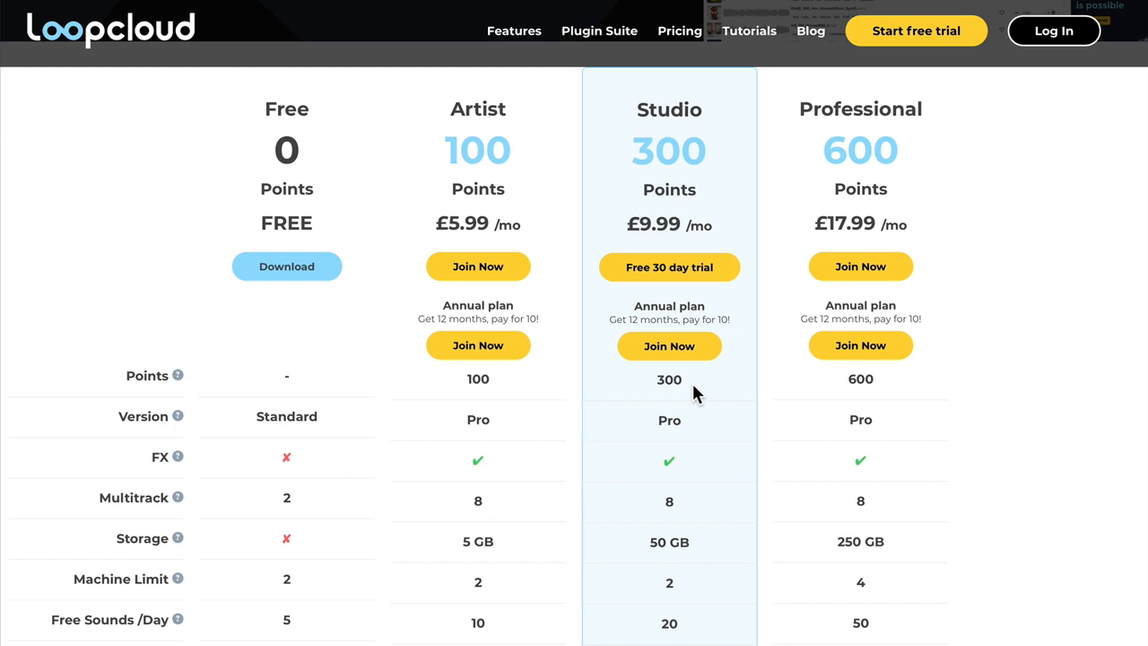
{"action": "mouse_move", "coordinate": [706, 392]}
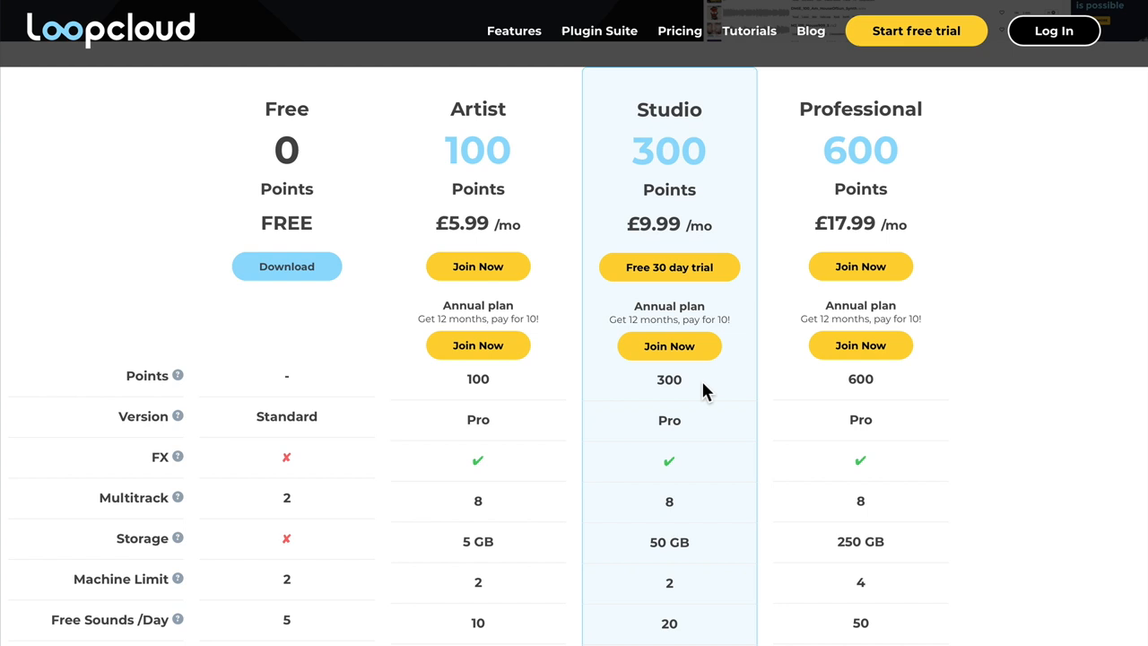
{"action": "mouse_move", "coordinate": [578, 433]}
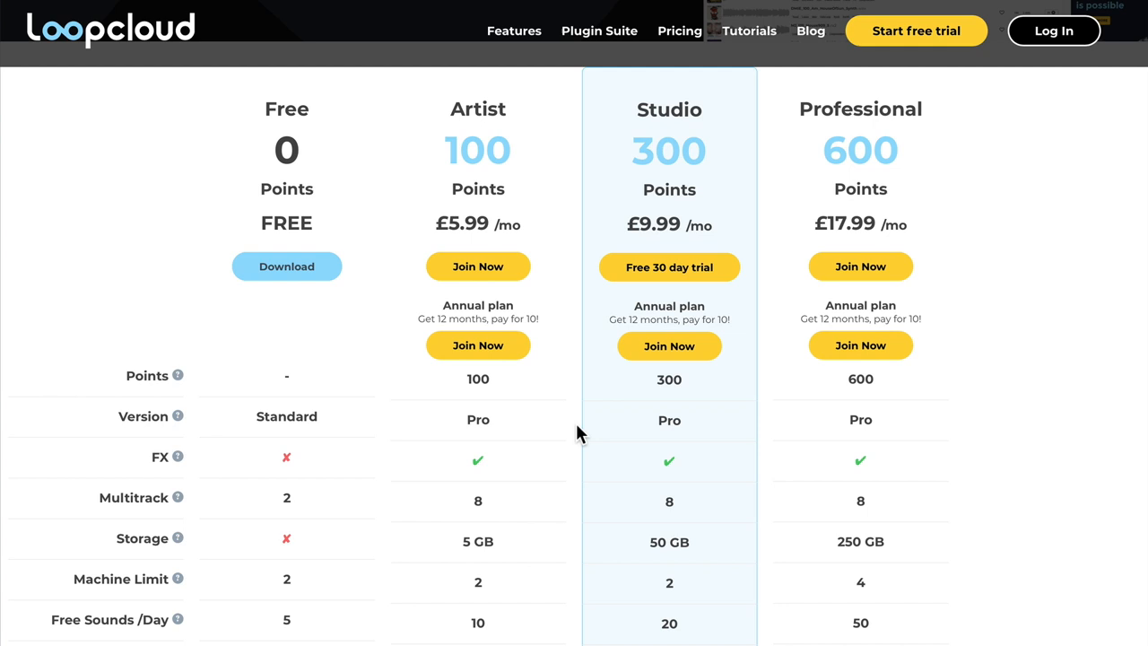
{"action": "mouse_move", "coordinate": [617, 441]}
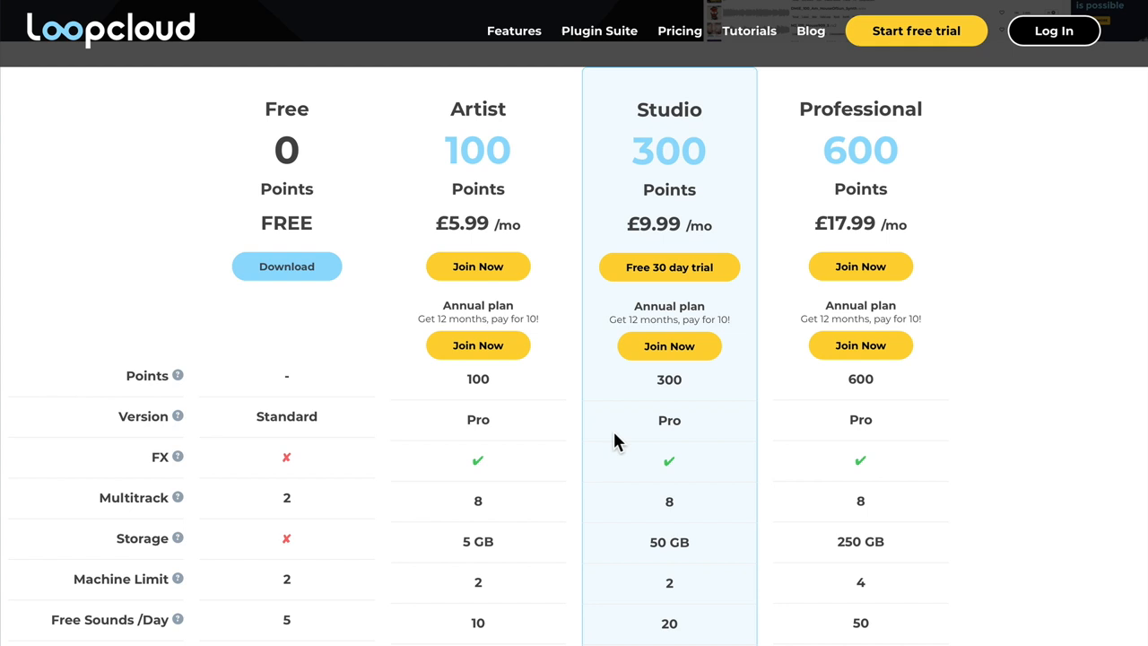
{"action": "mouse_move", "coordinate": [343, 311]}
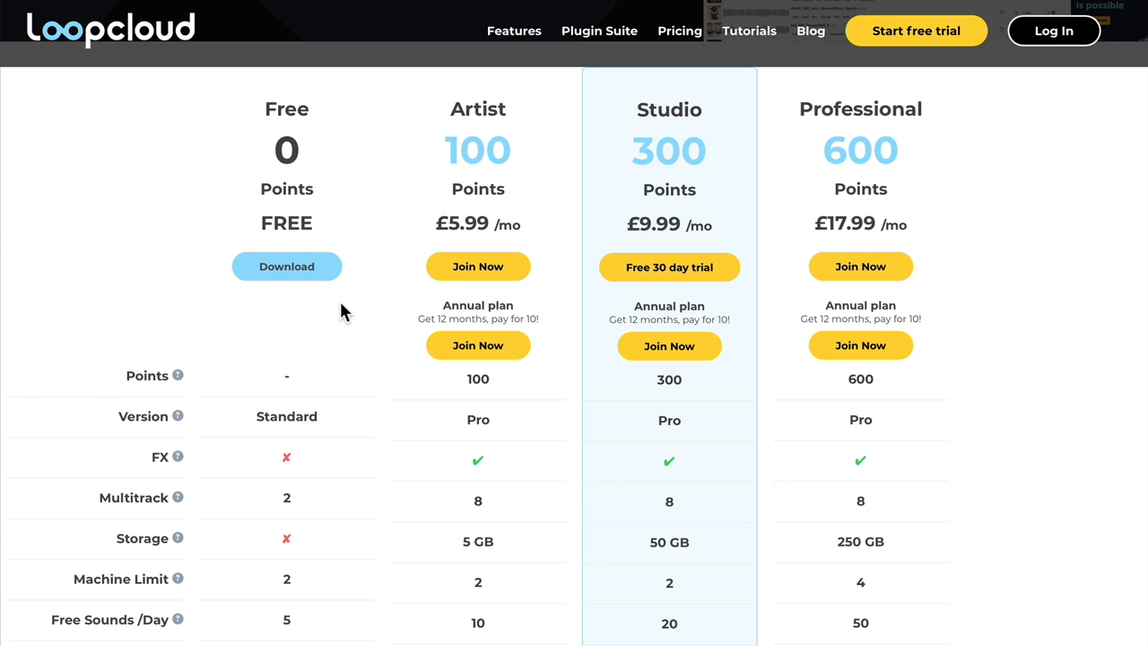
{"action": "scroll", "scroll_direction": "down", "scroll_amount": 3}
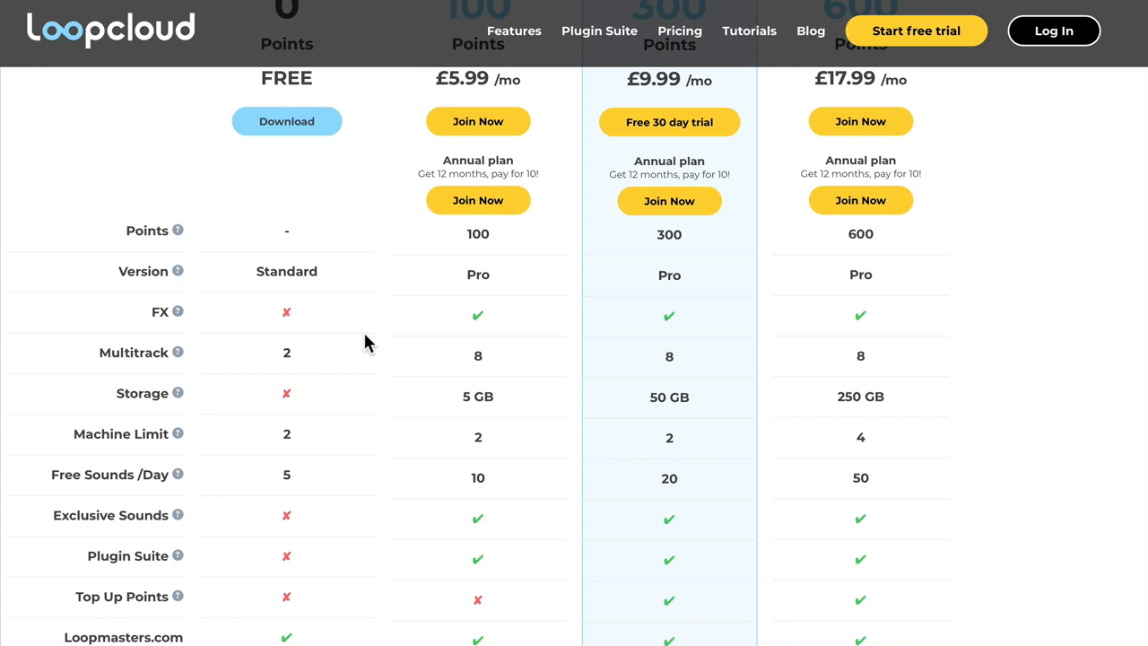
{"action": "mouse_move", "coordinate": [614, 410]}
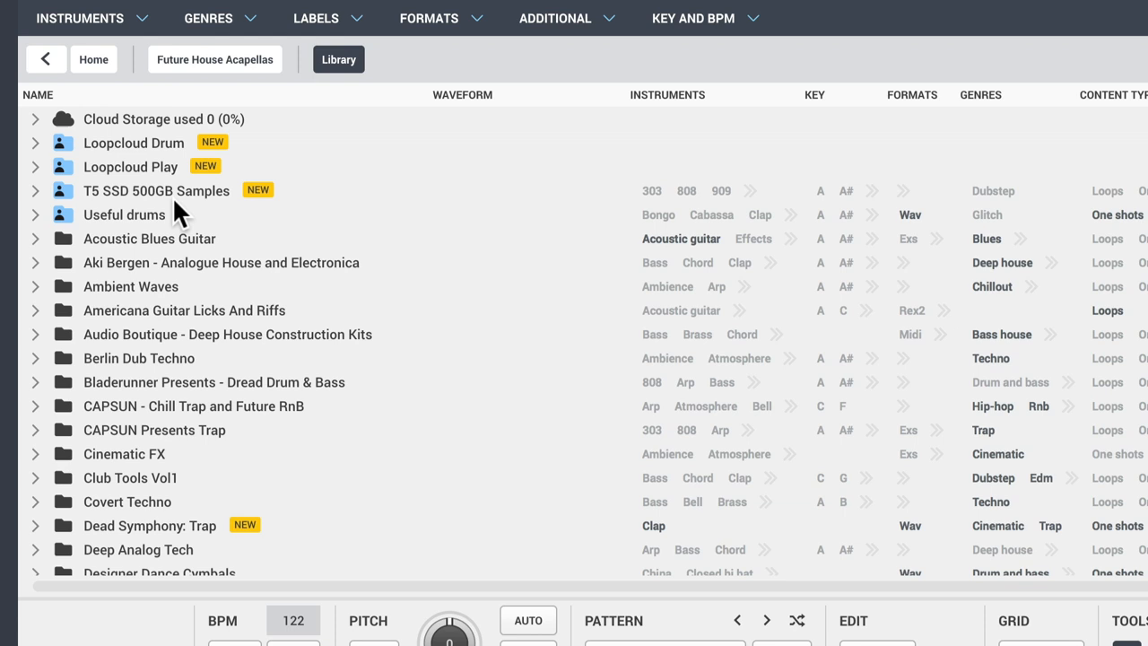
- Expand the T5 SSD 500GB Samples library folder to list its sample packs
{"action": "left_click", "coordinate": [35, 191]}
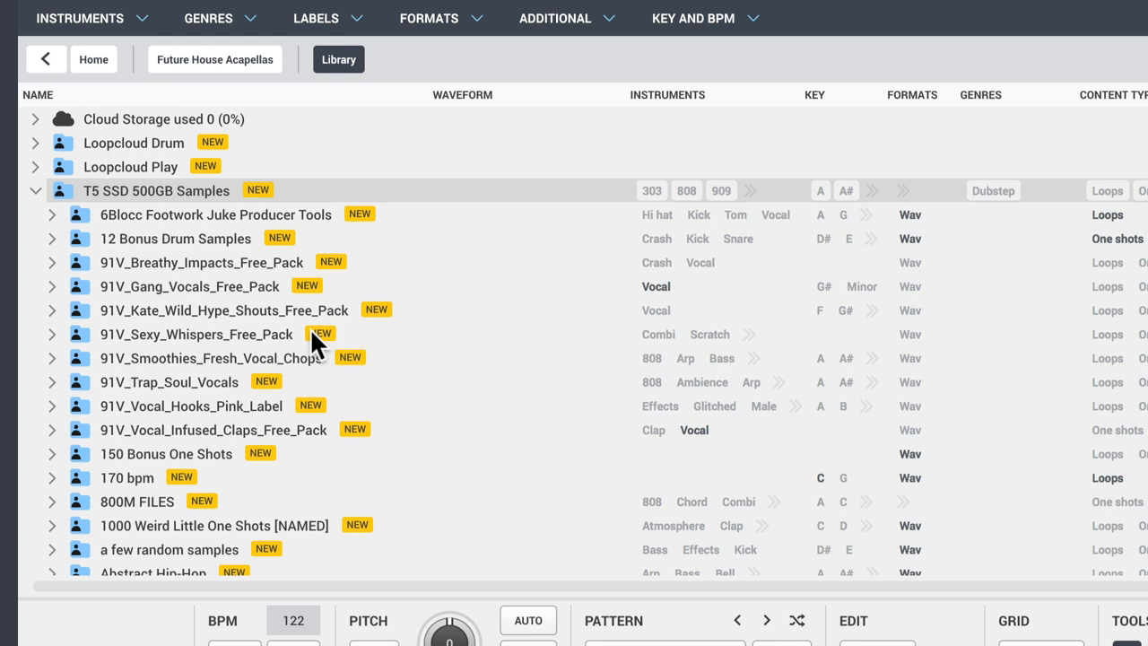
{"action": "mouse_move", "coordinate": [525, 363]}
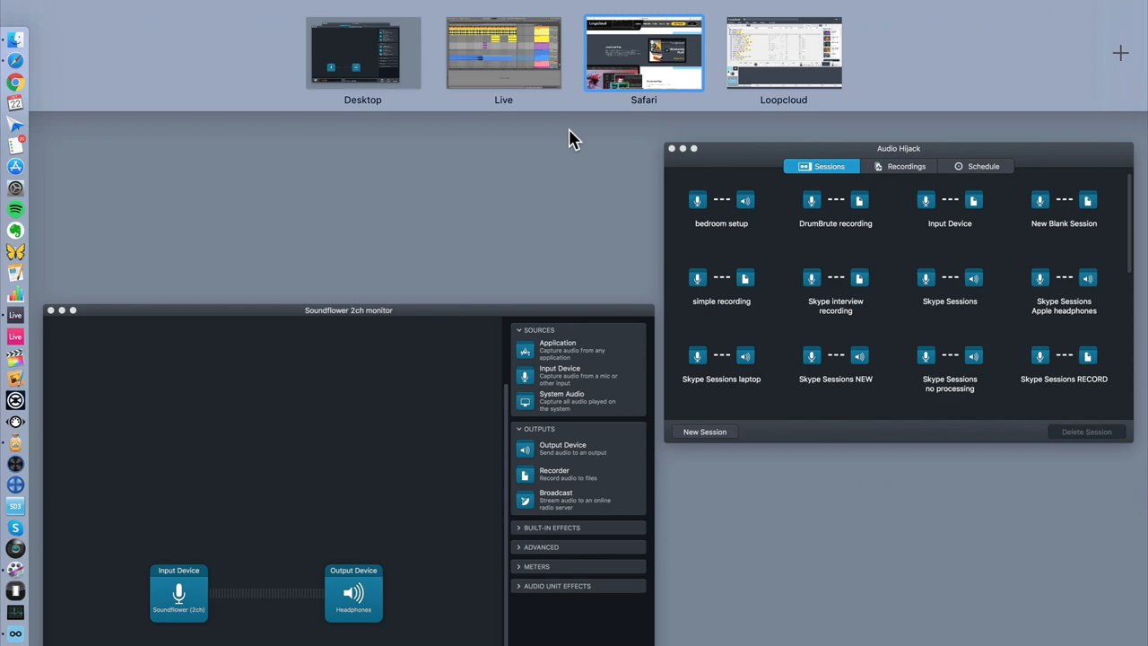
- Bring Loopcloud forward and show all Loopcloud Drum Packs from the home page
{"action": "left_click", "coordinate": [783, 52]}
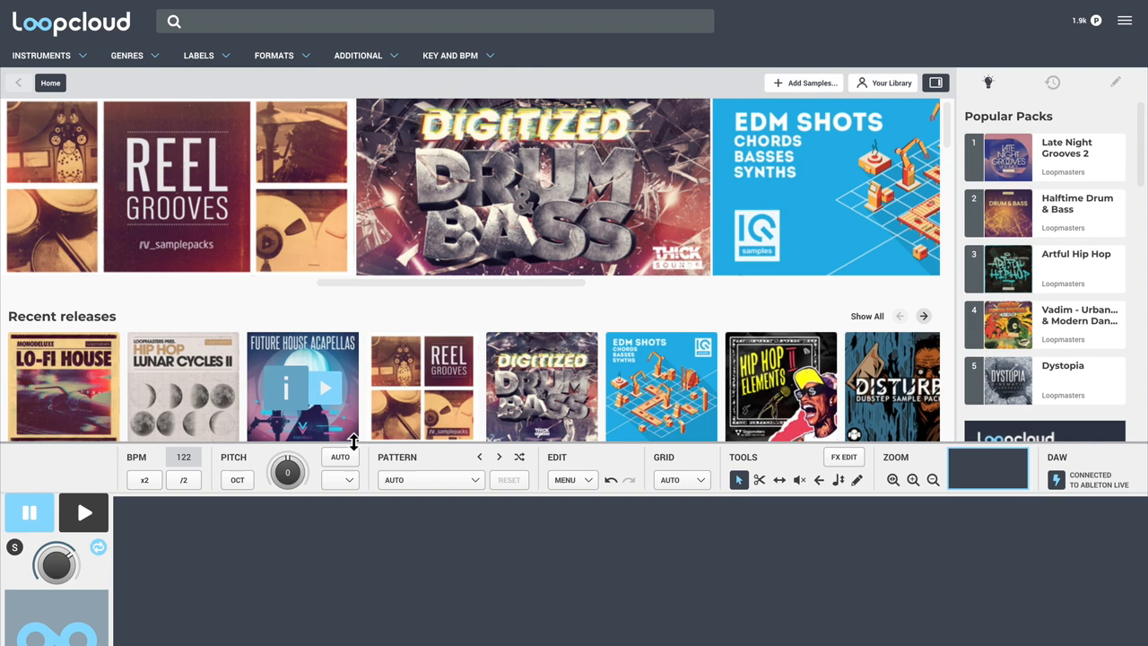
{"action": "scroll", "scroll_direction": "down", "scroll_amount": 3}
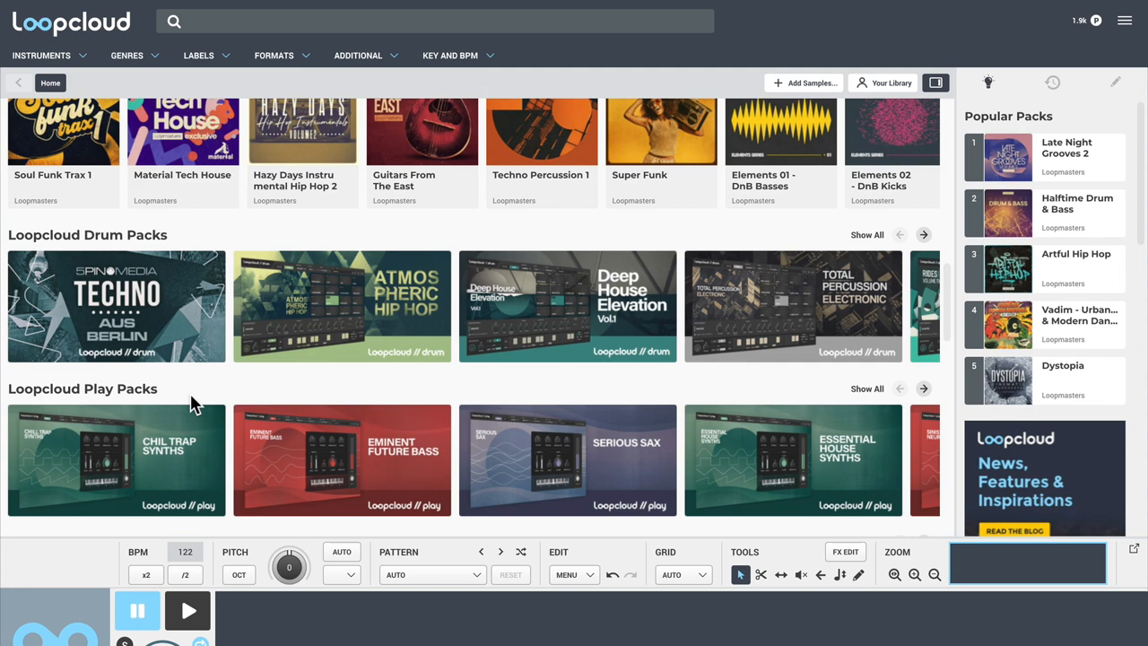
{"action": "left_click", "coordinate": [866, 234]}
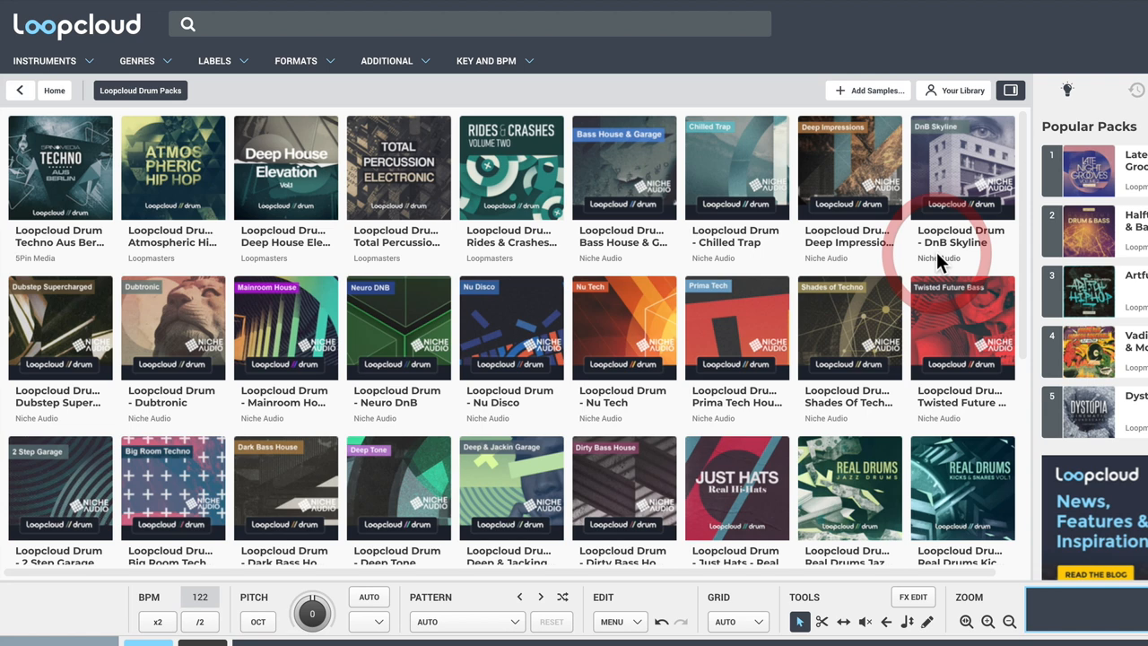
{"action": "scroll", "scroll_direction": "down", "scroll_amount": 3}
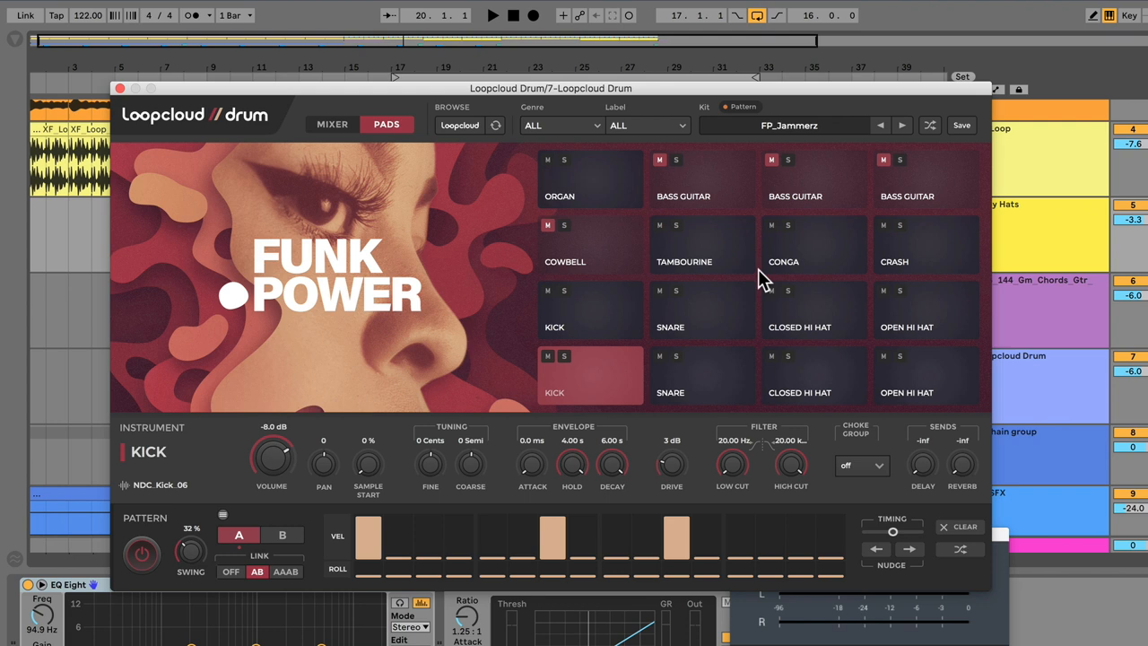
- Open the Loopcloud Drum Kit dropdown listing the factory kits
{"action": "left_click", "coordinate": [789, 125]}
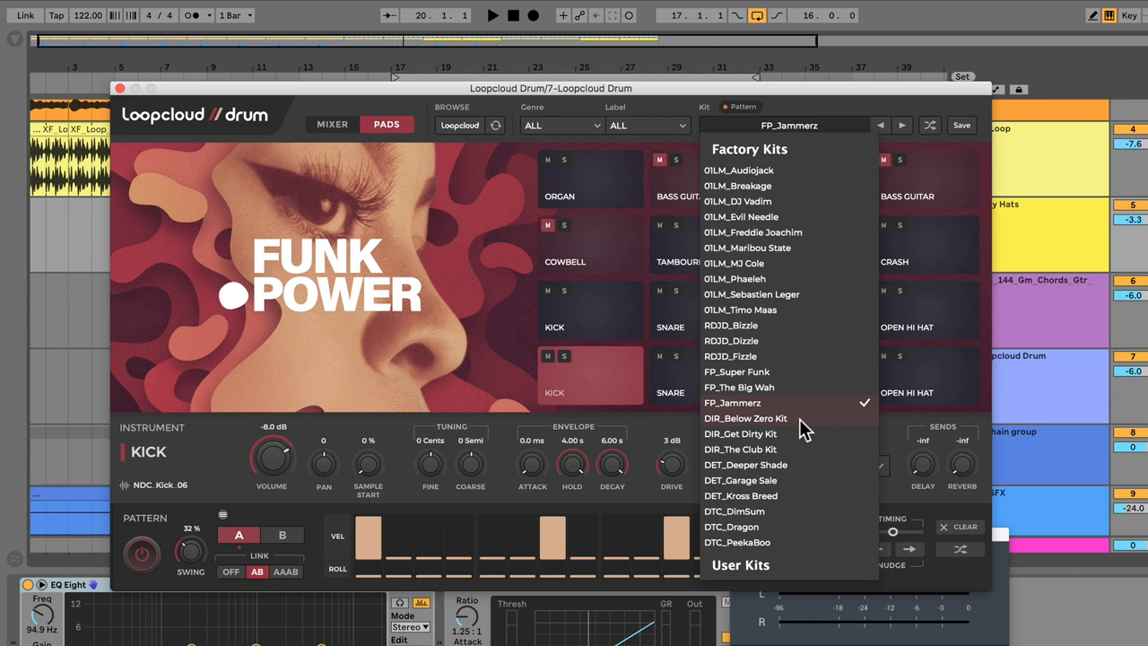
{"action": "mouse_move", "coordinate": [779, 526]}
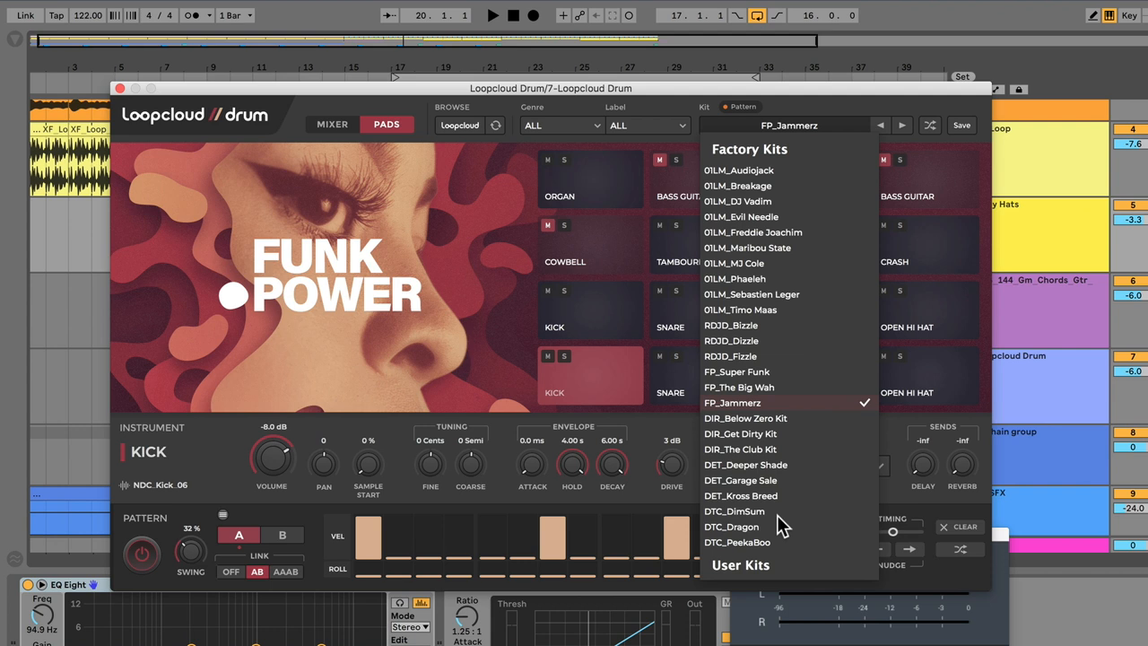
{"action": "mouse_move", "coordinate": [812, 493]}
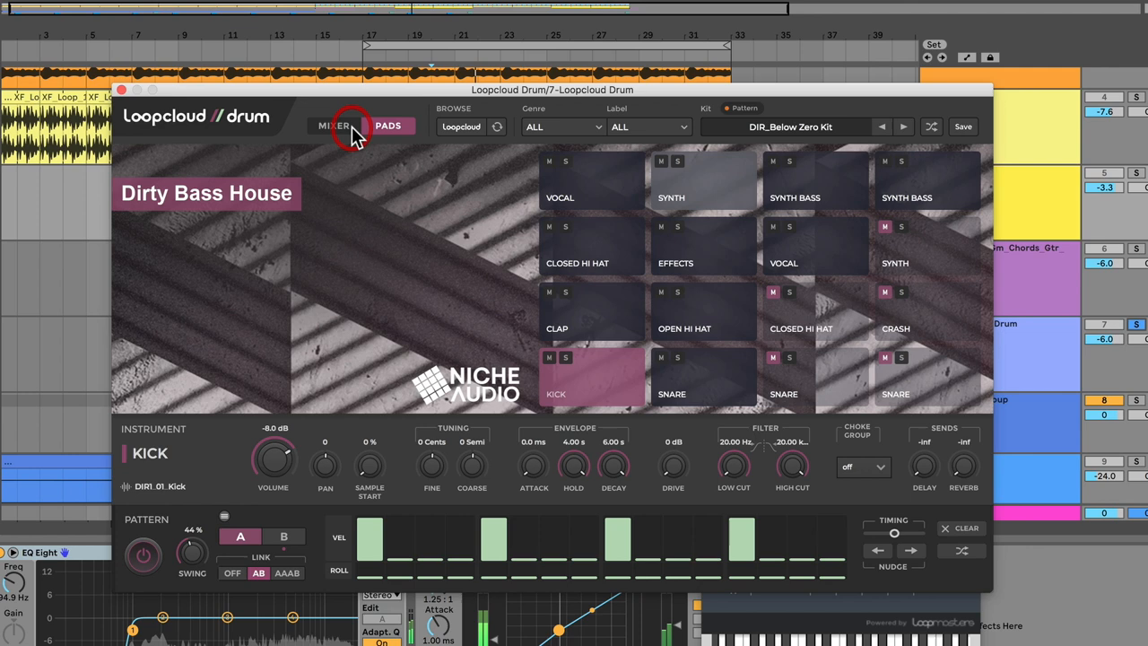
{"action": "left_click", "coordinate": [332, 126]}
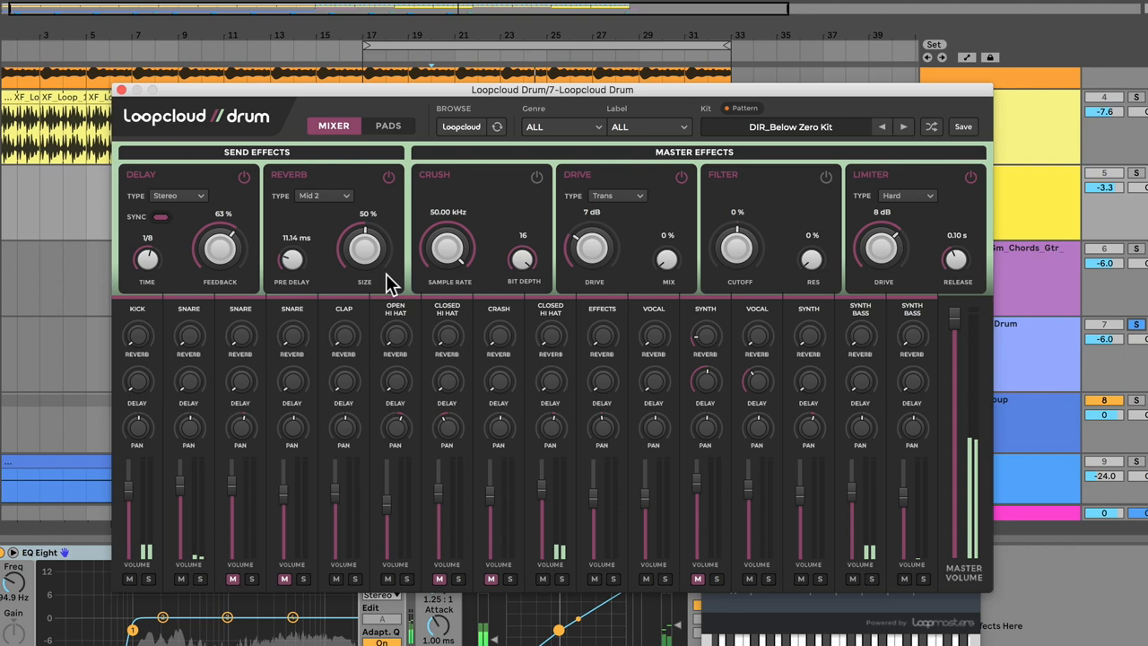
{"action": "left_click", "coordinate": [388, 126]}
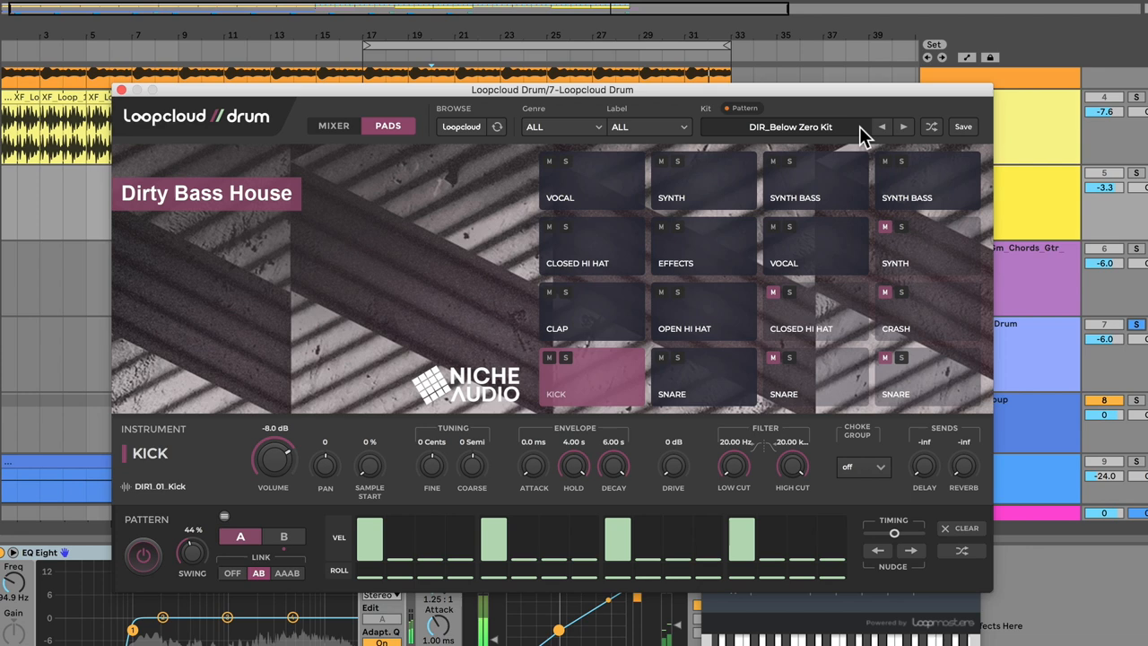
- Load the 01LM_Sebastien Leger kit from the Factory Kits dropdown
{"action": "left_click", "coordinate": [790, 126]}
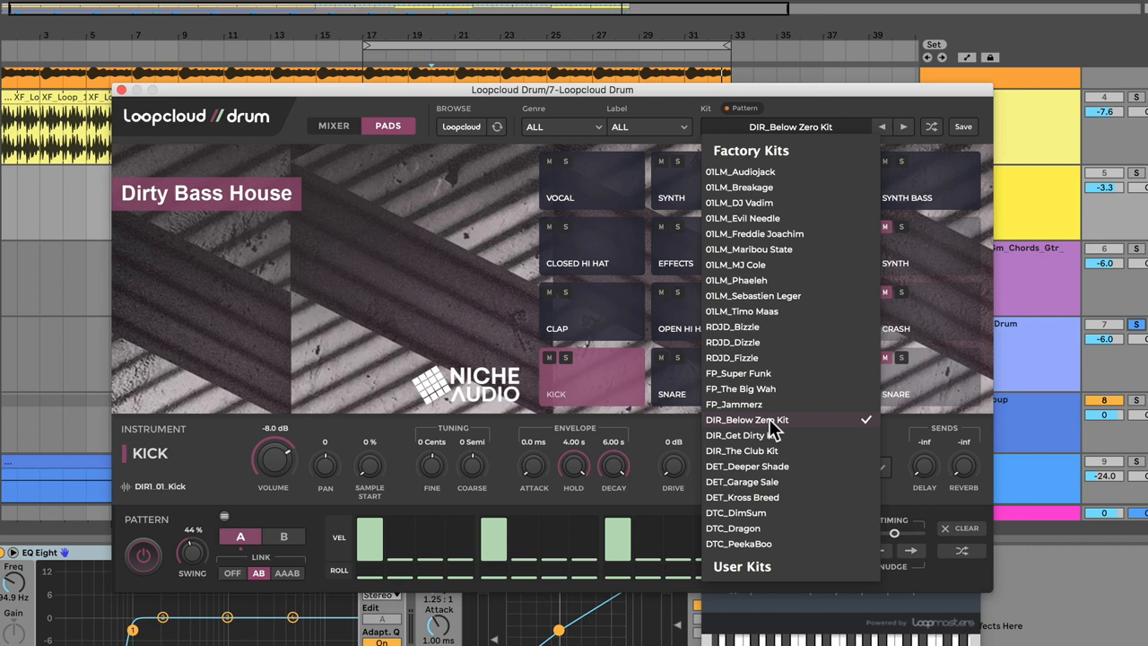
{"action": "left_click", "coordinate": [752, 295]}
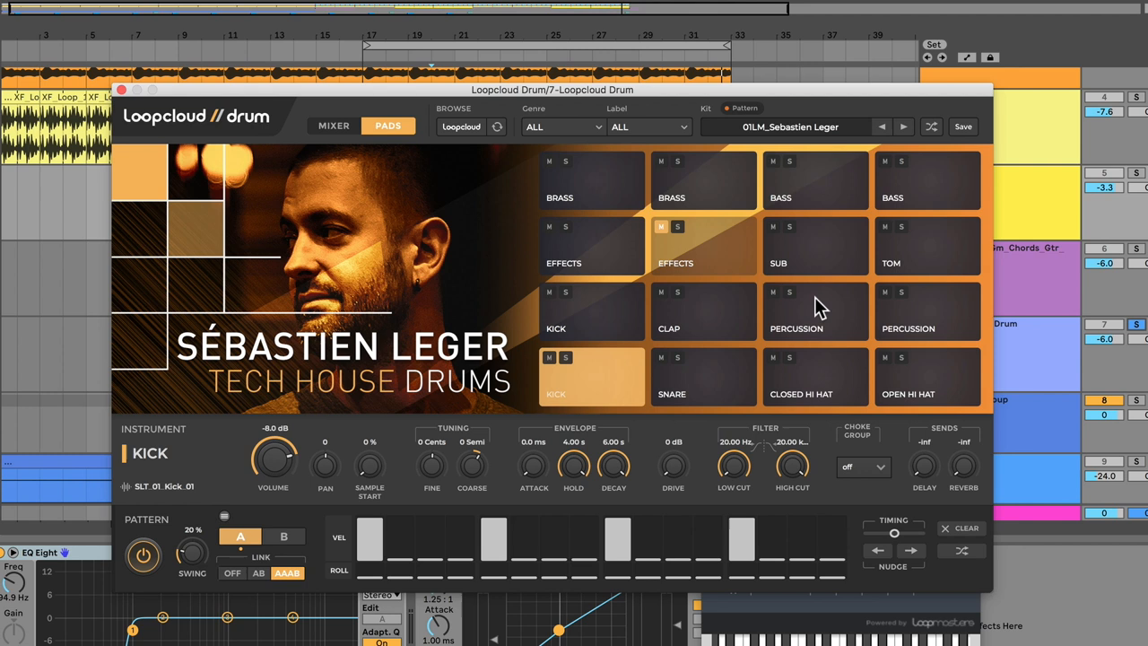
{"action": "mouse_move", "coordinate": [771, 293]}
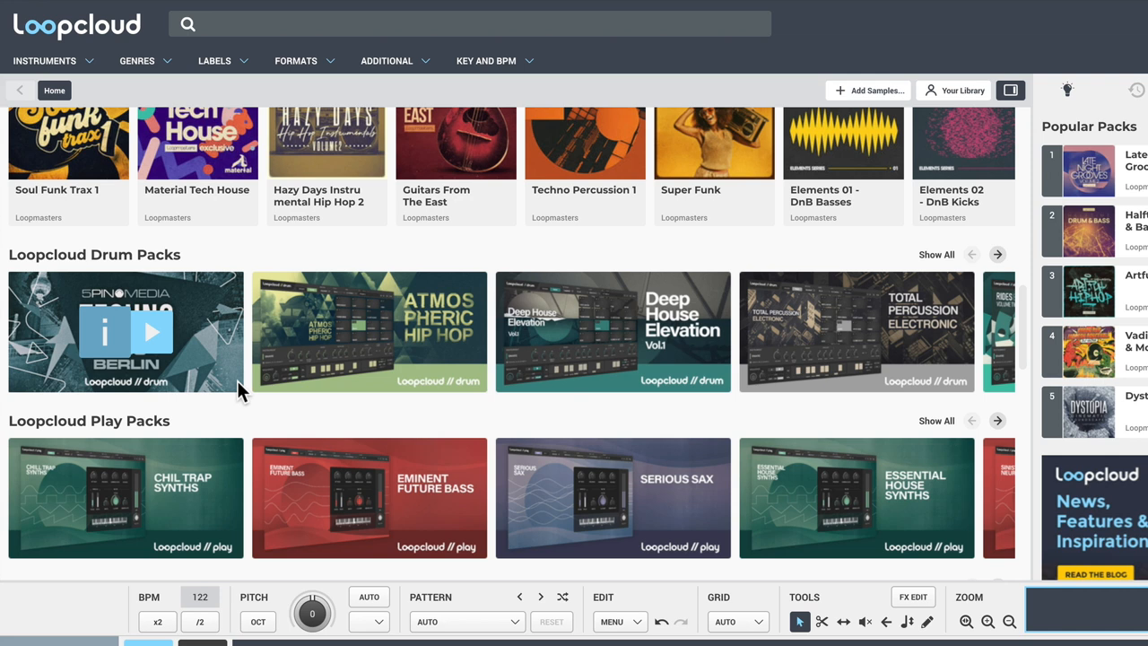
- Show all Loopcloud Play Packs and scroll down to Mystical Flutes
{"action": "scroll", "scroll_direction": "down", "scroll_amount": 3}
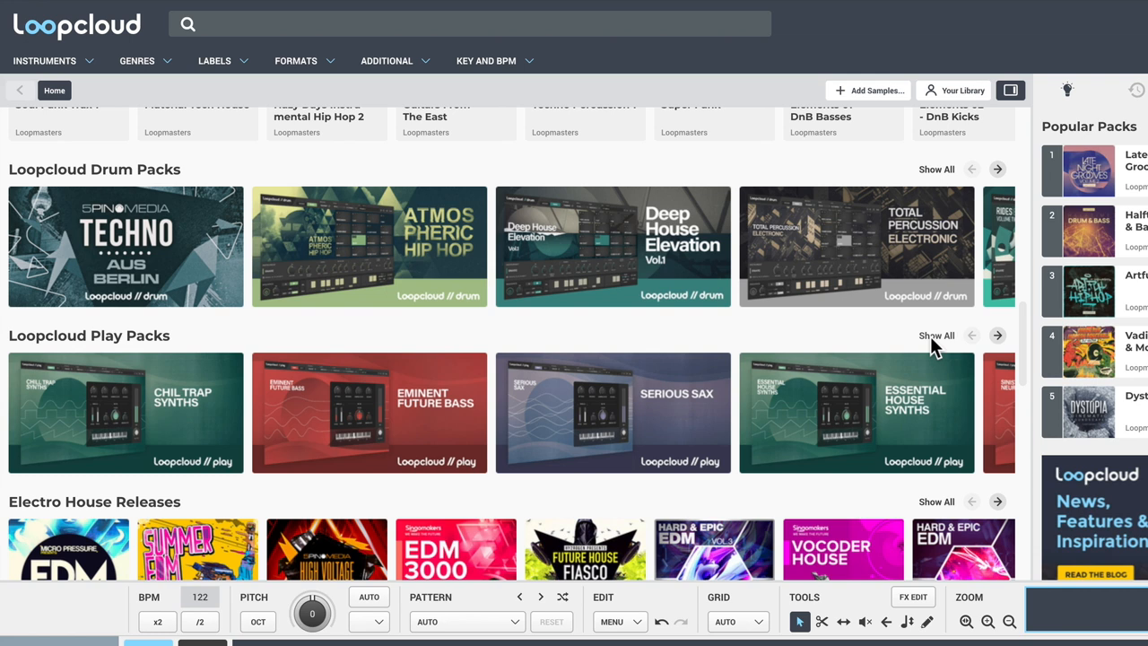
{"action": "left_click", "coordinate": [936, 336]}
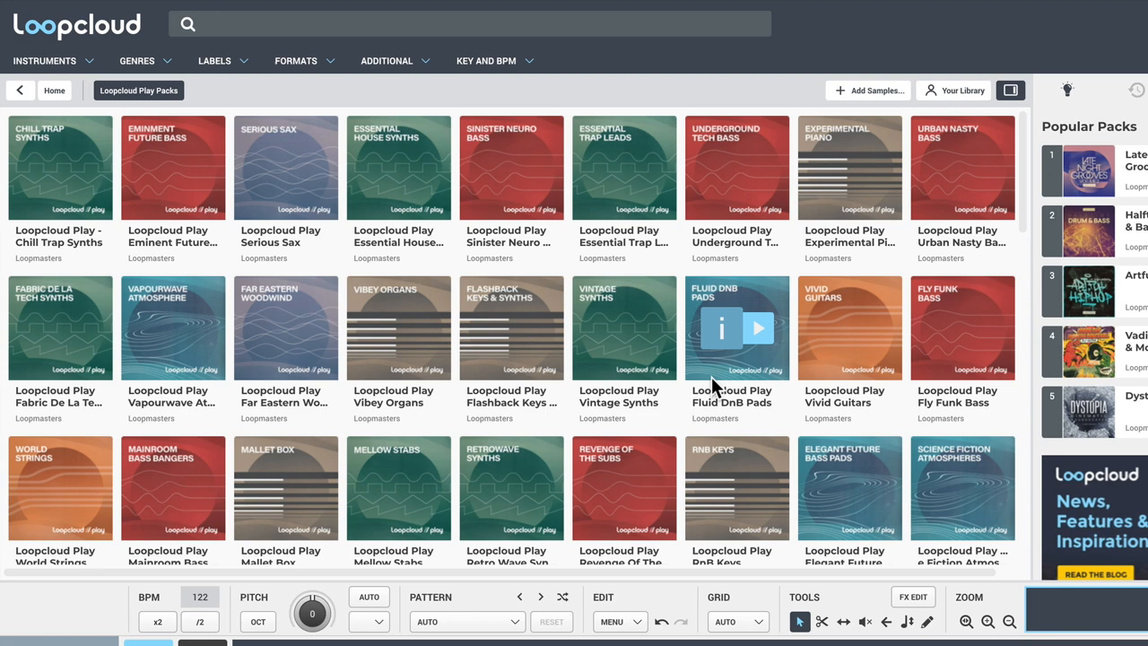
{"action": "scroll", "scroll_direction": "down", "scroll_amount": 3}
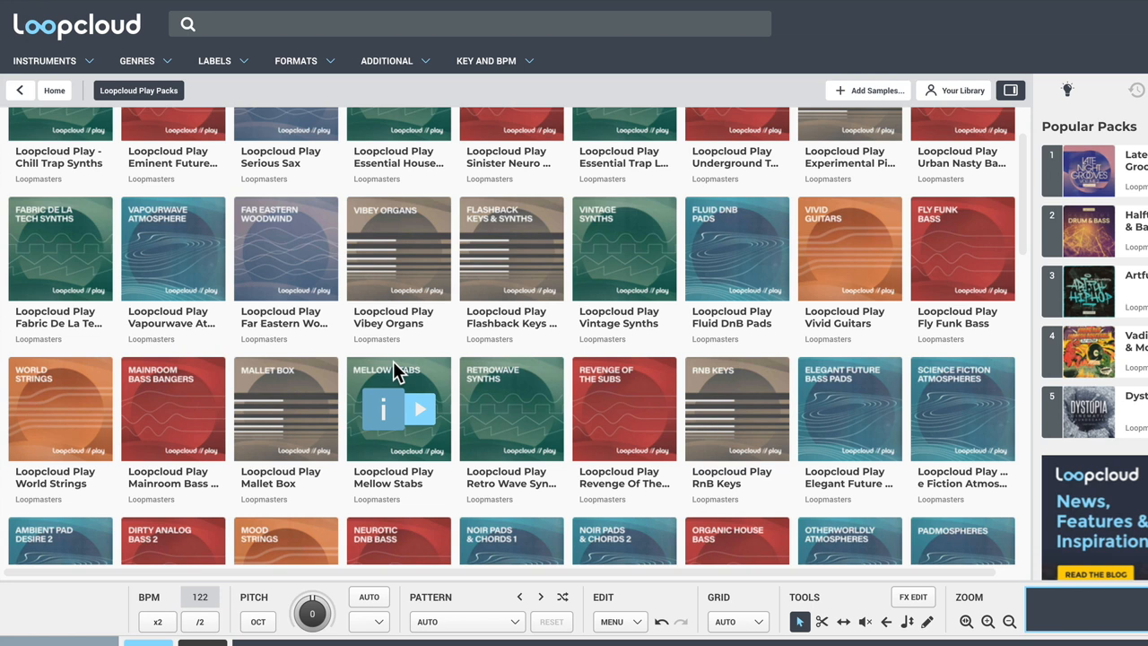
{"action": "scroll", "scroll_direction": "down", "scroll_amount": 3}
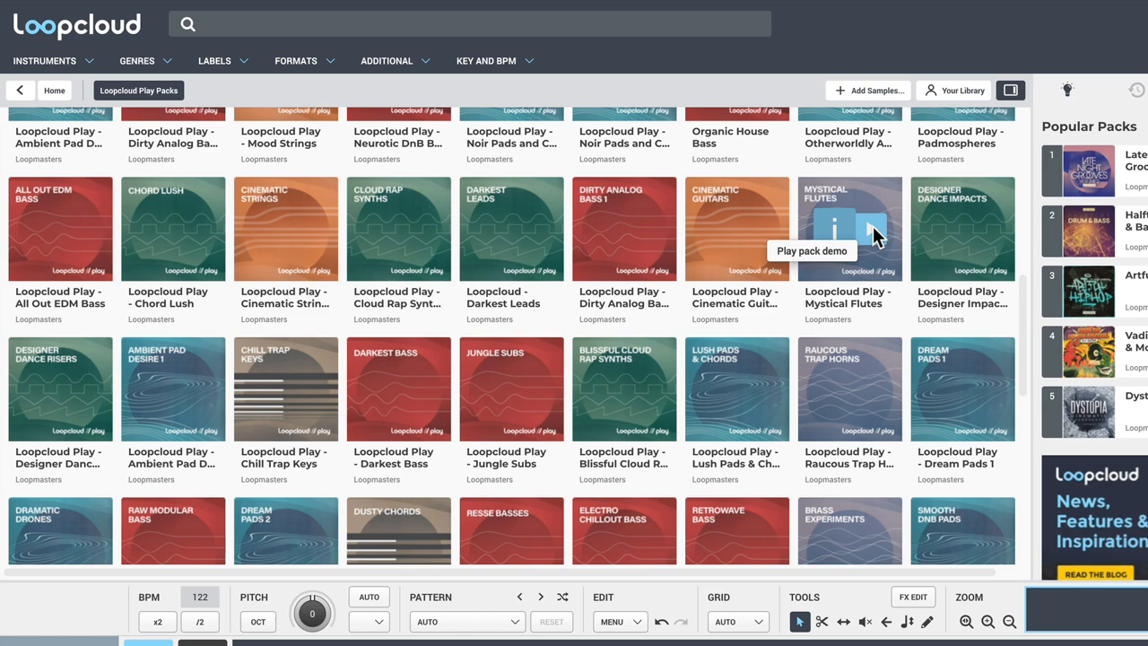
- Play then stop the Mystical Flutes demo and open its pack page
{"action": "left_click", "coordinate": [849, 228]}
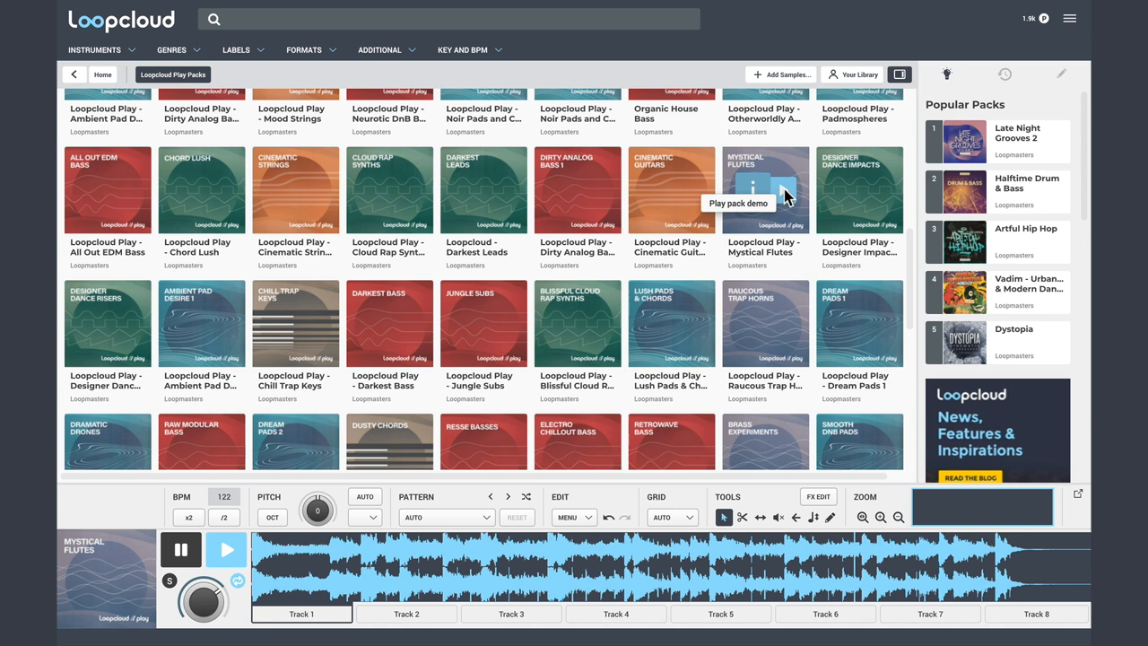
{"action": "left_click", "coordinate": [180, 550]}
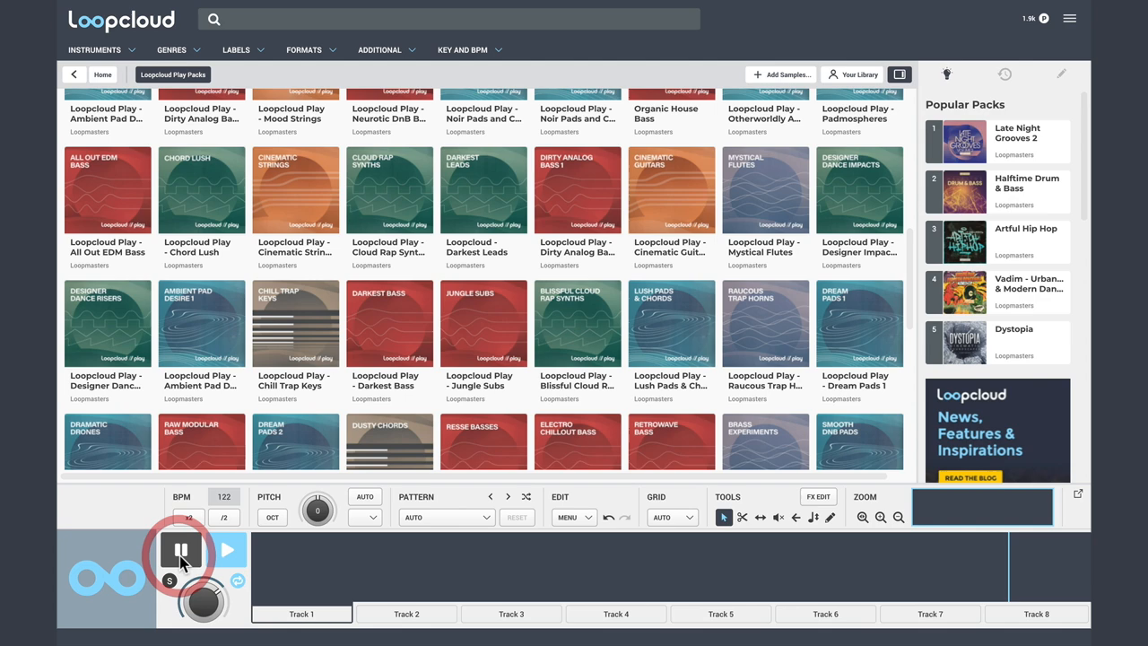
{"action": "left_click", "coordinate": [765, 190]}
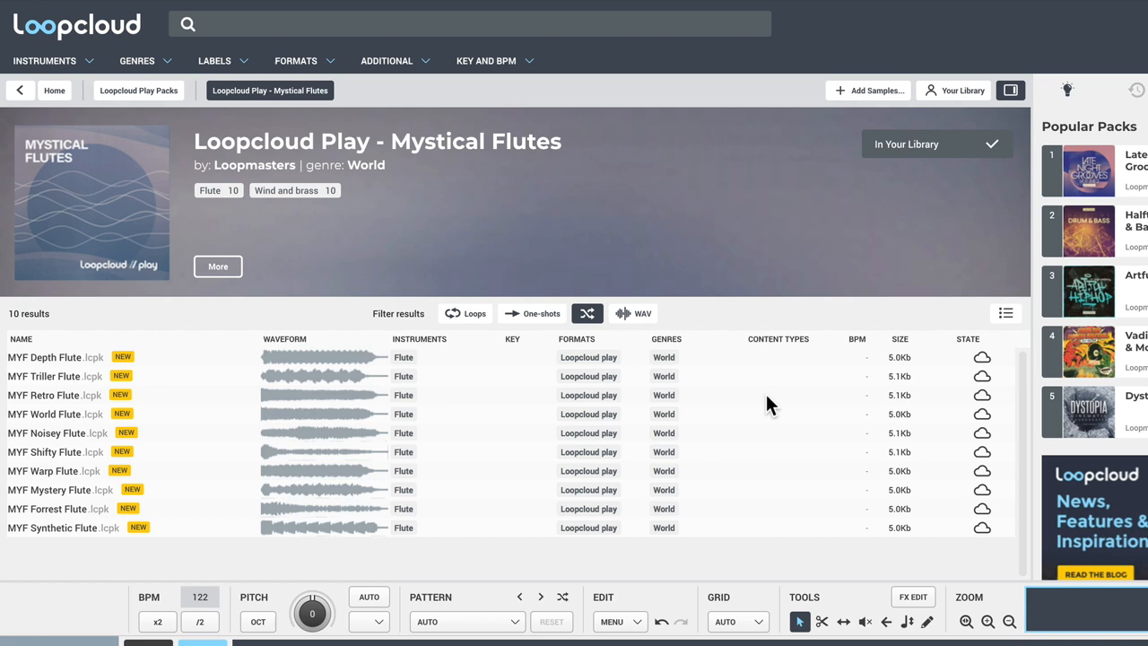
- Buy the Jungle Subs Play pack and return to the store afterwards
{"action": "left_click", "coordinate": [21, 90]}
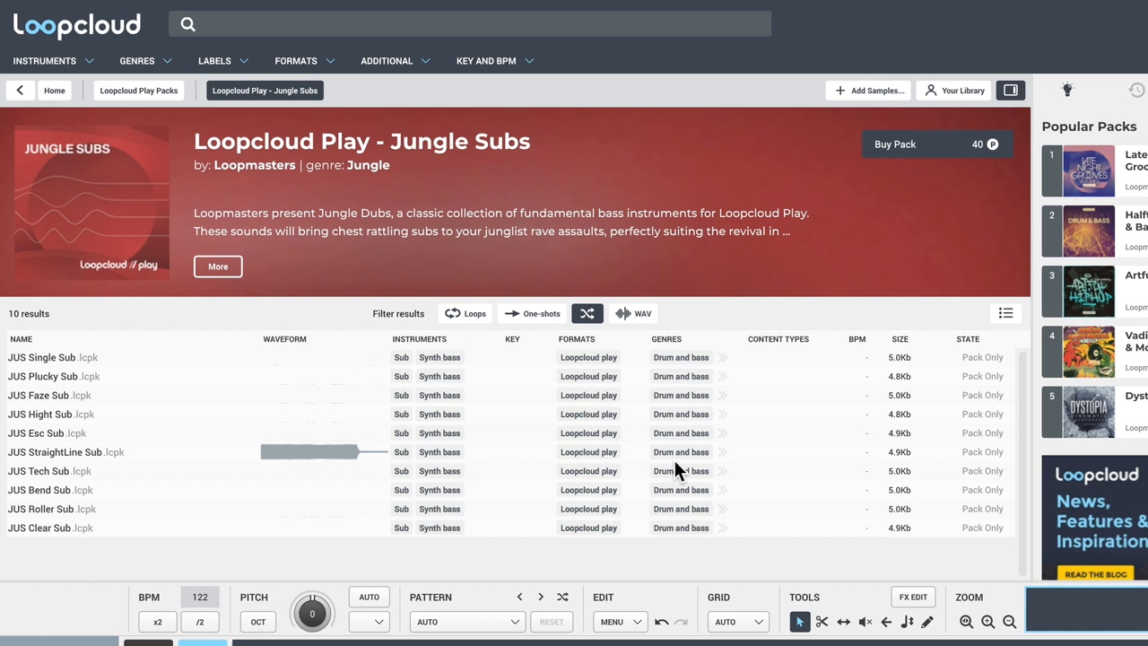
{"action": "left_click", "coordinate": [894, 143]}
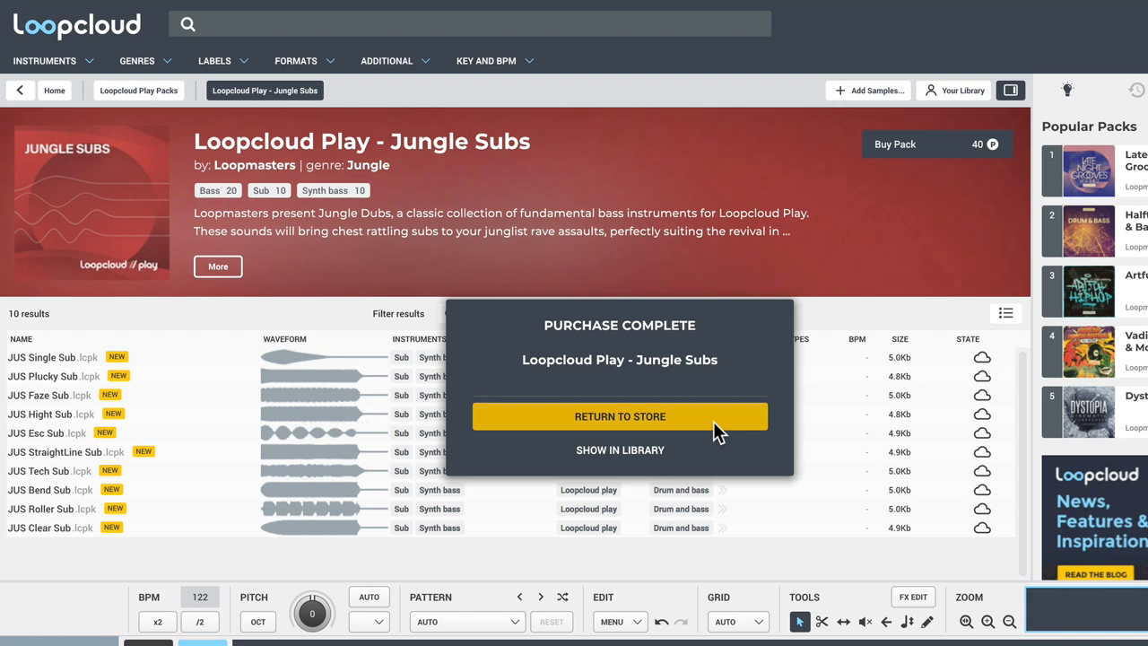
{"action": "left_click", "coordinate": [620, 416]}
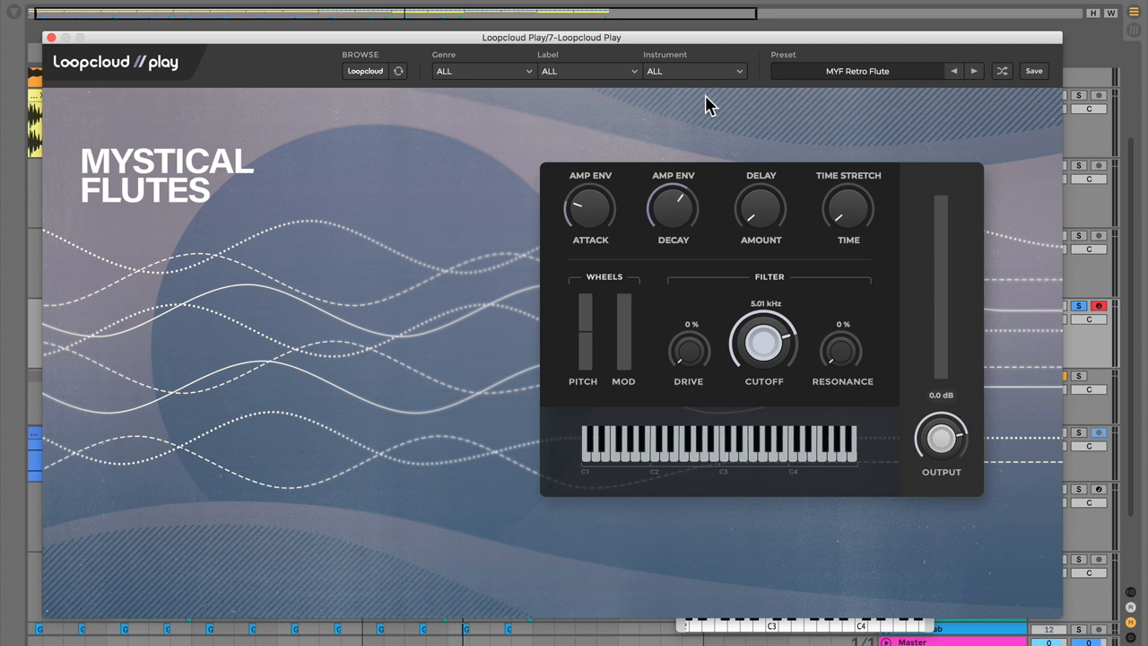
- Load the JUS Hight Sub preset from the Preset dropdown
{"action": "left_click", "coordinate": [856, 71]}
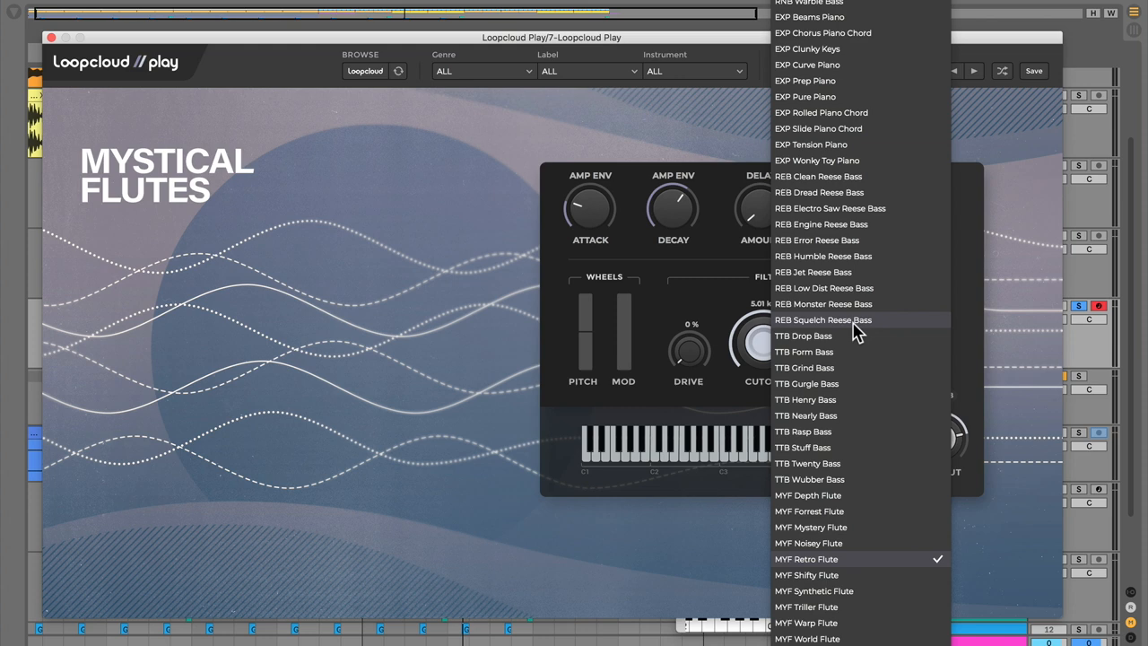
{"action": "scroll", "scroll_direction": "down", "scroll_amount": 3}
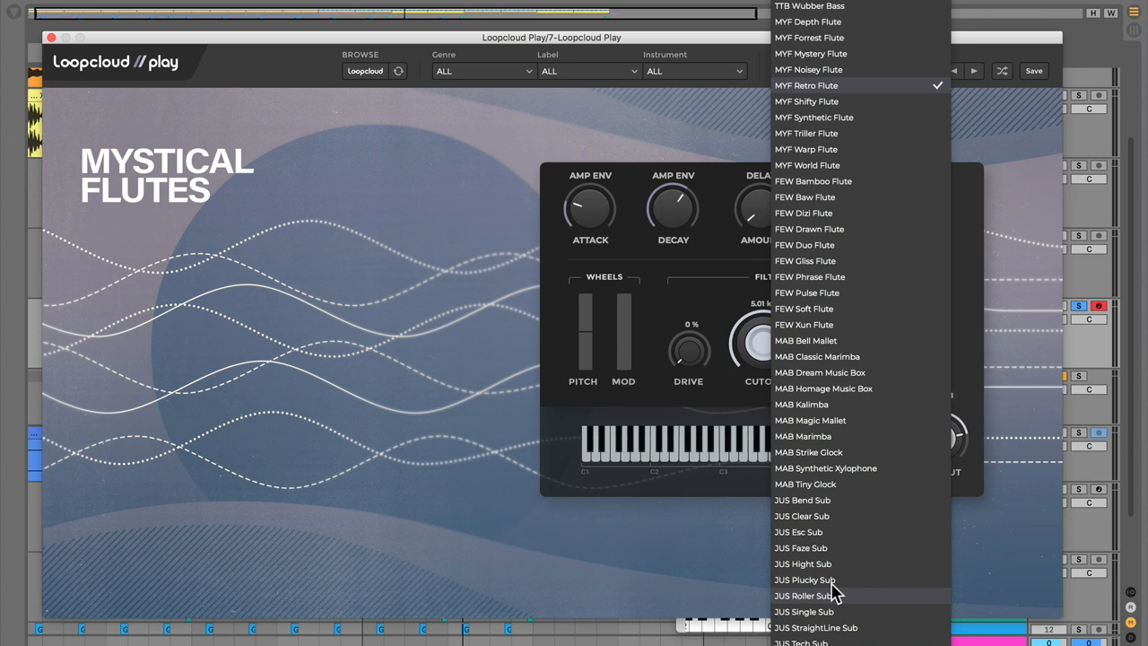
{"action": "left_click", "coordinate": [803, 563]}
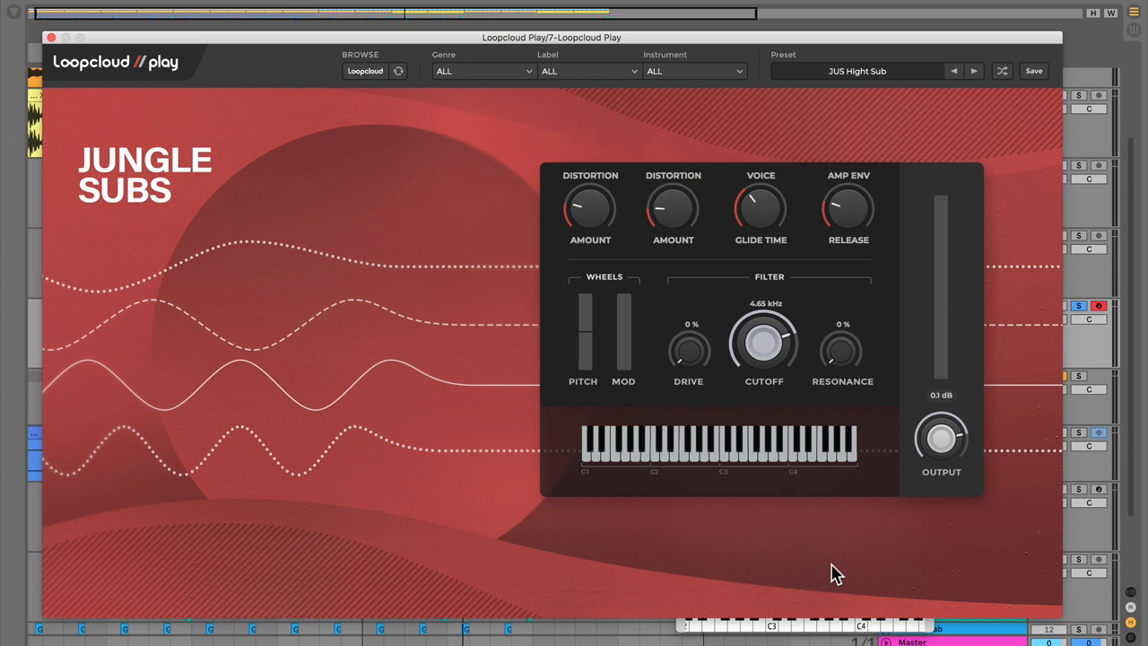
{"action": "mouse_move", "coordinate": [752, 530]}
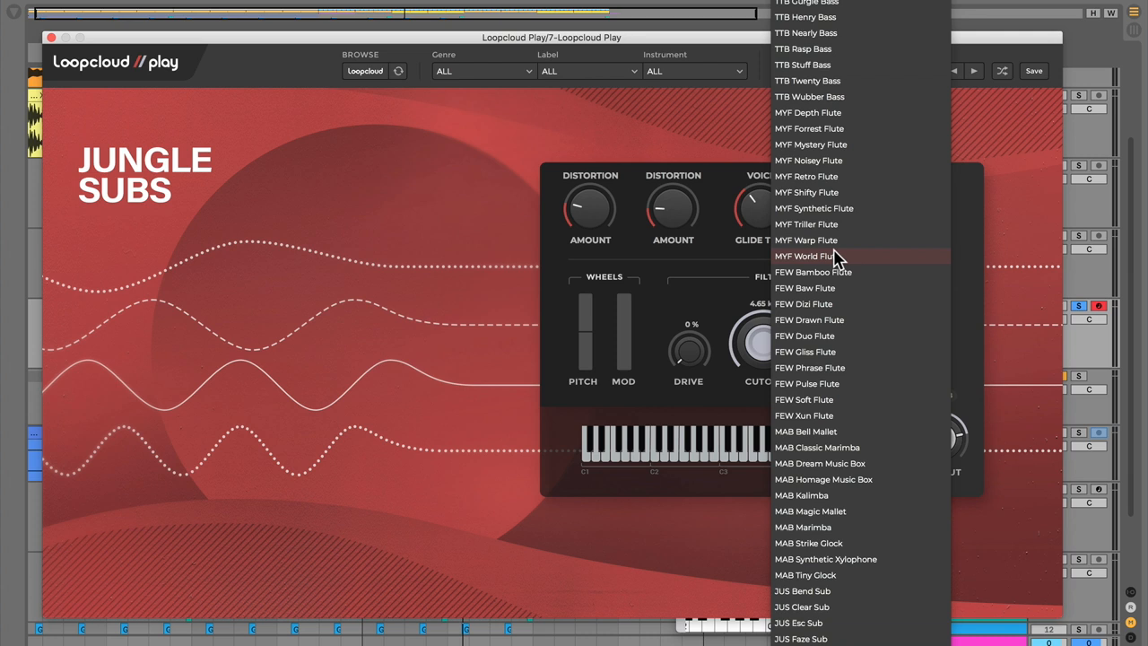
{"action": "mouse_move", "coordinate": [785, 345]}
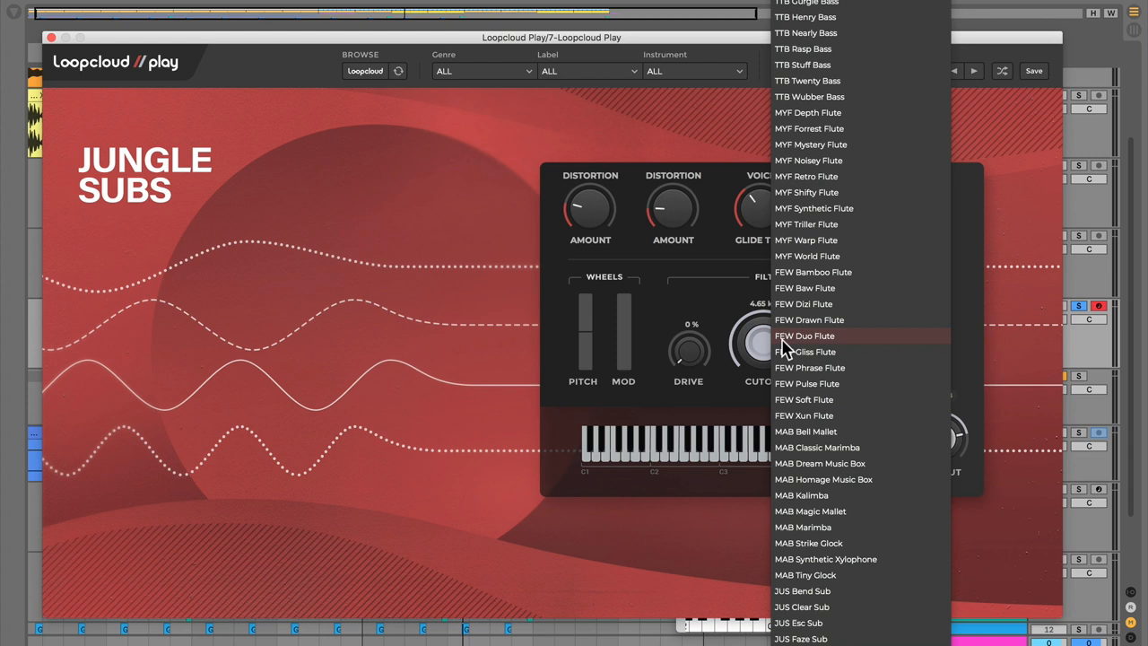
{"action": "mouse_move", "coordinate": [874, 426]}
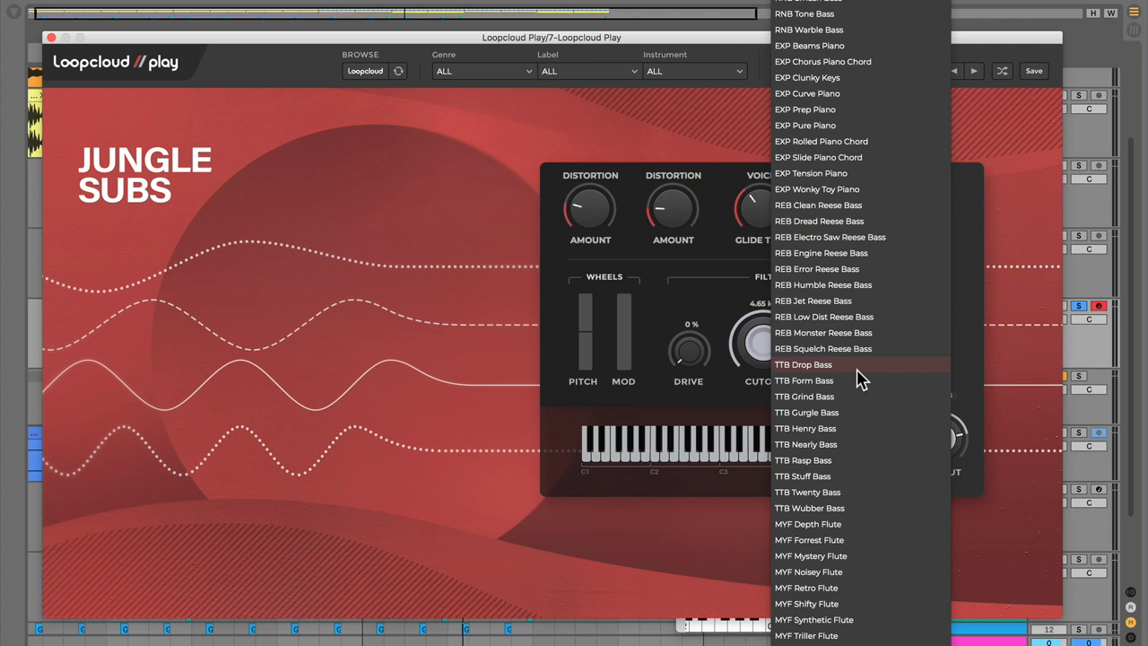
- Browse the preset list without choosing, then close the Loopcloud Play window
{"action": "scroll", "scroll_direction": "down", "scroll_amount": 3}
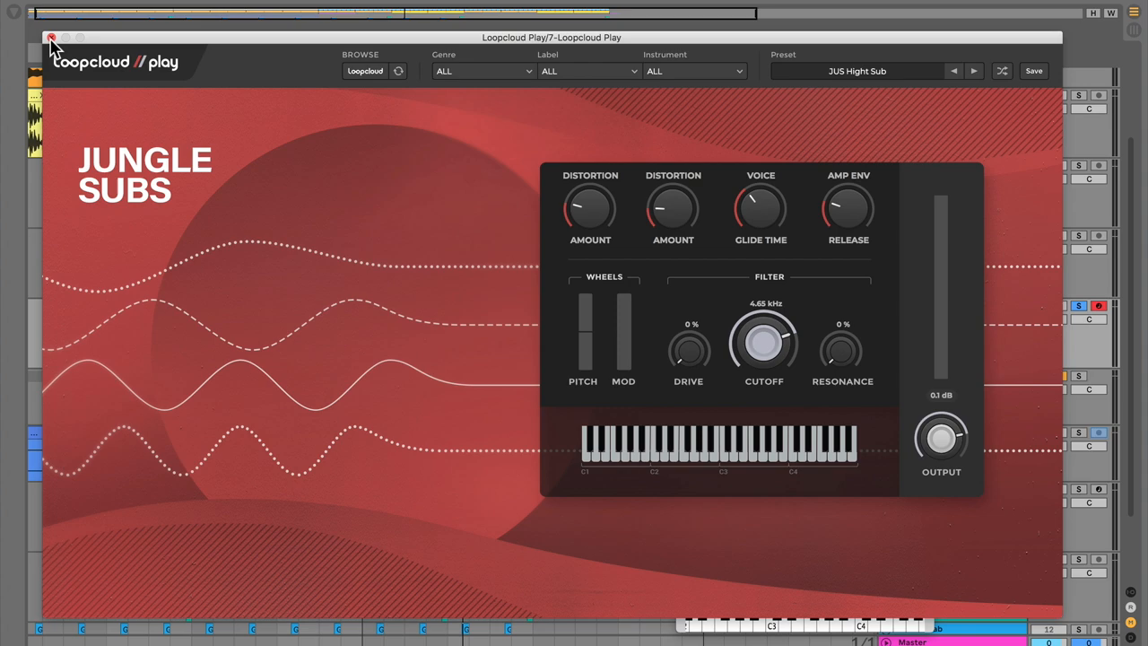
{"action": "left_click", "coordinate": [51, 38]}
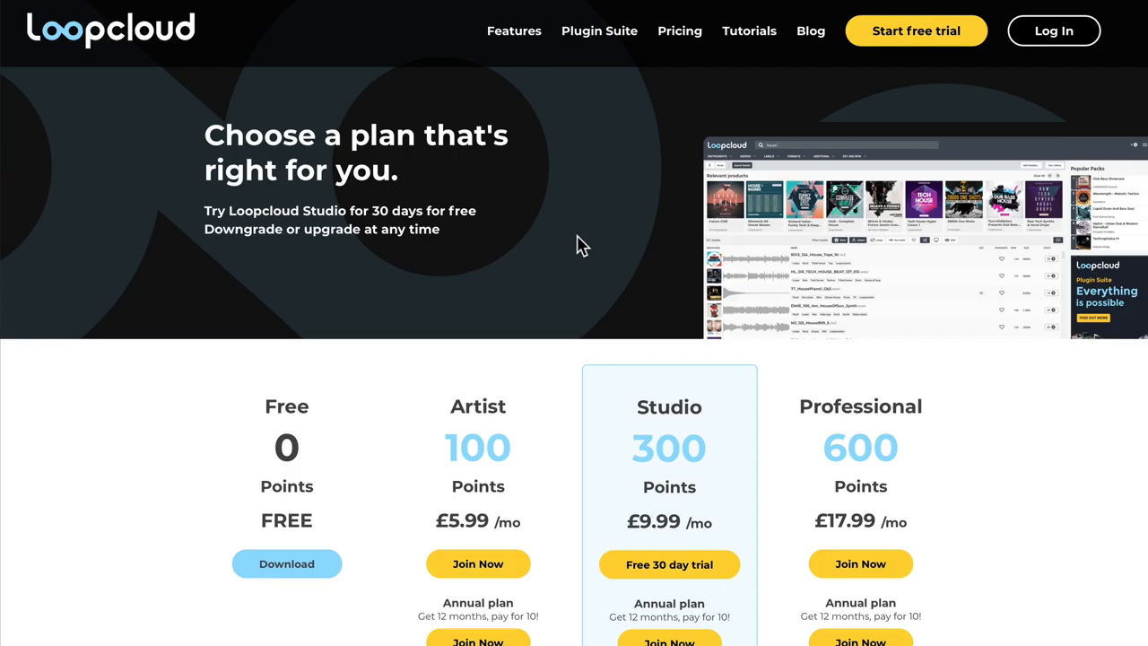
- Scroll the Loopcloud pricing page down to the plan cards
{"action": "scroll", "scroll_direction": "down", "scroll_amount": 3}
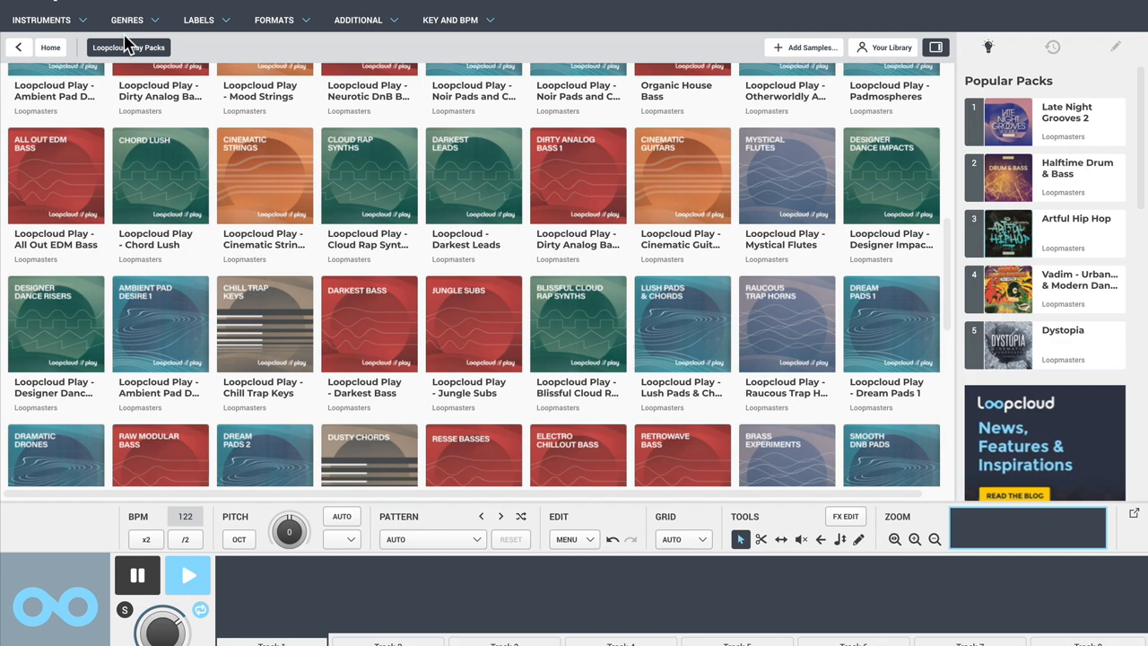
- Go back from Loopcloud Play Packs to the home page and scroll through Plugins and Exclusive Packs
{"action": "left_click", "coordinate": [50, 47]}
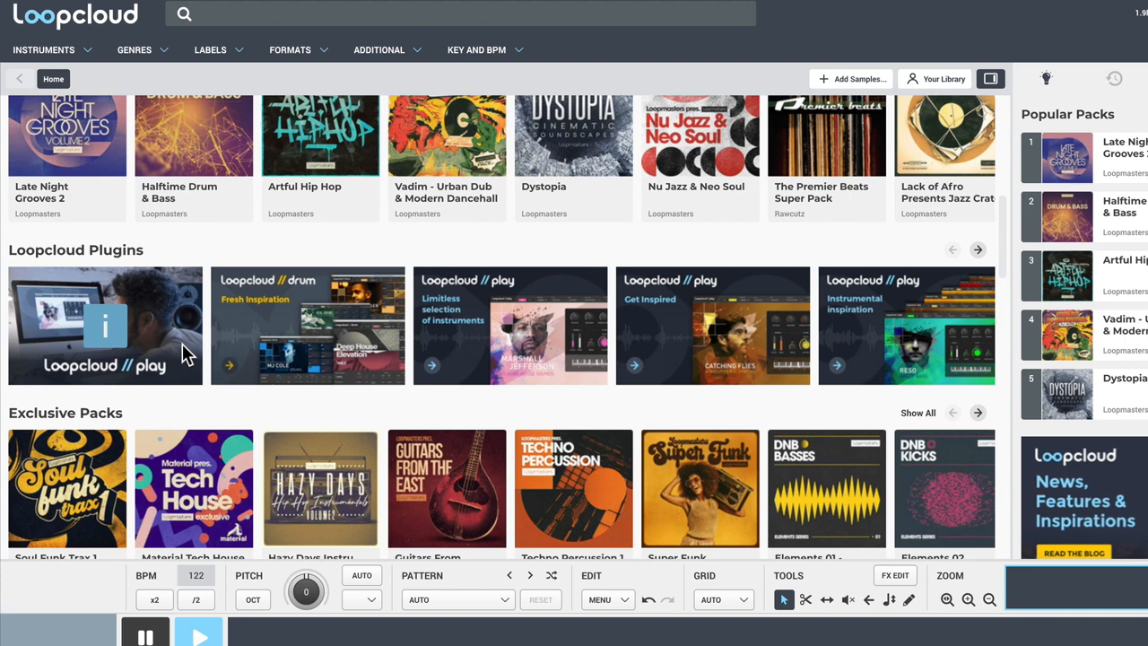
{"action": "scroll", "scroll_direction": "down", "scroll_amount": 3}
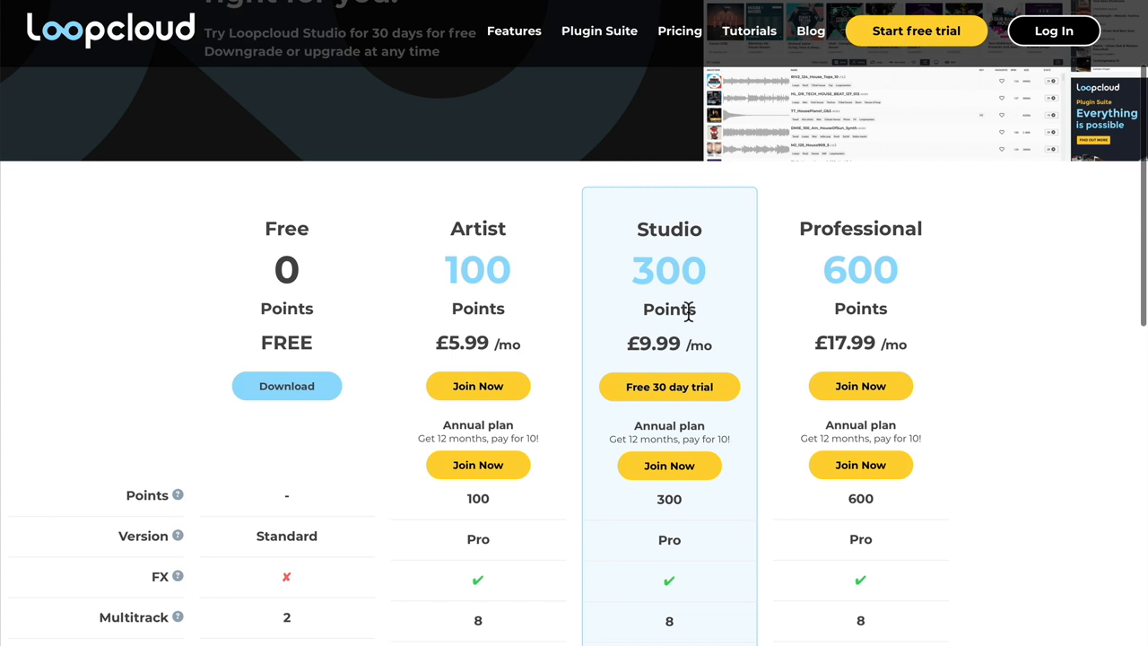
{"action": "scroll", "scroll_direction": "down", "scroll_amount": 3}
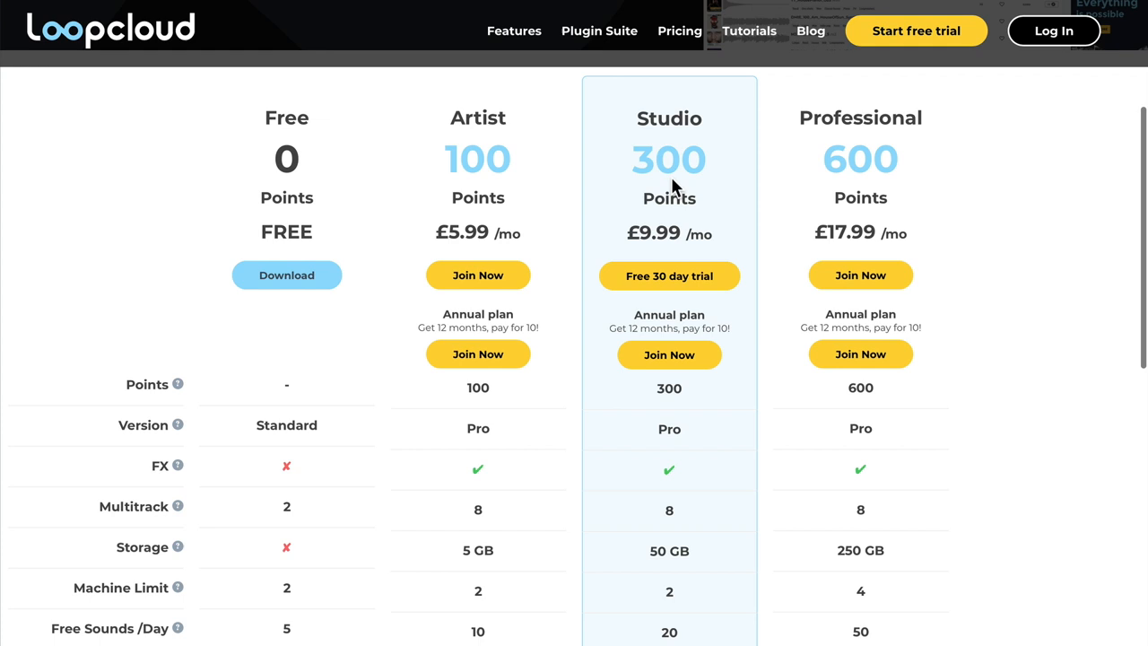
{"action": "mouse_move", "coordinate": [708, 131]}
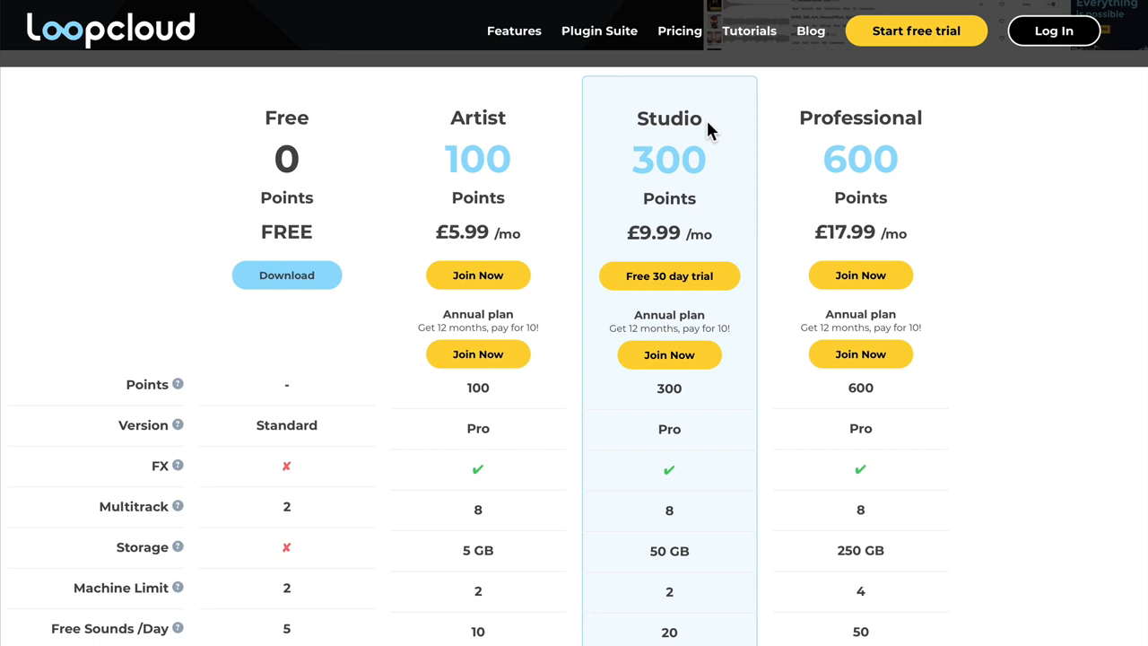
{"action": "mouse_move", "coordinate": [730, 301]}
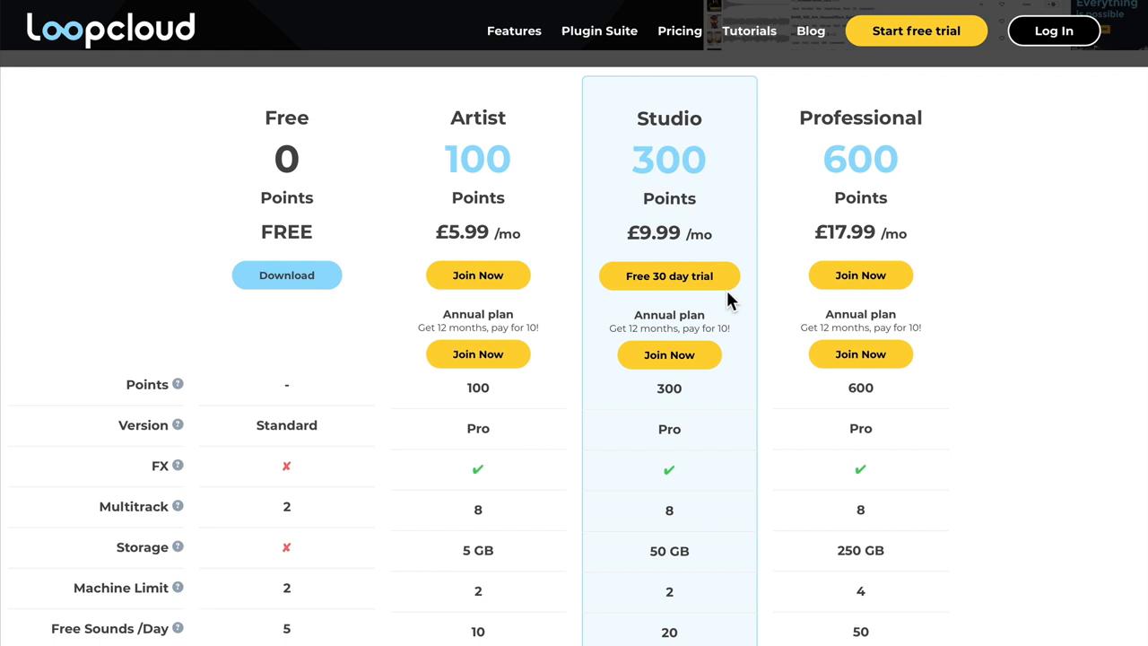
{"action": "mouse_move", "coordinate": [686, 410]}
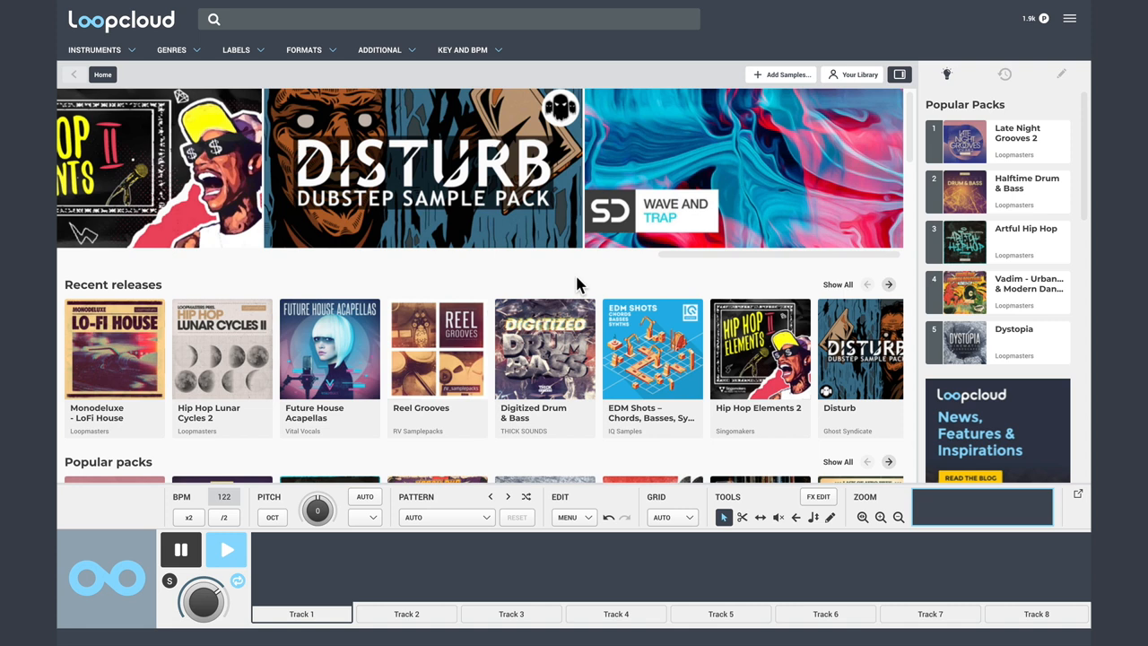
{"action": "mouse_move", "coordinate": [505, 276]}
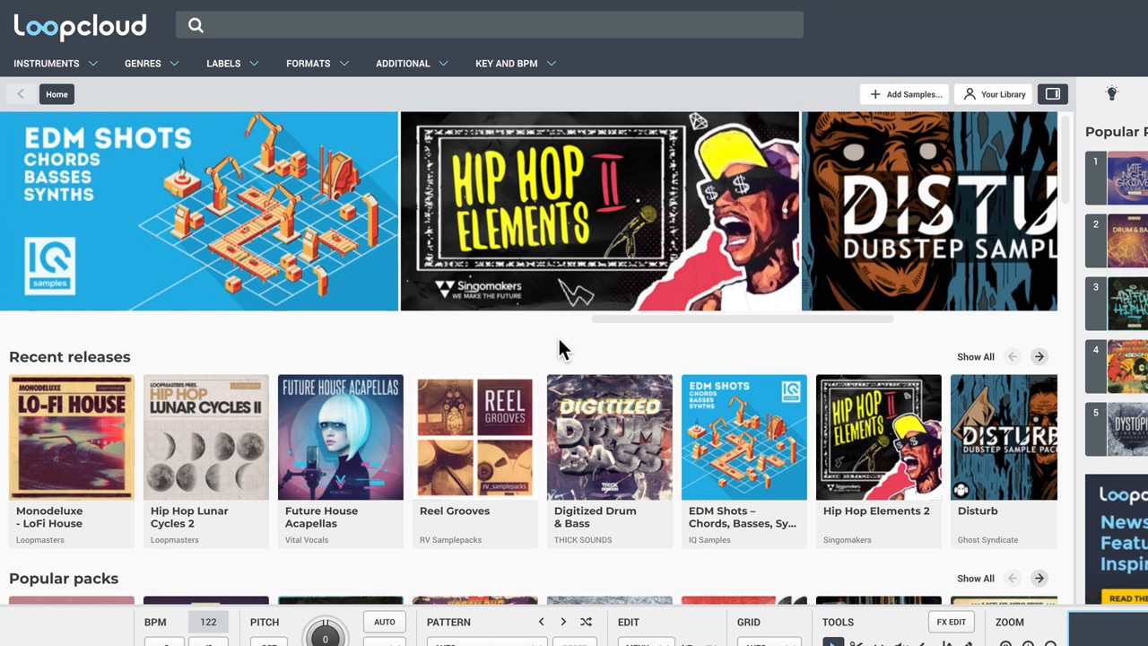
{"action": "mouse_move", "coordinate": [482, 348]}
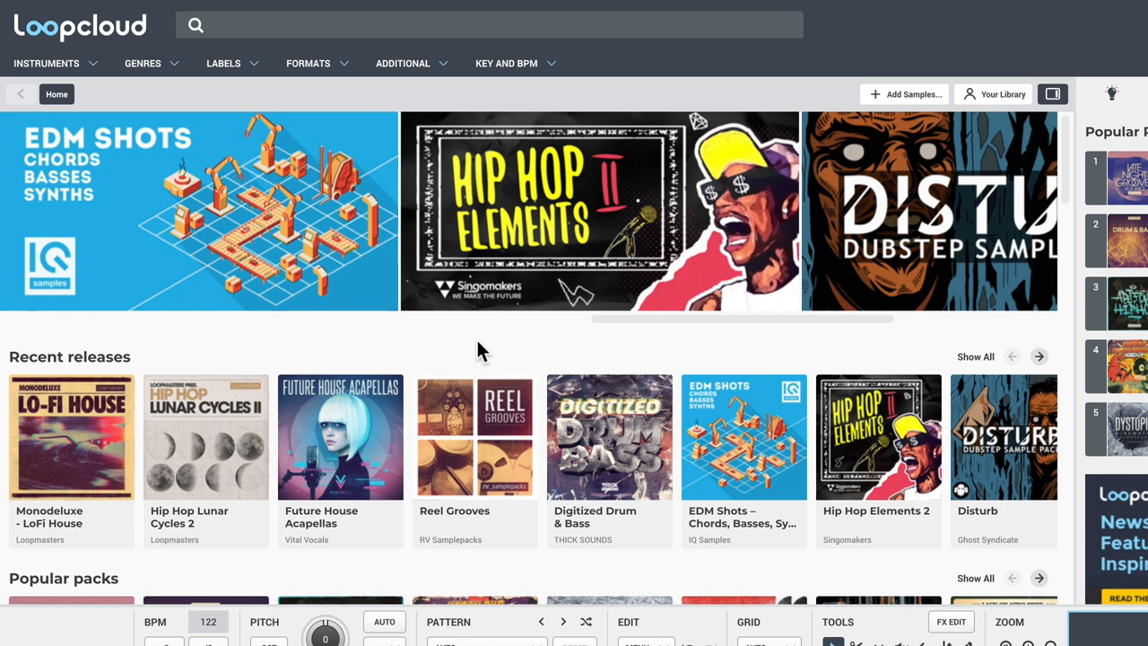
{"action": "mouse_move", "coordinate": [128, 52]}
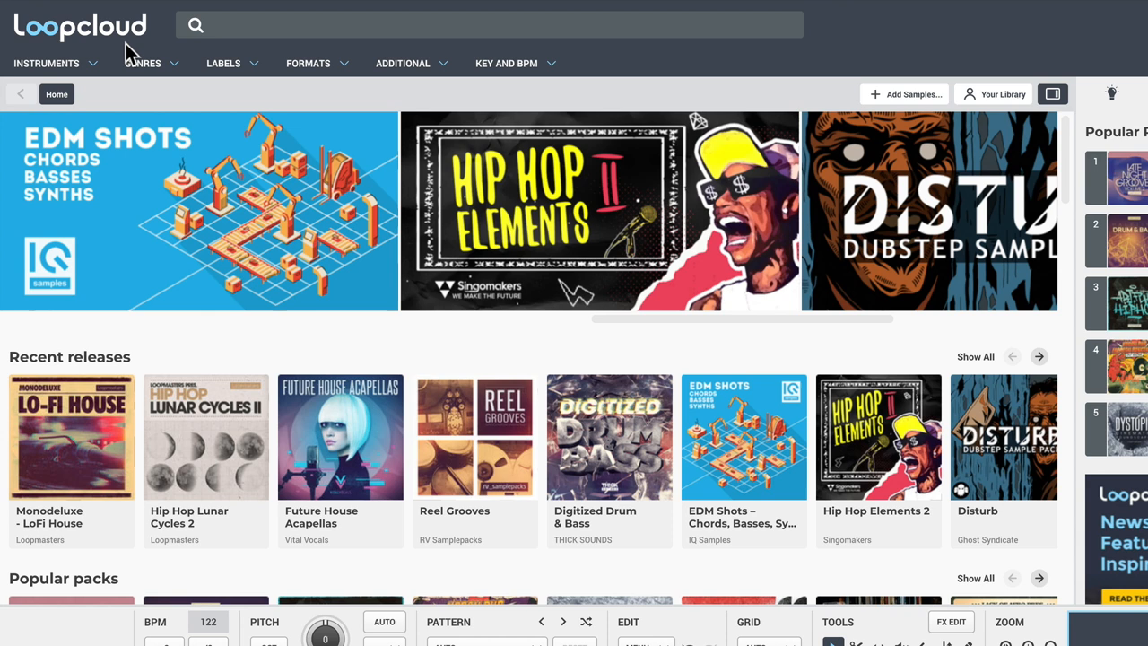